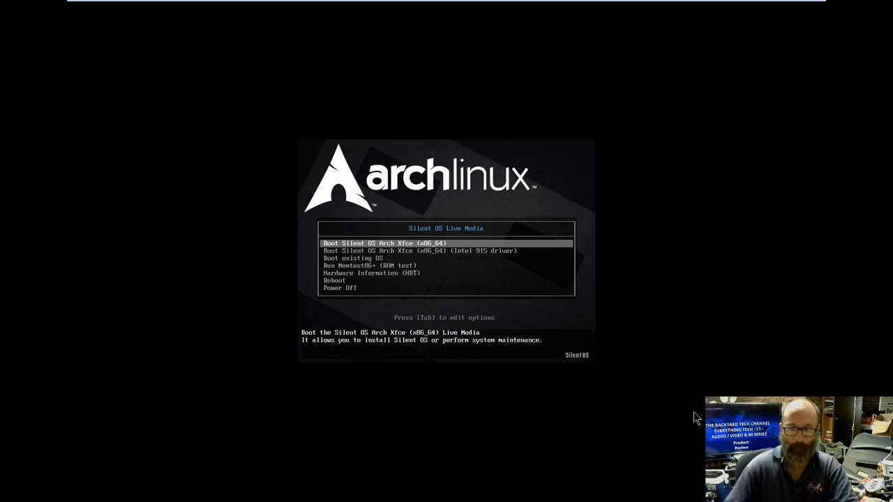
- Boot the default 'Boot Silent OS Arch Xfce (x86_64)' live session to the desktop
{"action": "key", "text": "Return"}
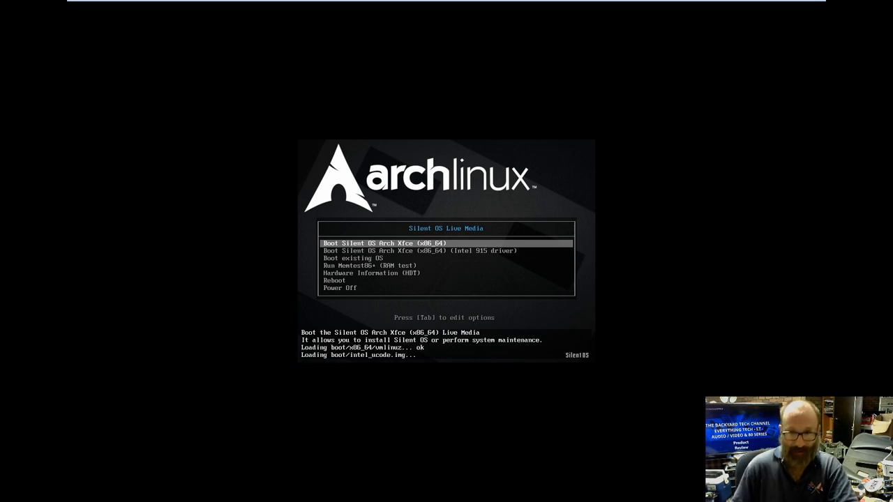
{"action": "key", "text": "Return"}
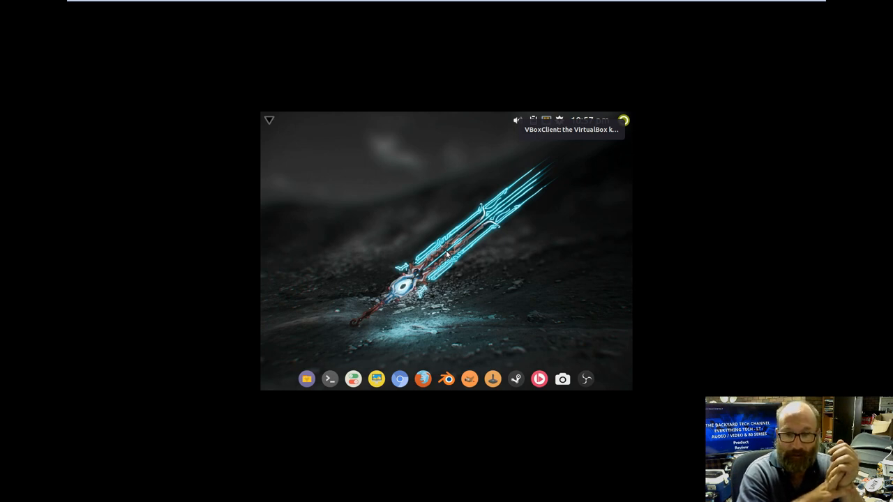
{"action": "mouse_move", "coordinate": [387, 251]}
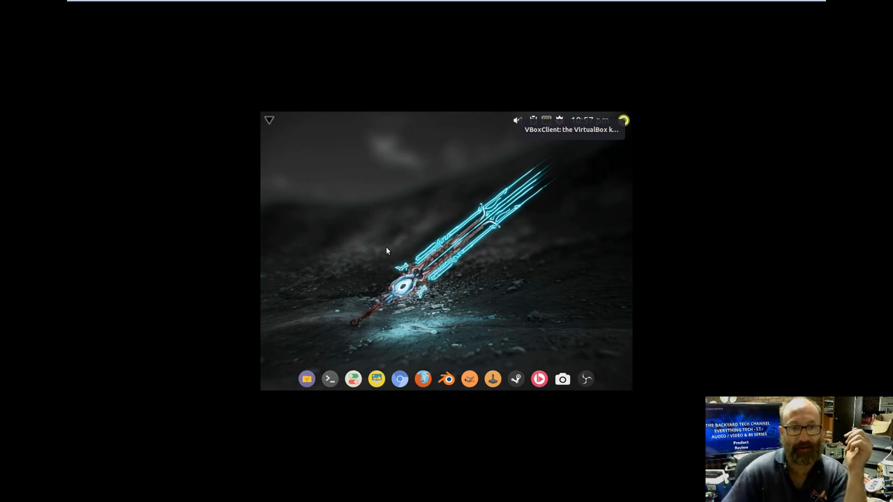
- Find Display via the Whisker menu search 'dis', set 1440x900, and close it
{"action": "left_click", "coordinate": [270, 120]}
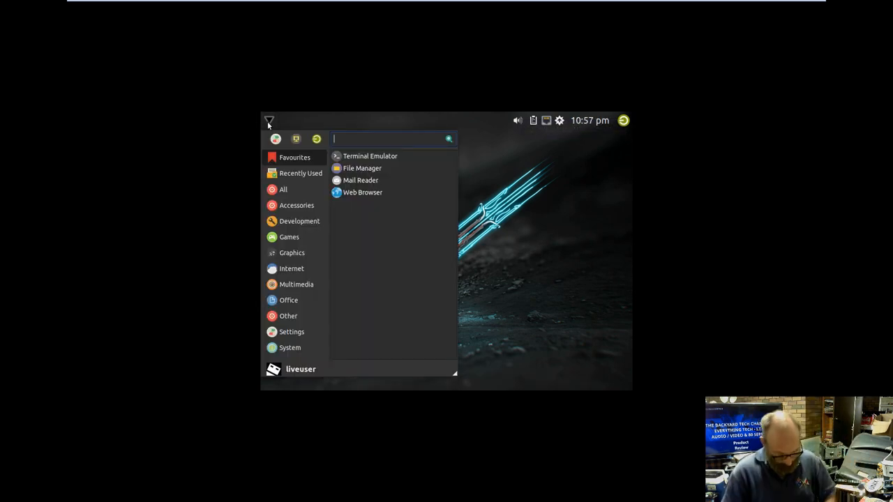
{"action": "type", "text": "dis"}
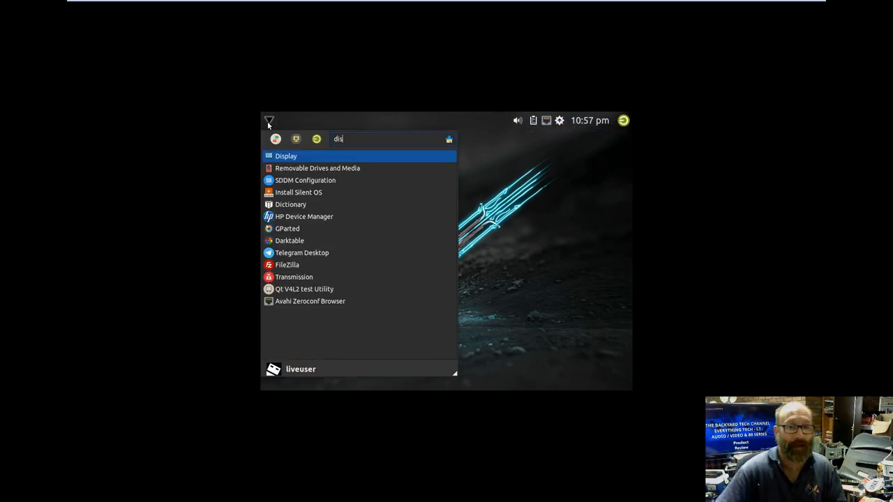
{"action": "left_click", "coordinate": [285, 156]}
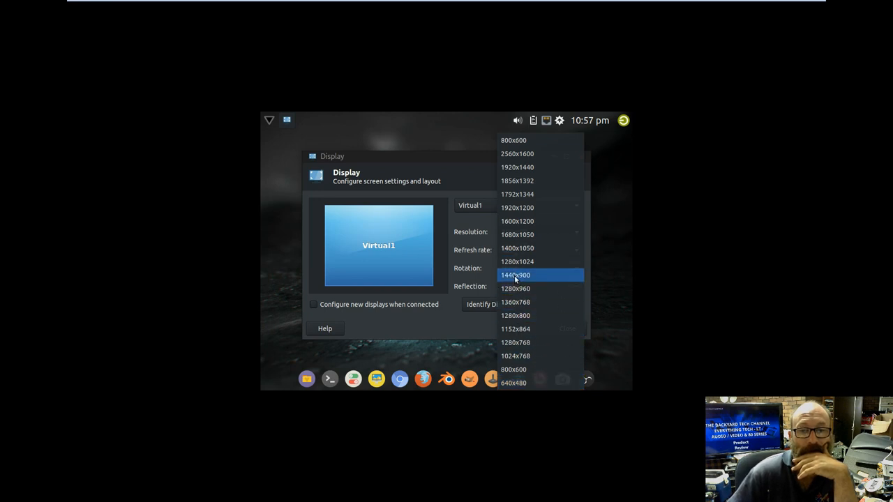
{"action": "left_click", "coordinate": [515, 275]}
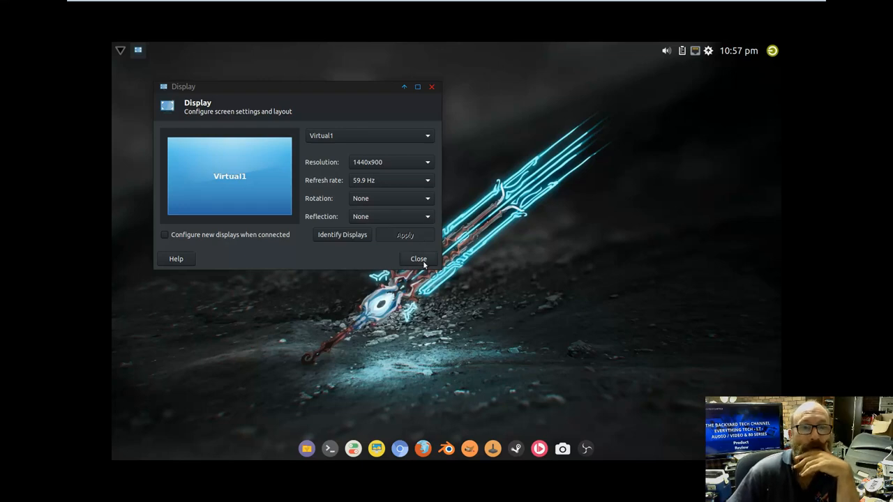
{"action": "left_click", "coordinate": [418, 258]}
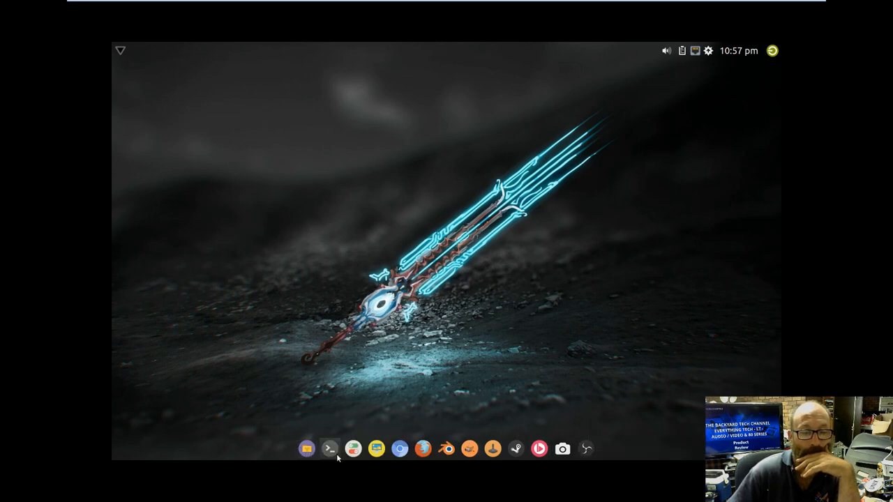
{"action": "mouse_move", "coordinate": [399, 448]}
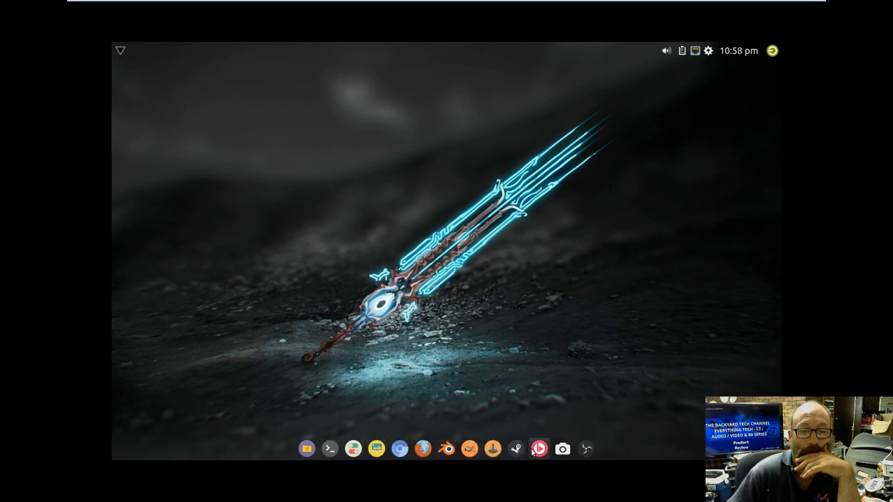
{"action": "mouse_move", "coordinate": [586, 448]}
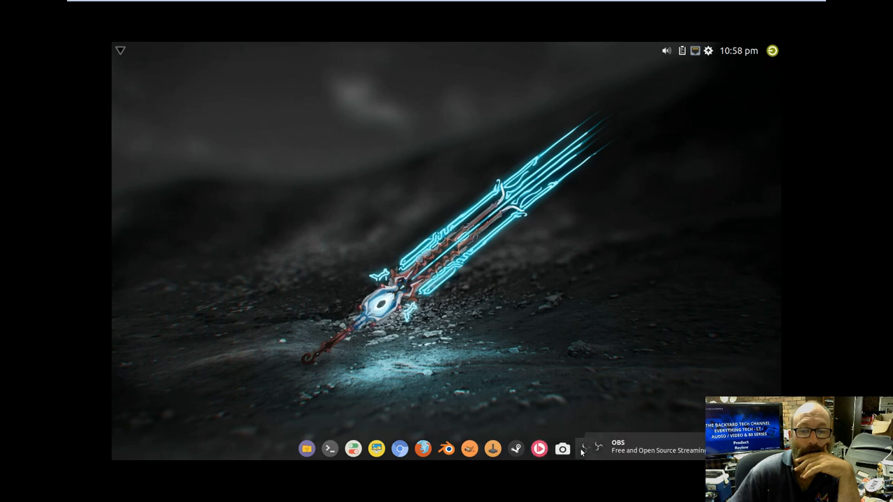
{"action": "mouse_move", "coordinate": [341, 98]}
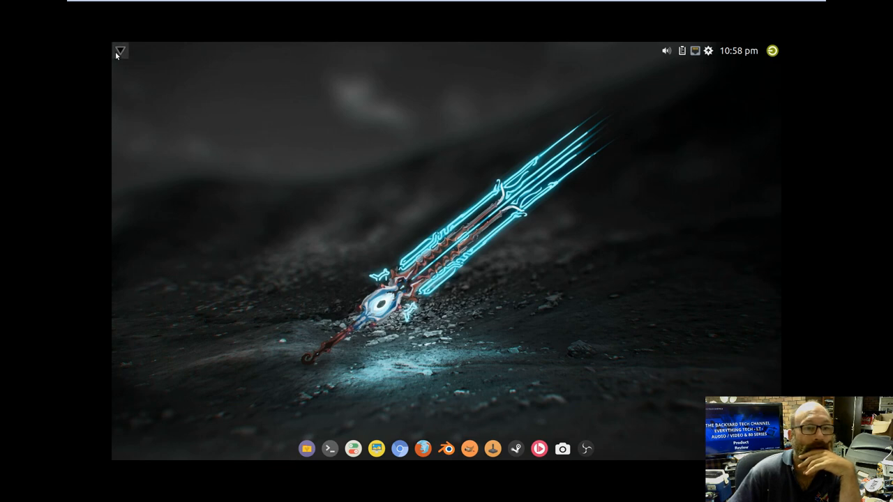
- Launch Install Silent OS from the System category of the application menu
{"action": "left_click", "coordinate": [120, 50]}
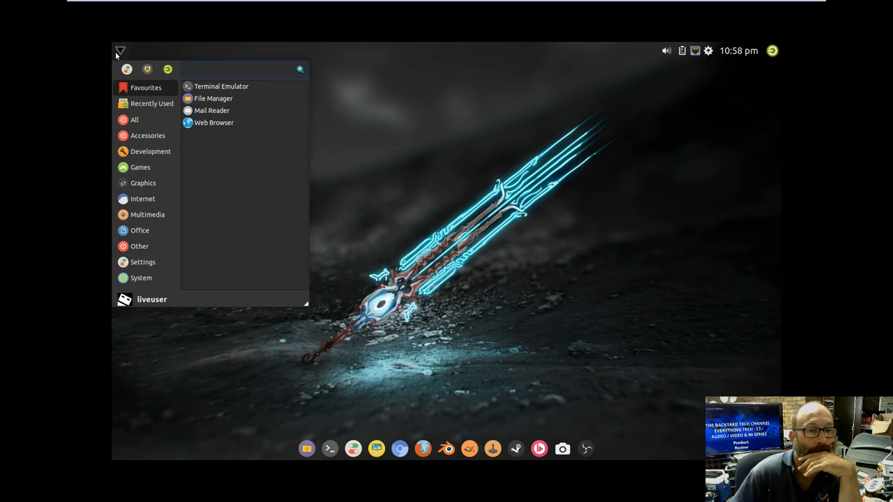
{"action": "left_click", "coordinate": [134, 119]}
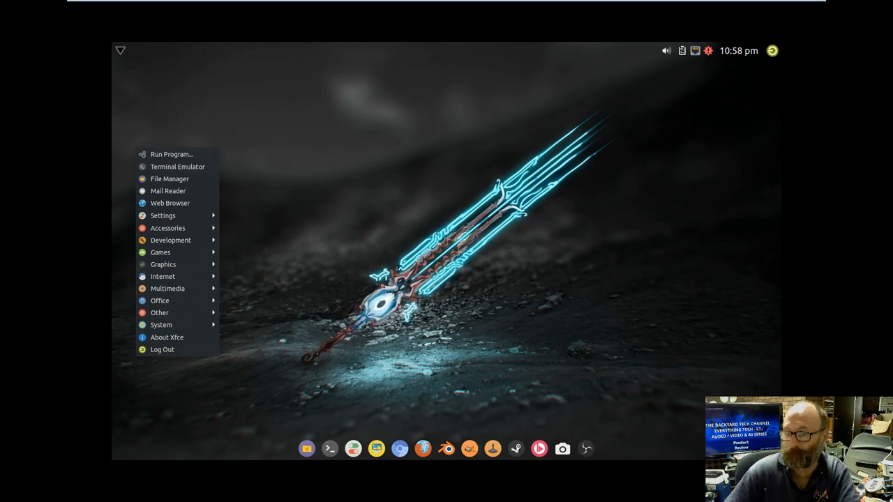
{"action": "mouse_move", "coordinate": [418, 226]}
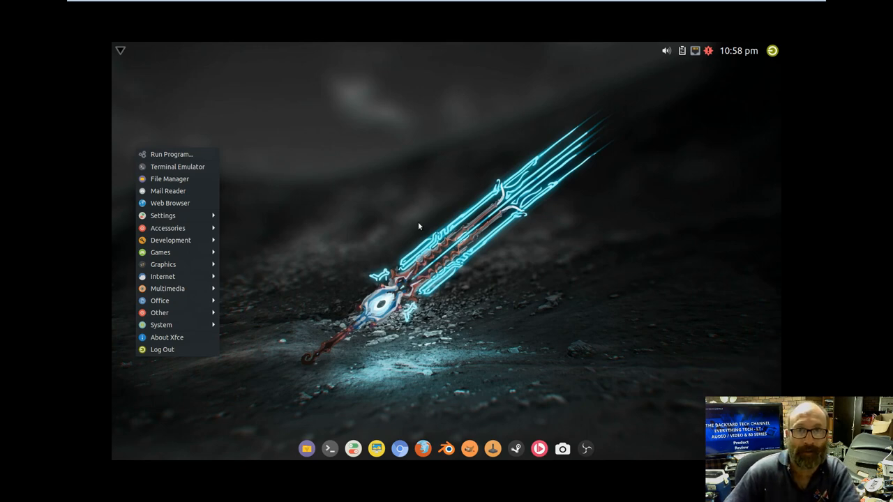
{"action": "left_click", "coordinate": [120, 50]}
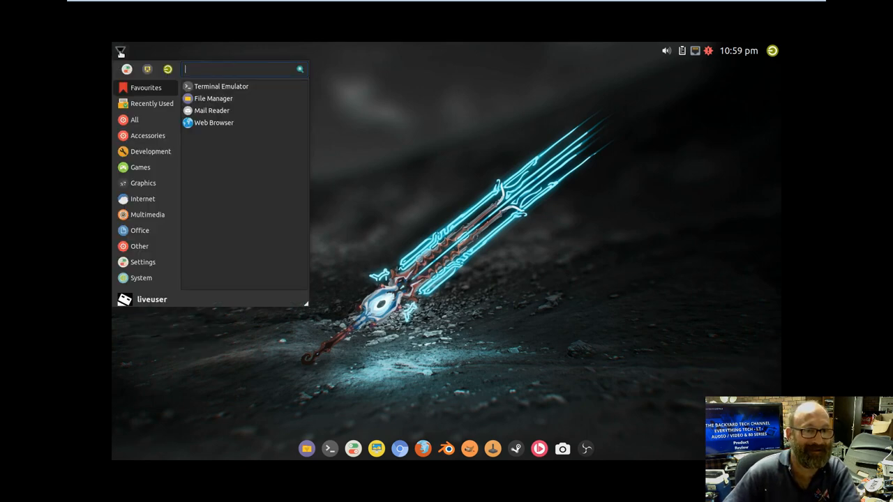
{"action": "left_click", "coordinate": [141, 277]}
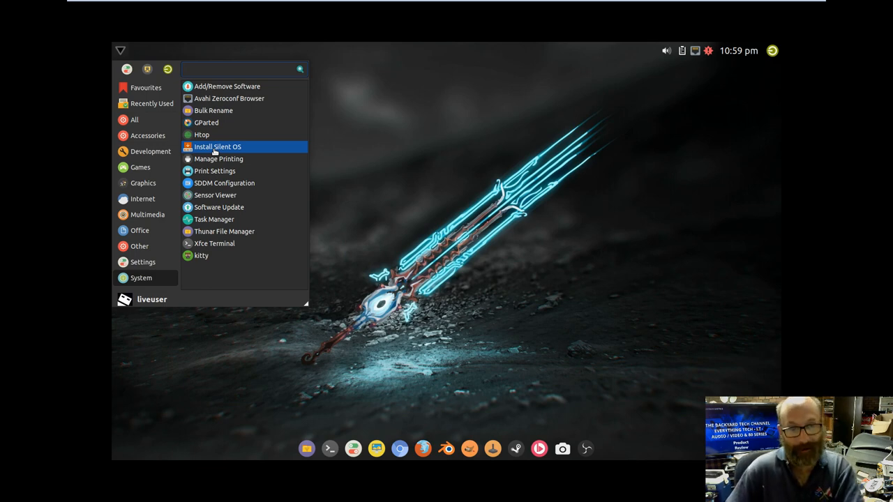
{"action": "left_click", "coordinate": [244, 69]}
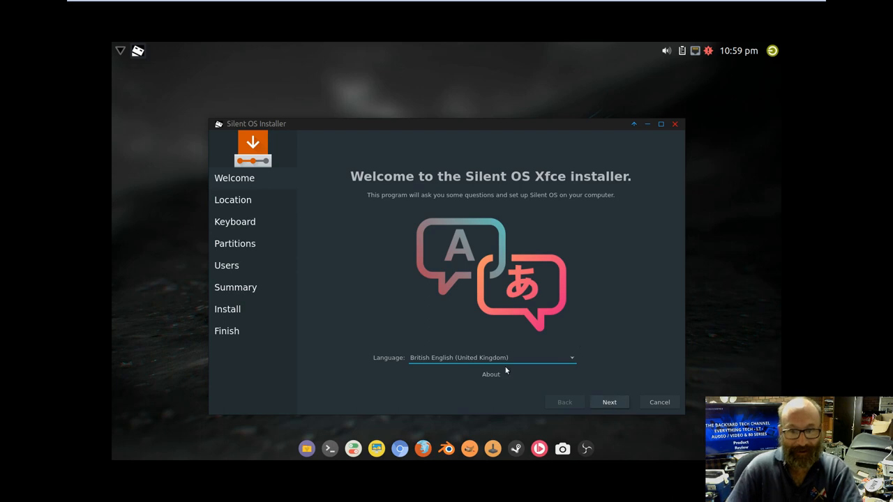
- Choose American English as the installer language and continue to Location
{"action": "left_click", "coordinate": [492, 357]}
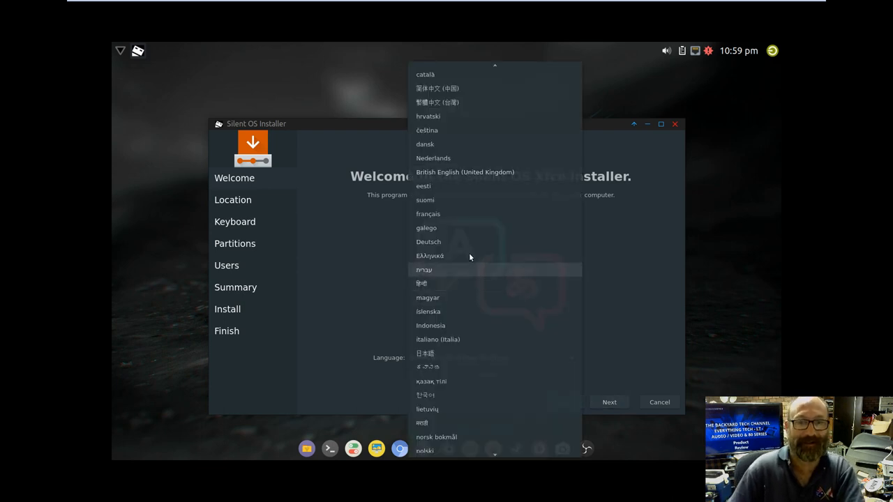
{"action": "scroll", "scroll_direction": "up", "scroll_amount": 3}
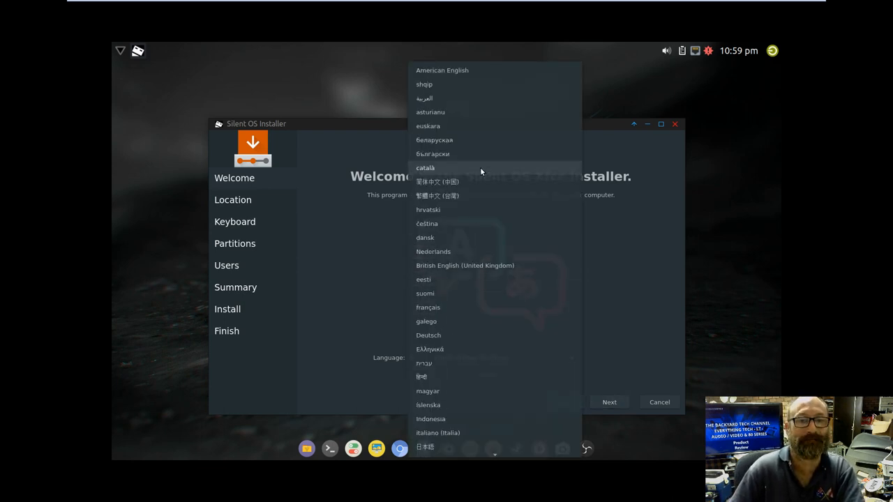
{"action": "left_click", "coordinate": [441, 69]}
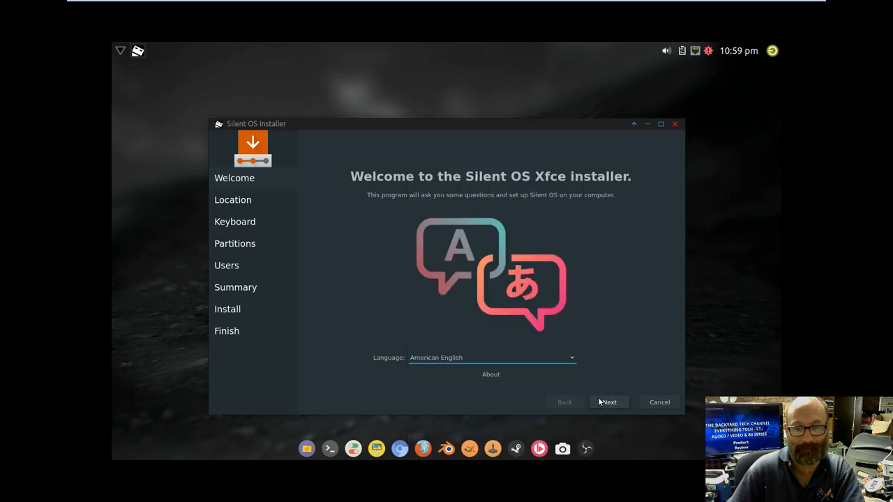
{"action": "left_click", "coordinate": [608, 402]}
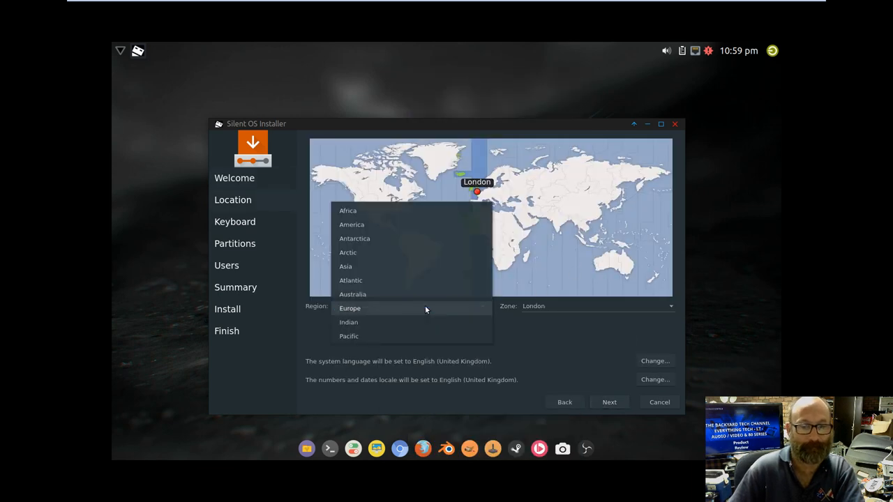
- Set the region to Australia with an Australian time zone and continue past Keyboard
{"action": "left_click", "coordinate": [353, 294]}
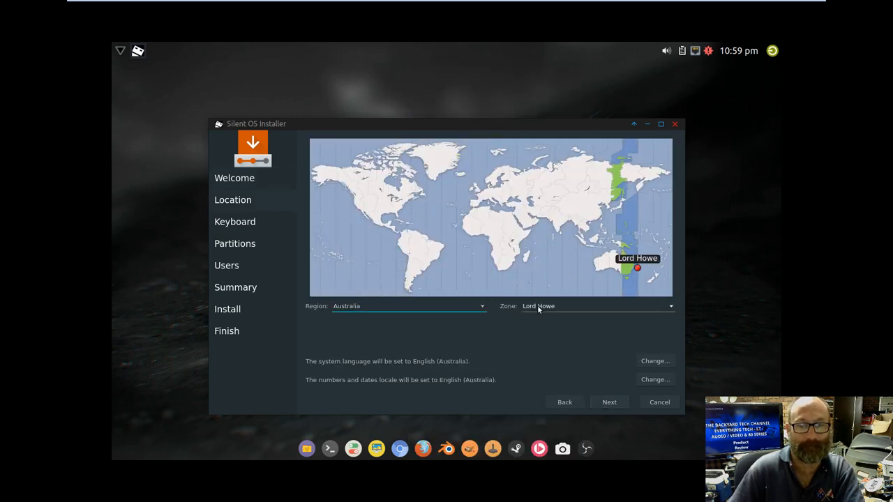
{"action": "left_click", "coordinate": [623, 272]}
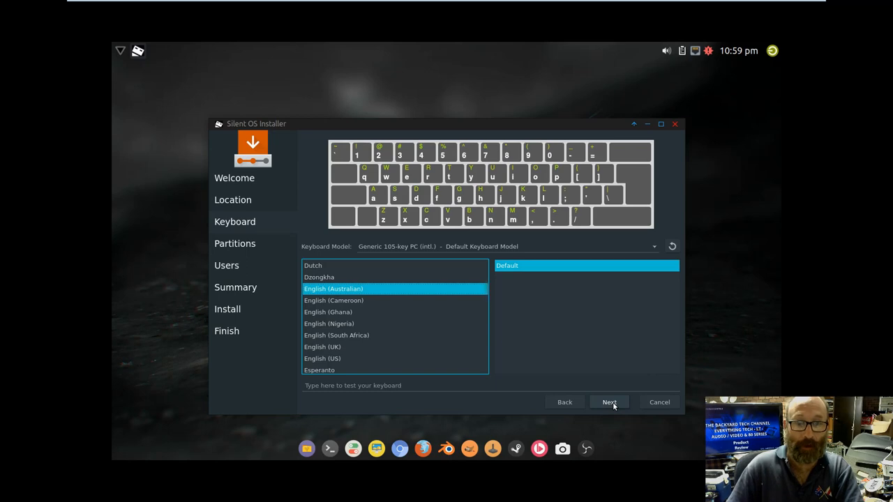
{"action": "left_click", "coordinate": [608, 402]}
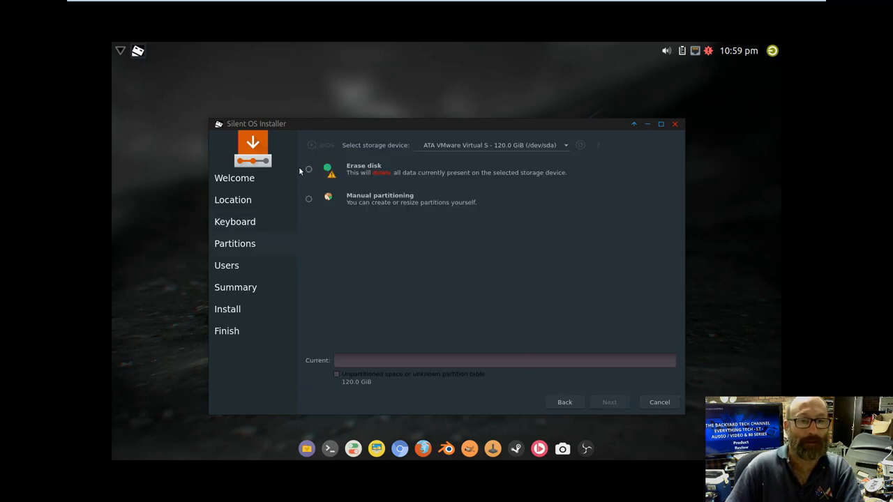
- Continue with erasing the entire disk and enter 'Backyard' as name and login
{"action": "left_click", "coordinate": [608, 401]}
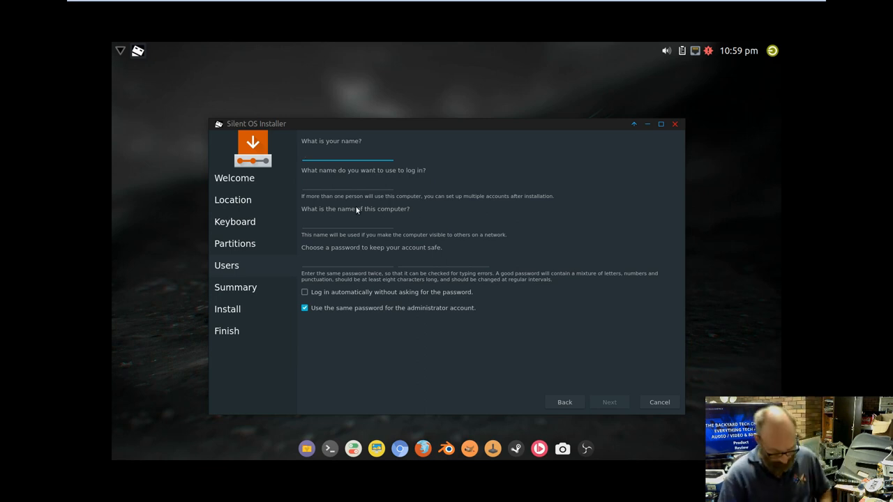
{"action": "type", "text": "Backyar"}
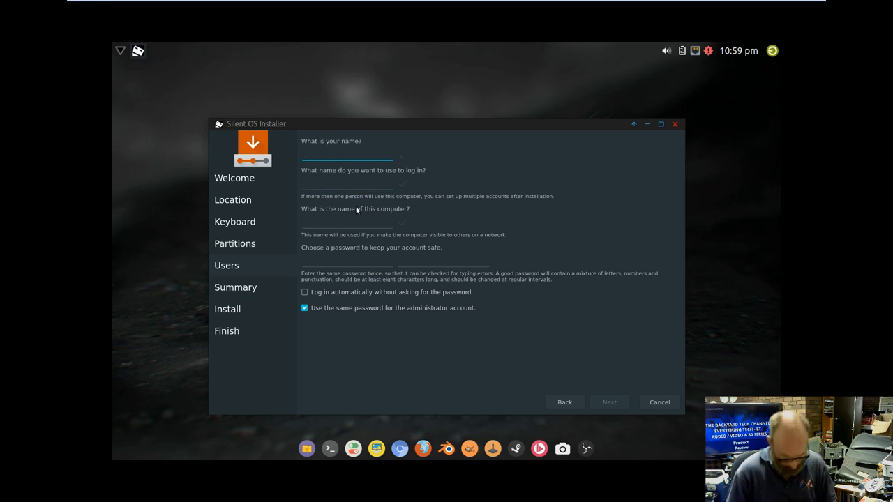
{"action": "type", "text": "Backyard"}
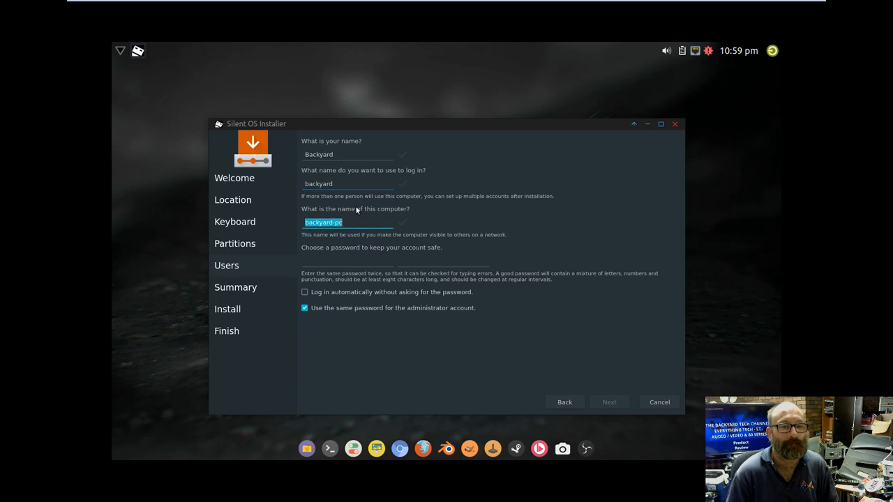
- Replace the suggested computer name with SilentOSupdate-vm
{"action": "left_click", "coordinate": [342, 222]}
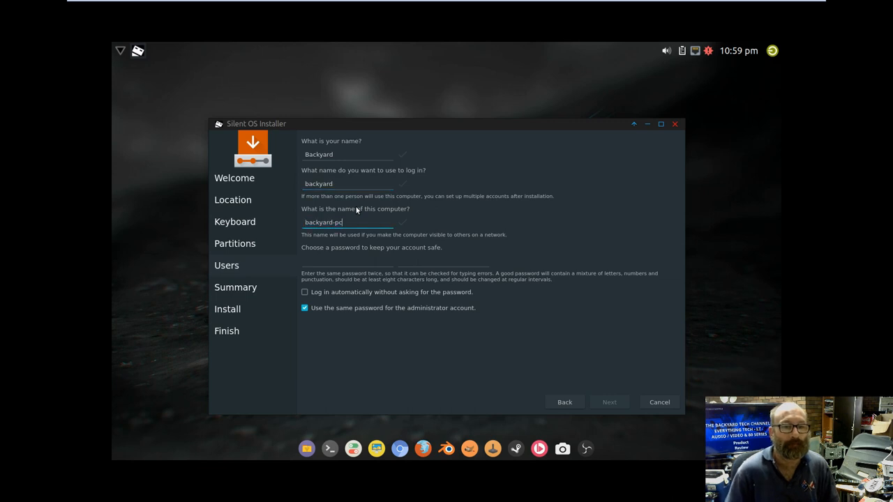
{"action": "key", "text": "ctrl+a"}
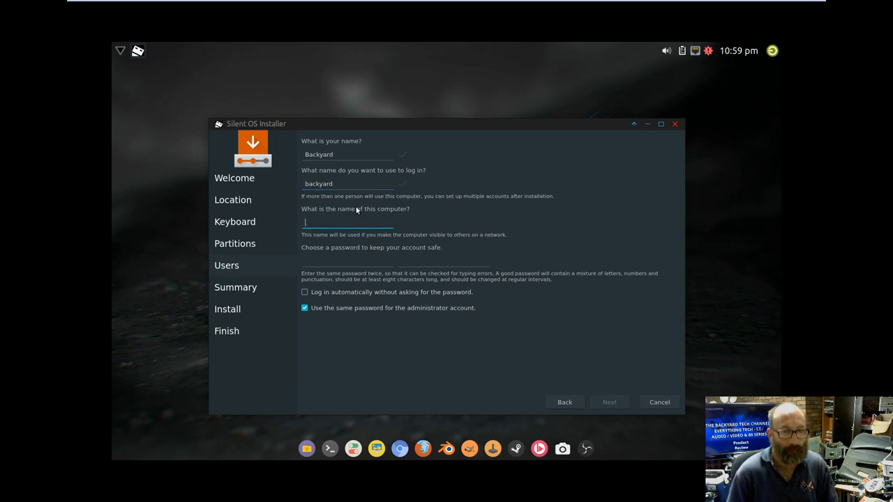
{"action": "type", "text": "Silent"}
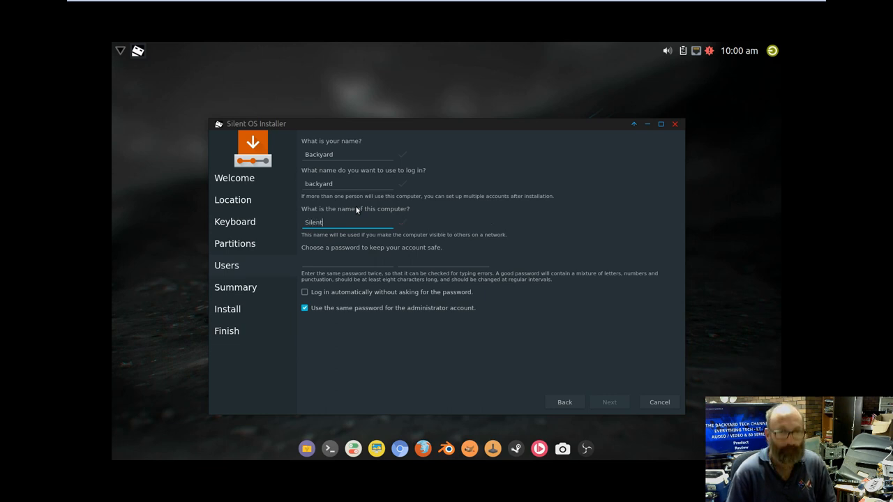
{"action": "type", "text": "OS"}
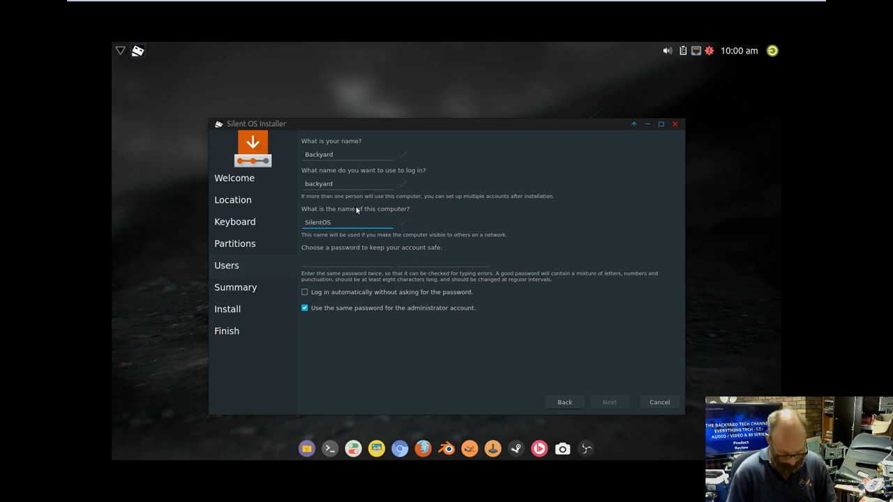
{"action": "type", "text": "update-vm"}
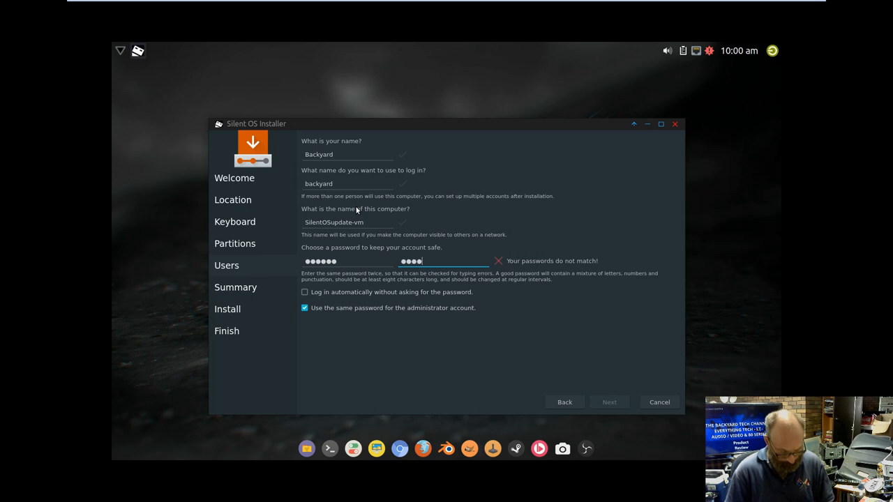
{"action": "type", "text": "o"}
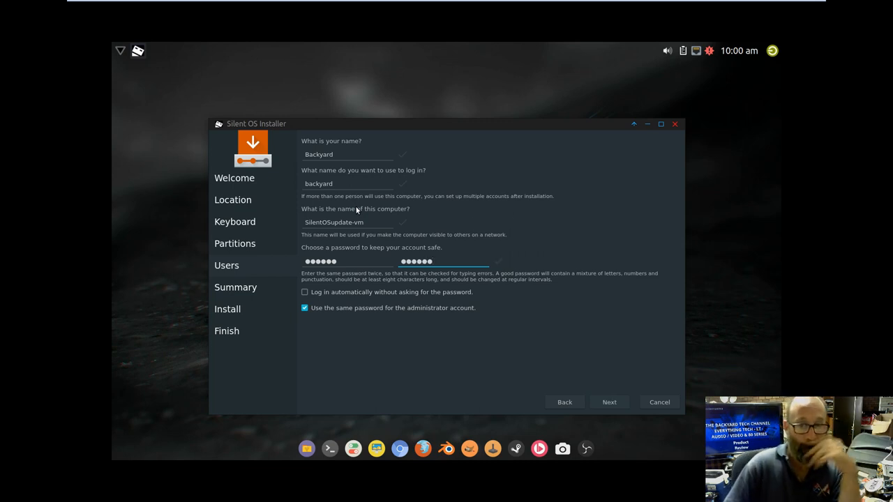
{"action": "mouse_move", "coordinate": [362, 320]}
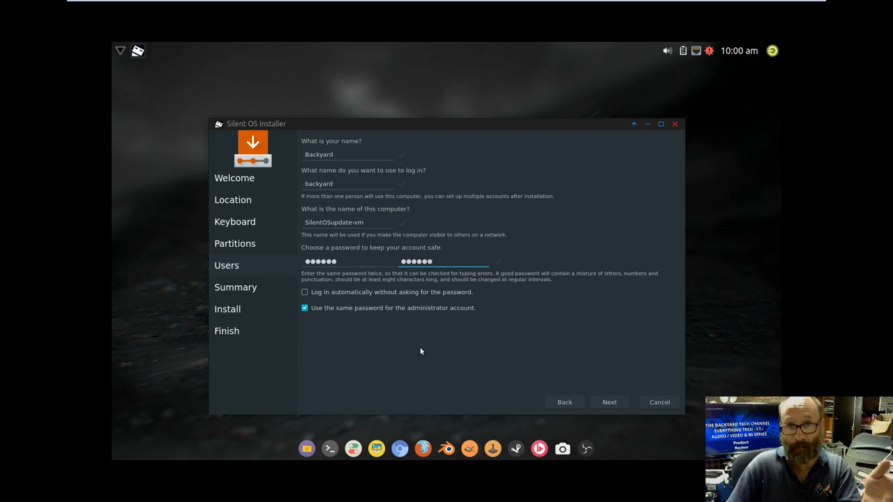
{"action": "mouse_move", "coordinate": [608, 408]}
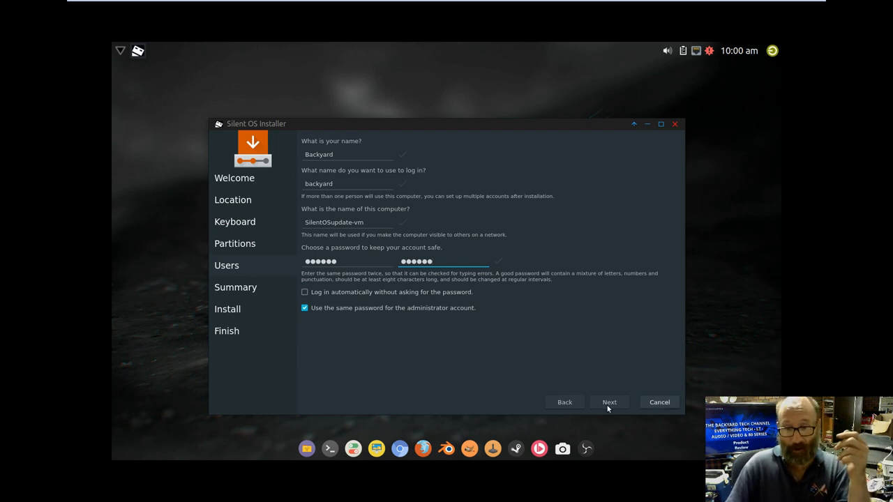
- Review the Melbourne, Australian keyboard, 120 GiB erase summary and start installing
{"action": "left_click", "coordinate": [608, 402]}
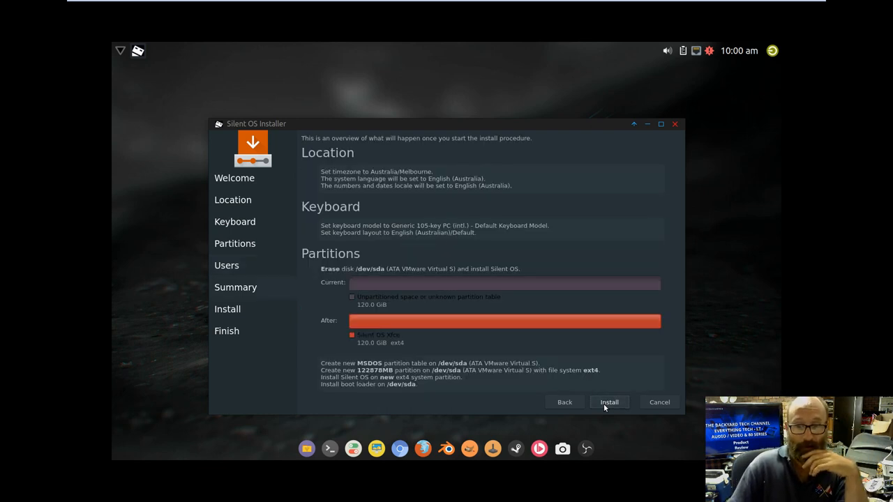
{"action": "left_click", "coordinate": [608, 401]}
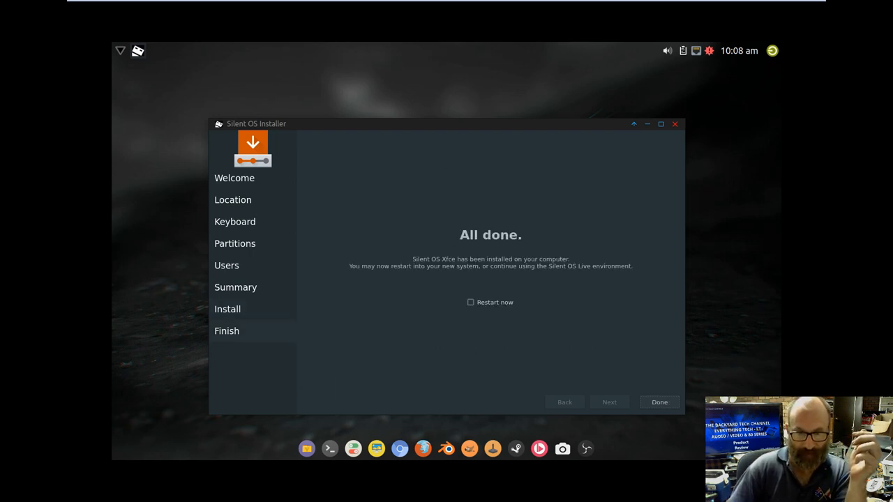
- Tick Restart now and click Done to reboot into the installed system
{"action": "left_click", "coordinate": [470, 302]}
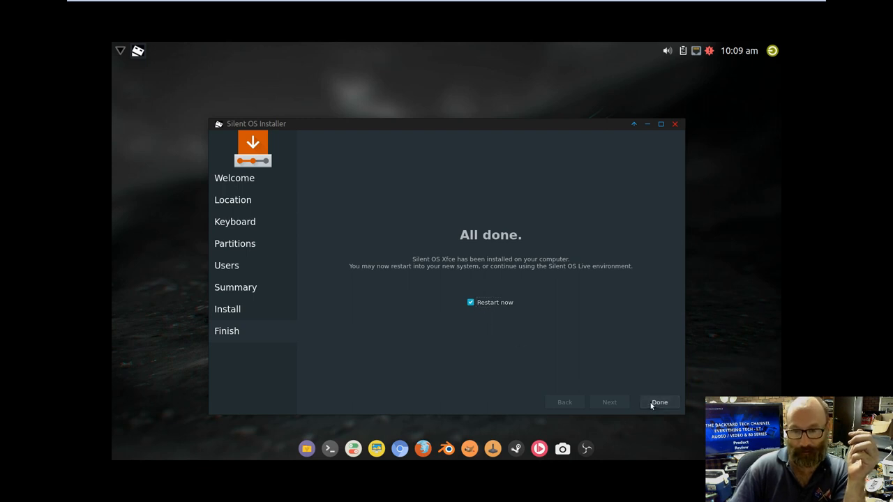
{"action": "left_click", "coordinate": [659, 402]}
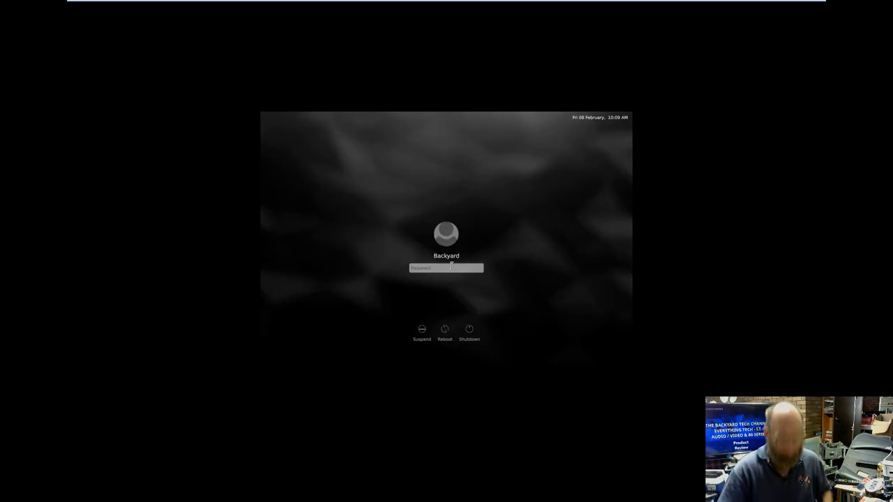
- Log in, browse Games and Graphics, then search the application menu for 'display'
{"action": "key", "text": "Return"}
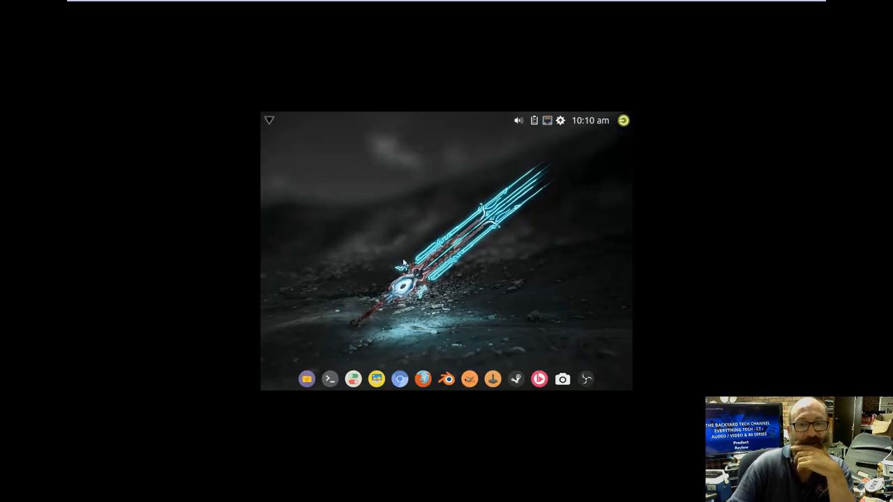
{"action": "left_click", "coordinate": [269, 120]}
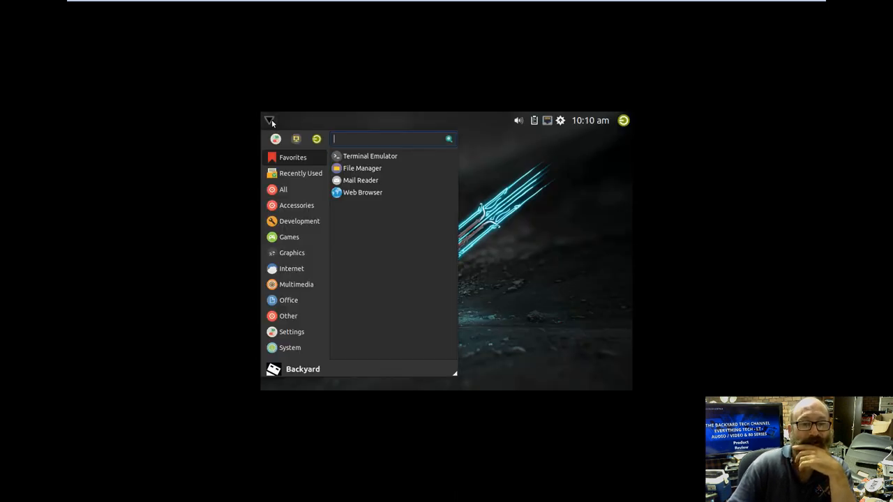
{"action": "left_click", "coordinate": [289, 236]}
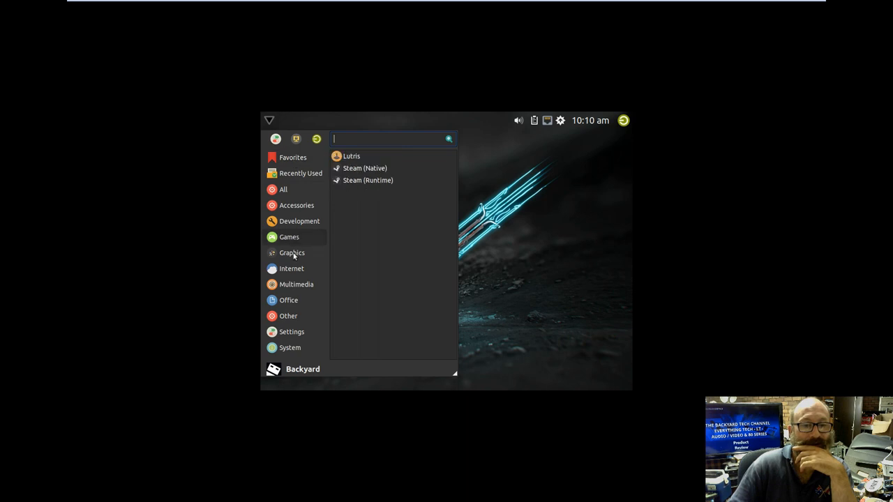
{"action": "left_click", "coordinate": [291, 253]}
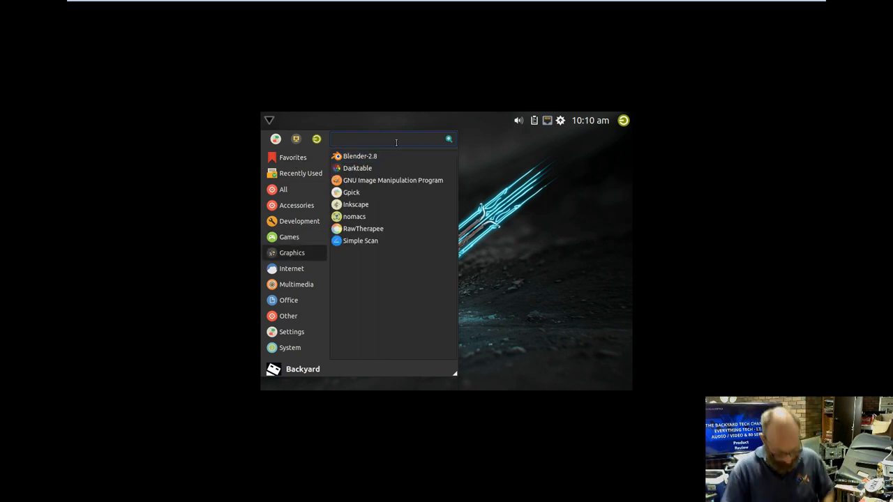
{"action": "type", "text": "display"}
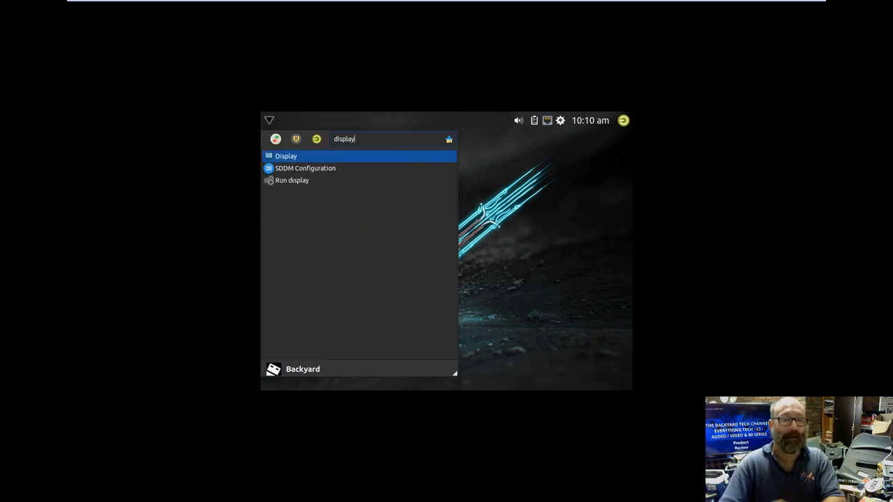
- Set the installed desktop's resolution to 1680x1050 in Display settings and keep it
{"action": "left_click", "coordinate": [286, 155]}
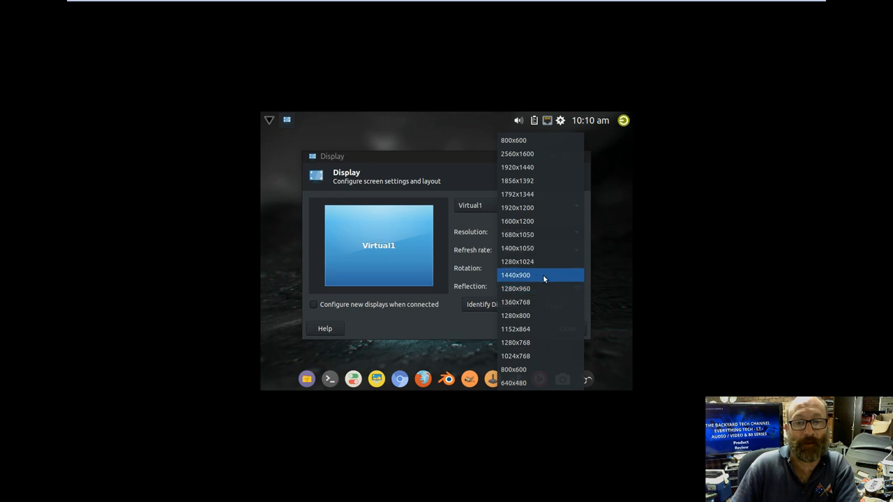
{"action": "mouse_move", "coordinate": [534, 278]}
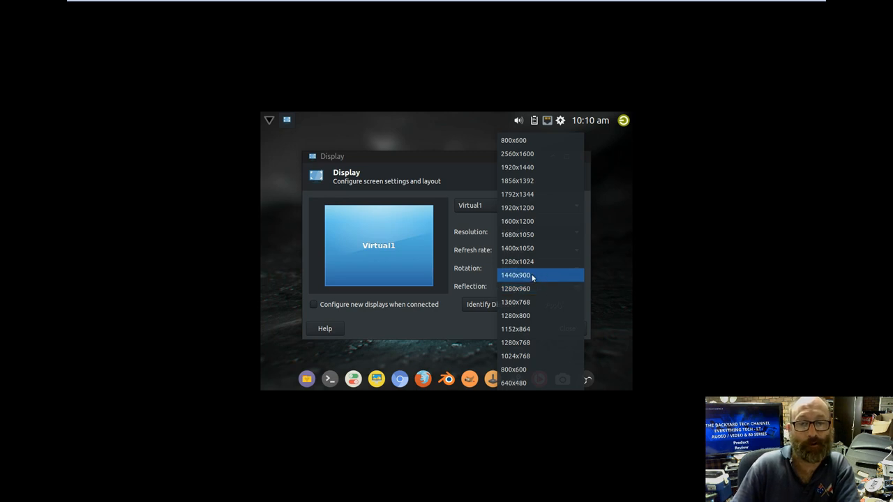
{"action": "left_click", "coordinate": [517, 221]}
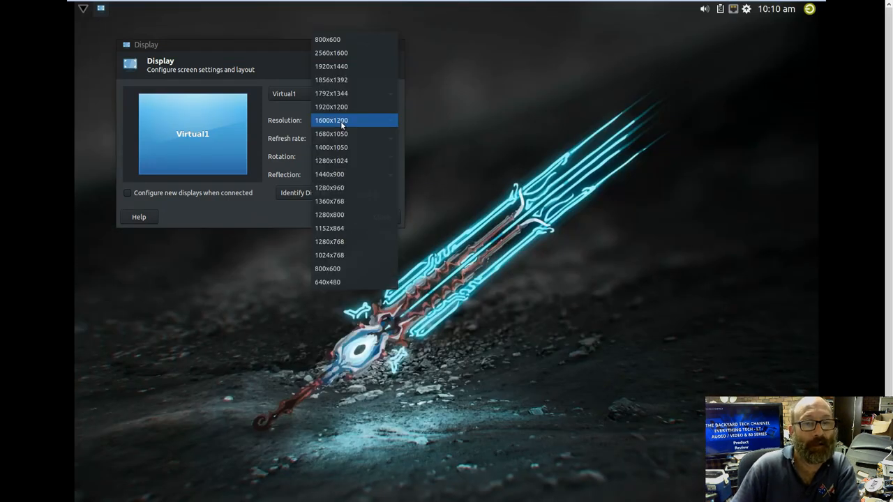
{"action": "left_click", "coordinate": [331, 134]}
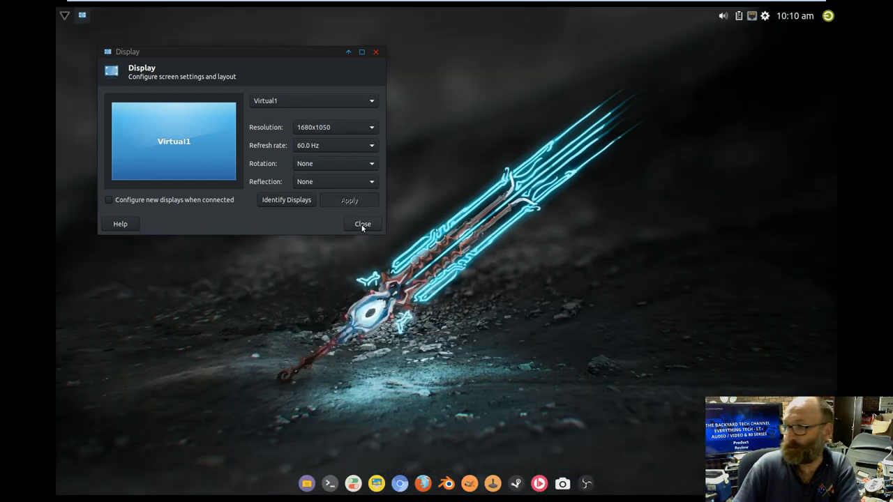
{"action": "mouse_move", "coordinate": [307, 127]}
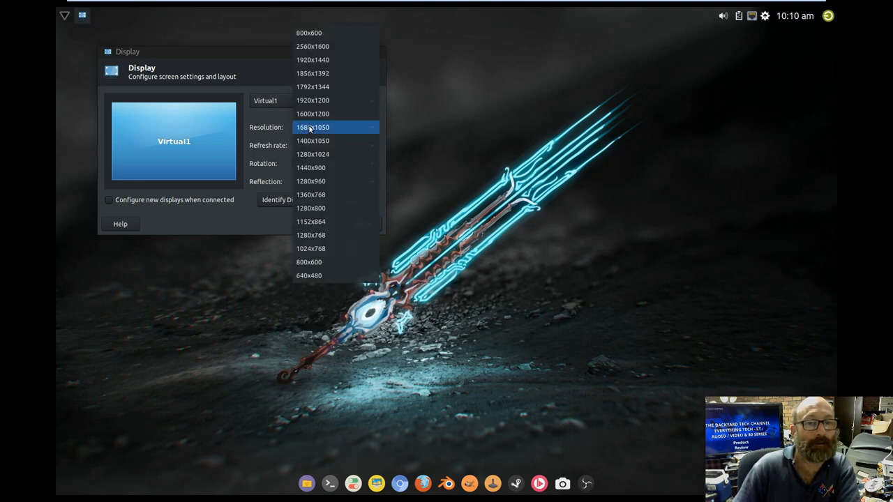
{"action": "left_click", "coordinate": [313, 127]}
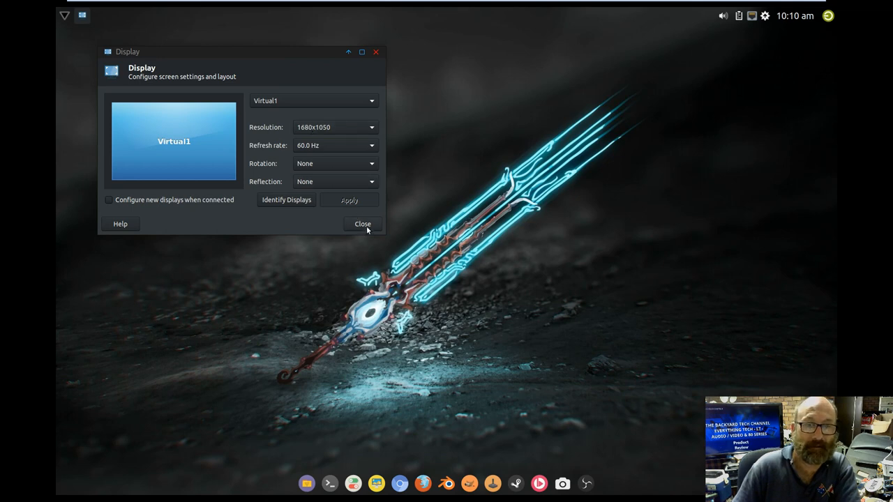
- Enable configuring new displays when connected, close Display settings, and reveal the VM toolbar
{"action": "left_click", "coordinate": [108, 199]}
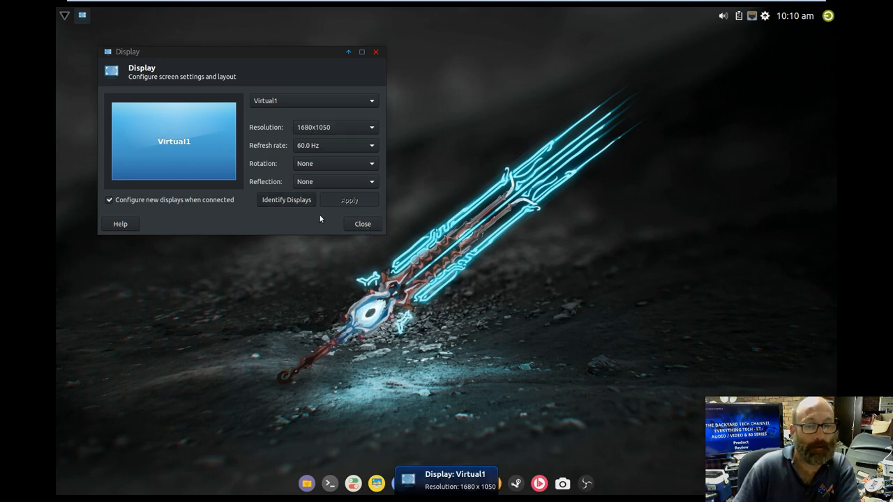
{"action": "left_click", "coordinate": [362, 223]}
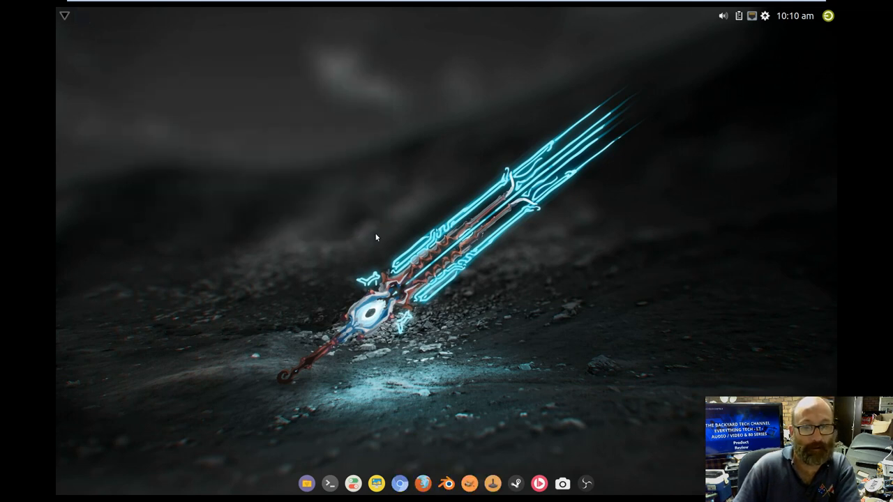
{"action": "mouse_move", "coordinate": [380, 236]}
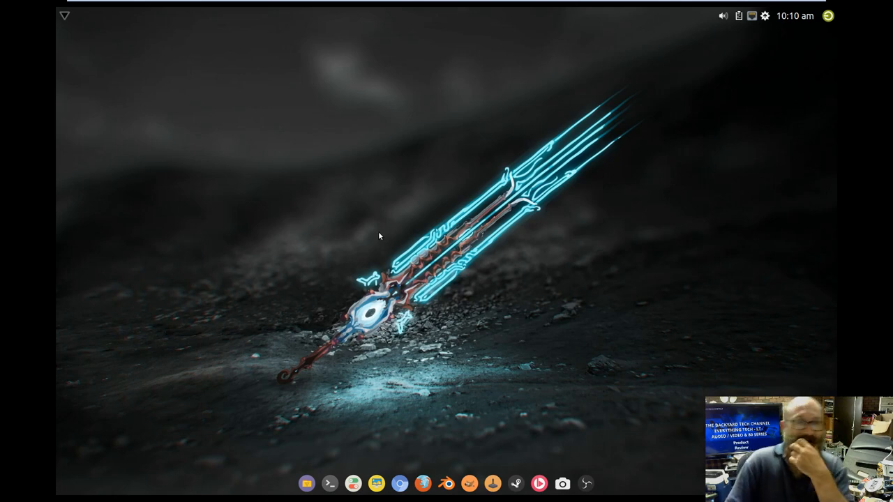
{"action": "mouse_move", "coordinate": [636, 143]}
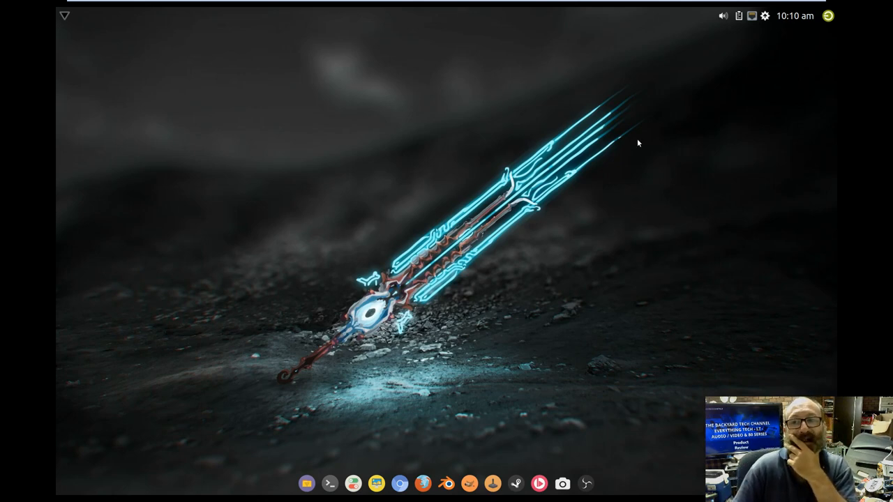
{"action": "mouse_move", "coordinate": [143, 5]}
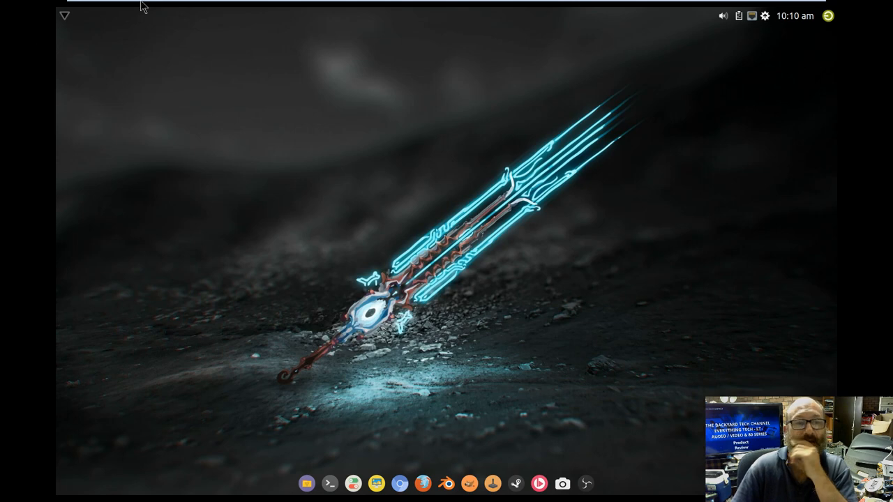
{"action": "mouse_move", "coordinate": [94, 9]}
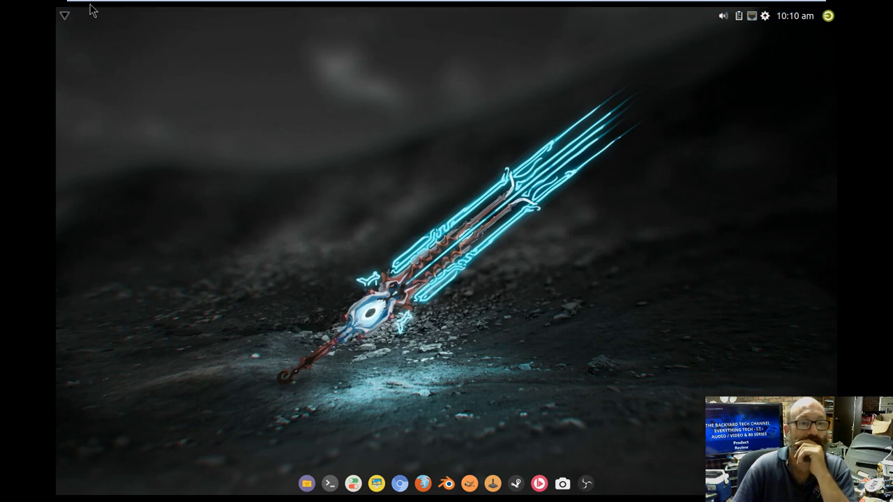
{"action": "left_click", "coordinate": [63, 15]}
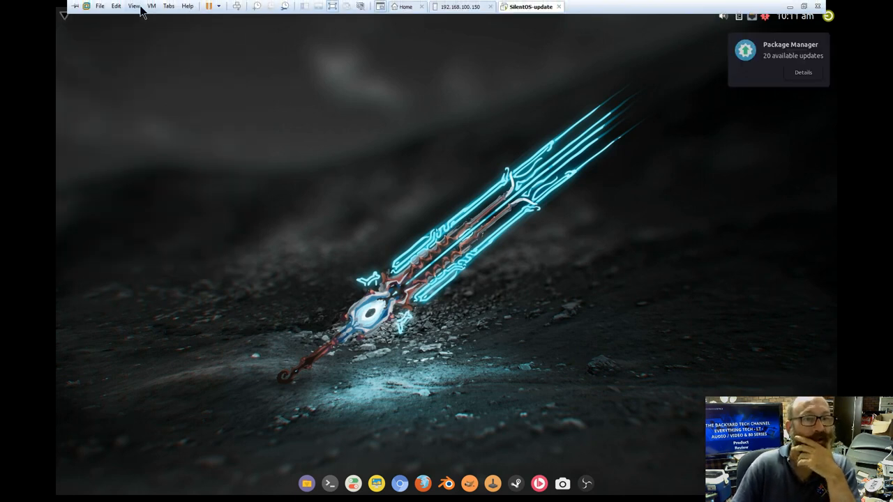
{"action": "mouse_move", "coordinate": [322, 136]}
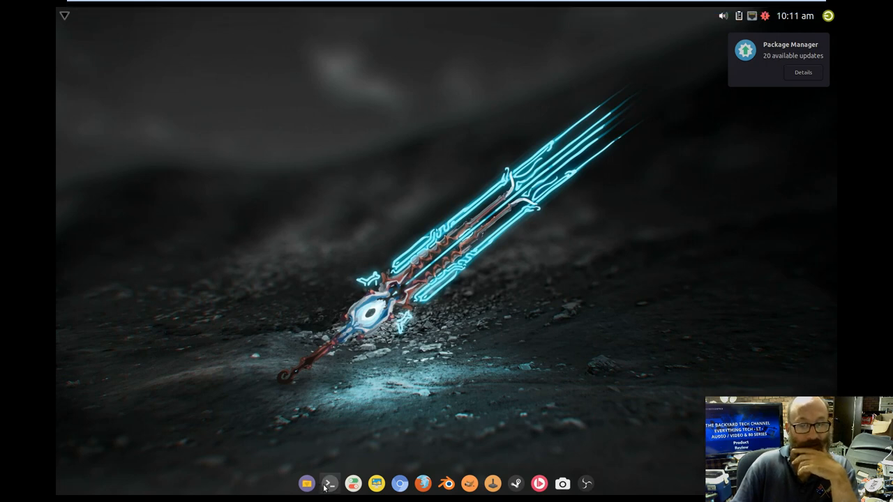
- Open a terminal and run 'sudo pacupd' to sync the package databases
{"action": "left_click", "coordinate": [328, 482]}
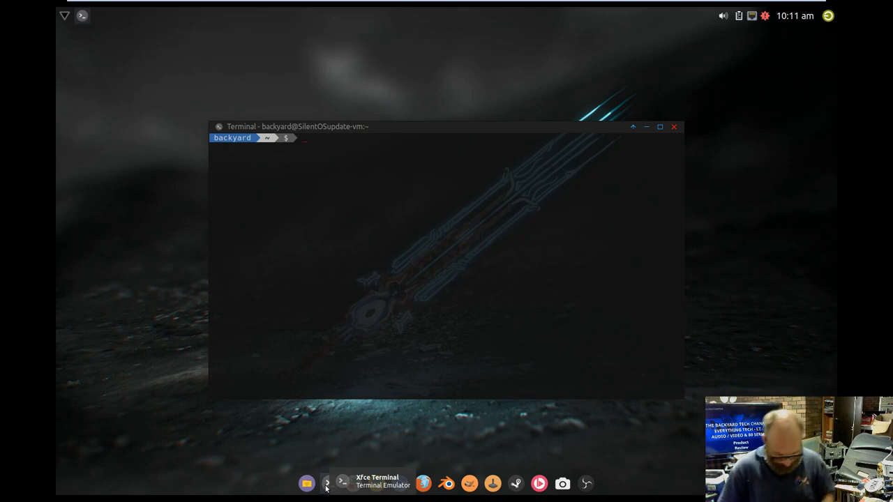
{"action": "type", "text": "sudo"}
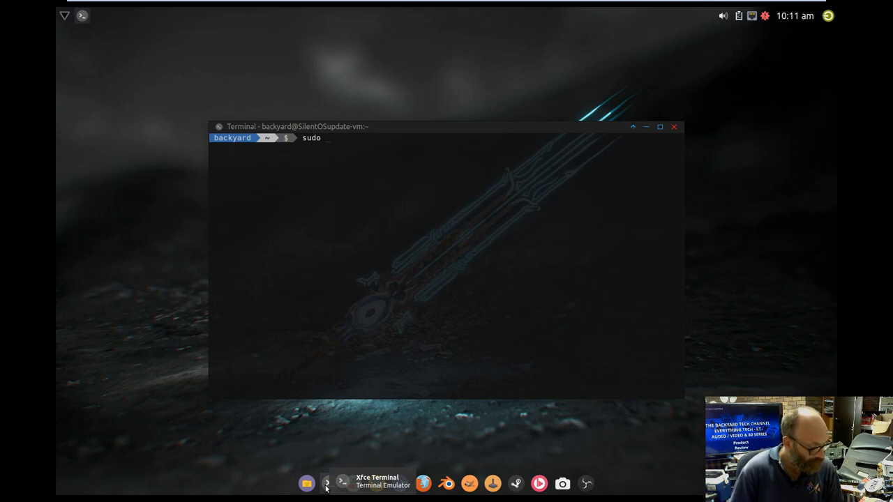
{"action": "type", "text": "p"}
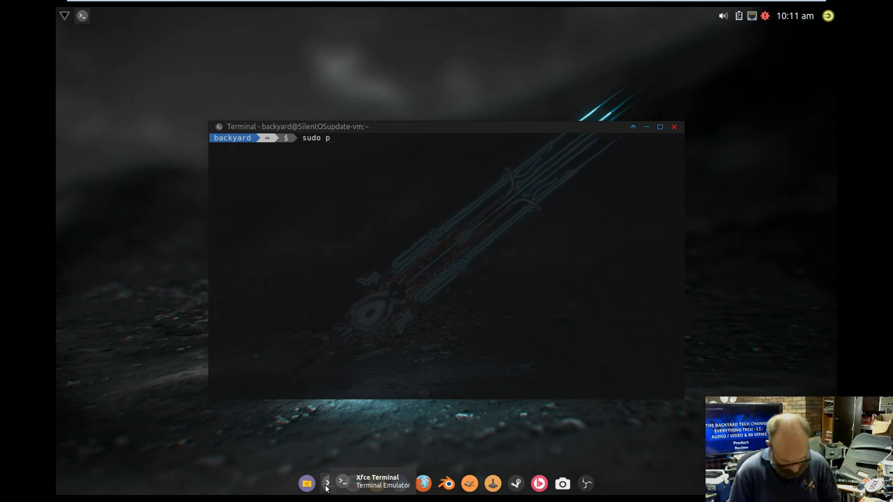
{"action": "type", "text": "acupd"}
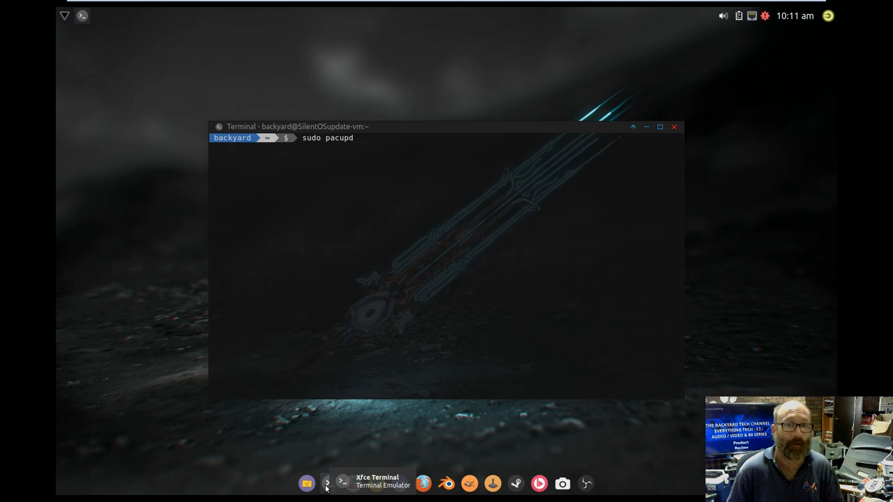
{"action": "key", "text": "Return"}
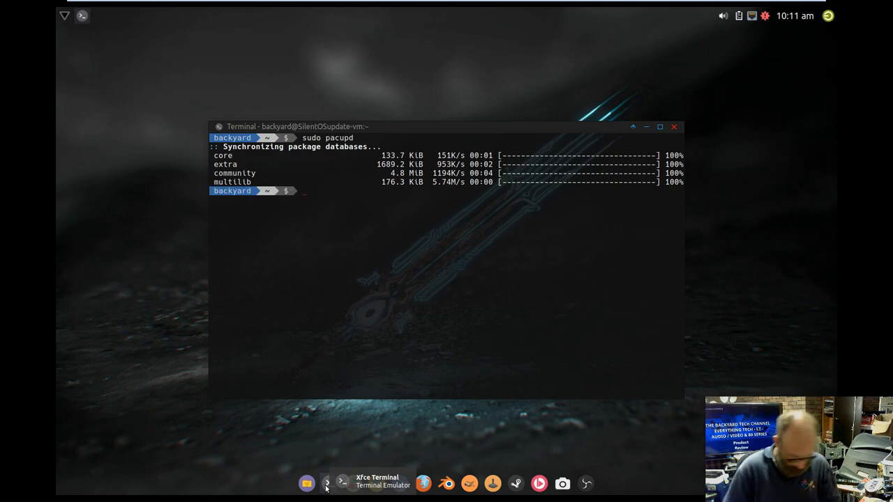
- Enter 'sudo pacupg' to start the full system upgrade
{"action": "type", "text": "sudo"}
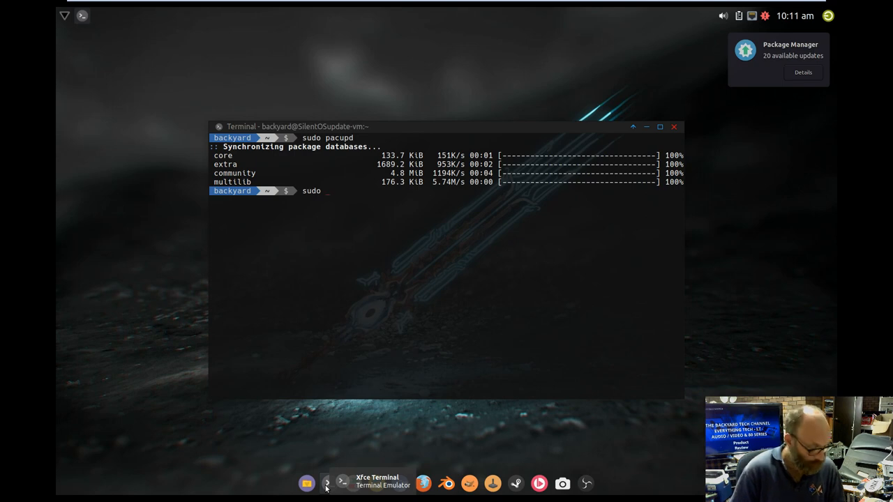
{"action": "type", "text": "pa"}
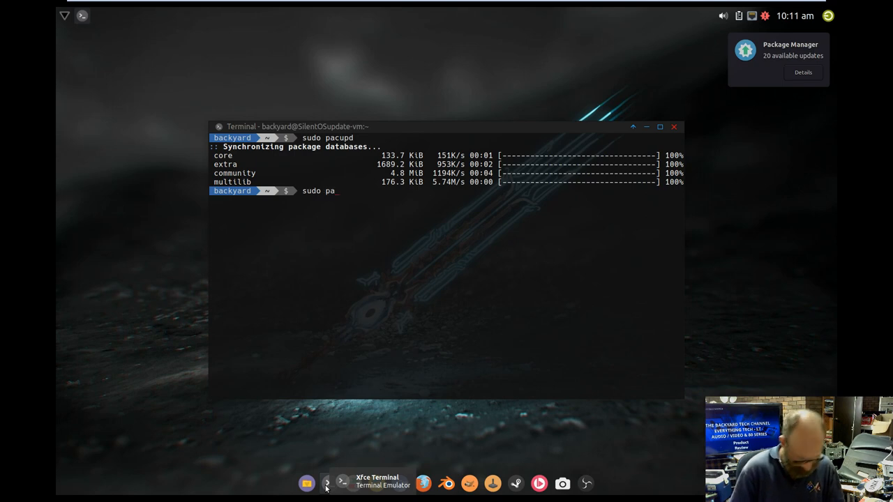
{"action": "type", "text": "cupg"}
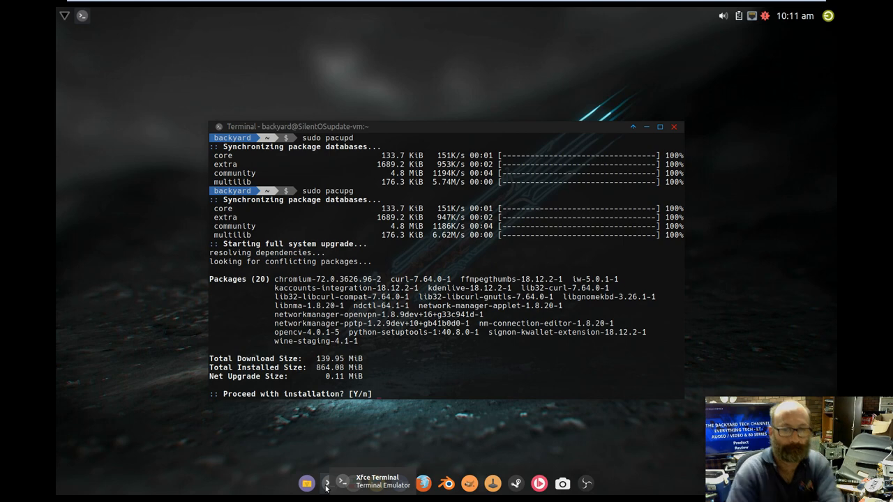
- Answer 'y' to upgrade the 20 packages and close the terminal when finished
{"action": "type", "text": "y"}
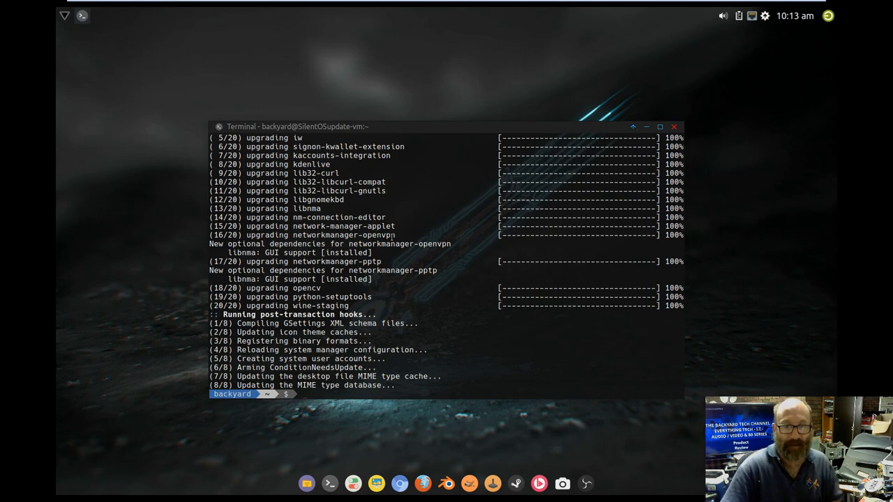
{"action": "left_click", "coordinate": [673, 126]}
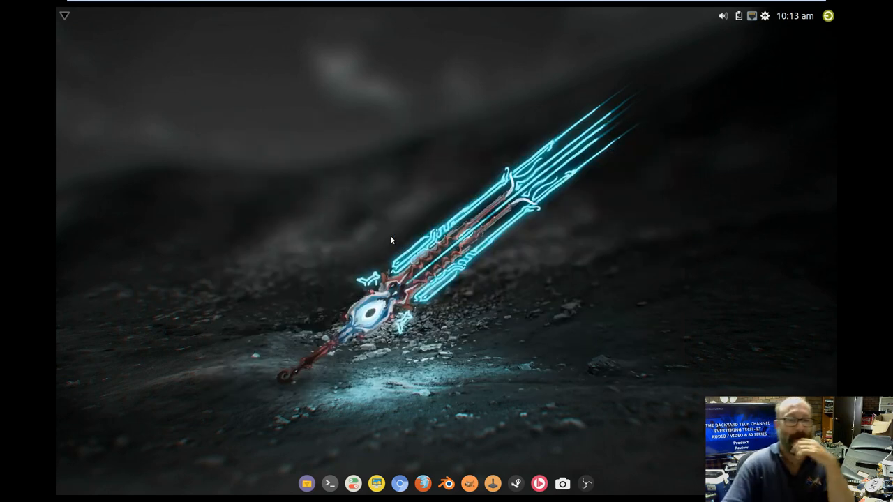
- Launch Display from a Whisker Menu search for 'dis' and apply 1920x1200 resolution
{"action": "left_click", "coordinate": [64, 16]}
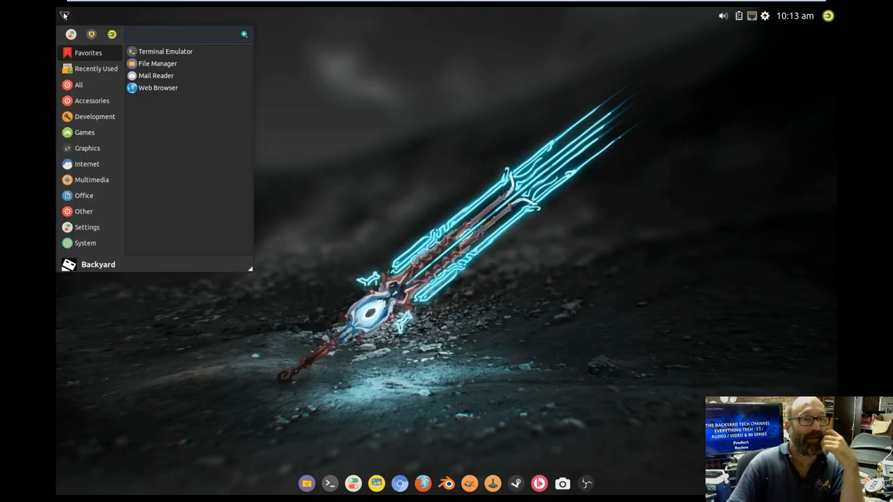
{"action": "type", "text": "dis"}
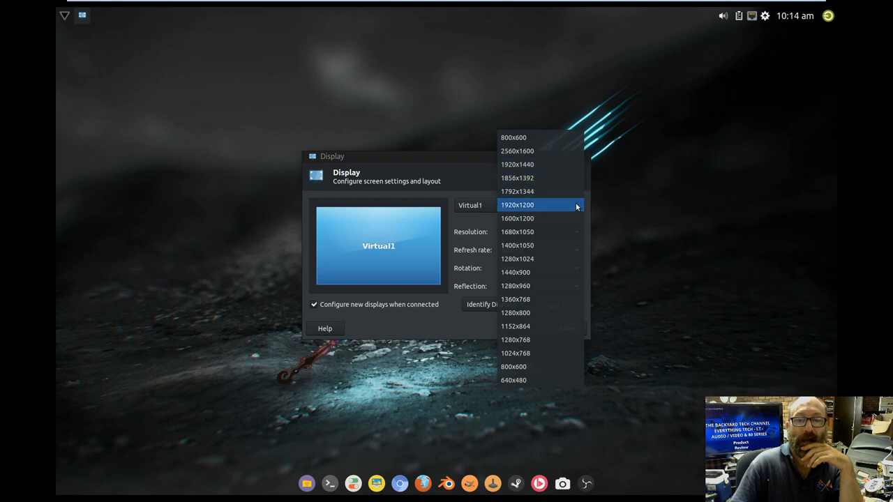
{"action": "left_click", "coordinate": [516, 204]}
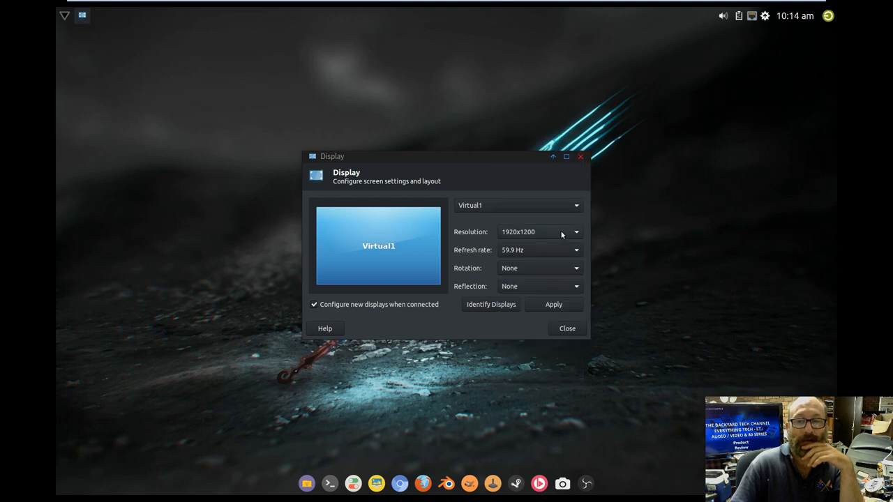
{"action": "left_click", "coordinate": [575, 232]}
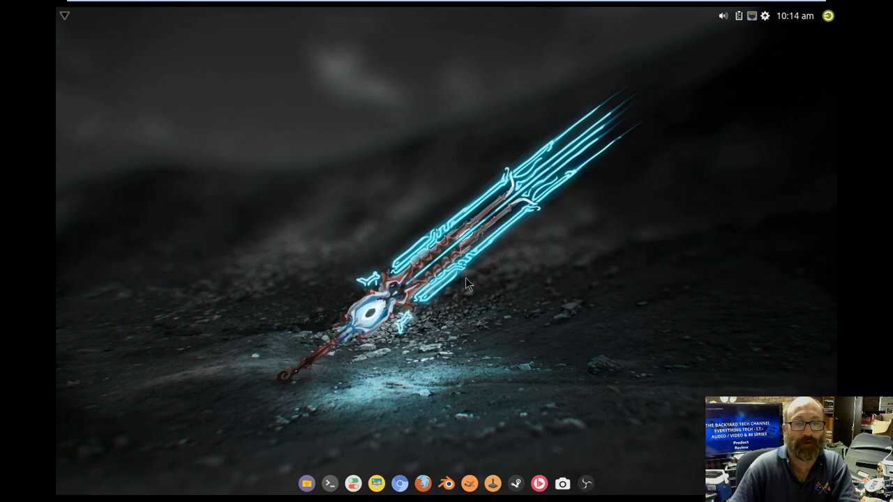
{"action": "mouse_move", "coordinate": [232, 164]}
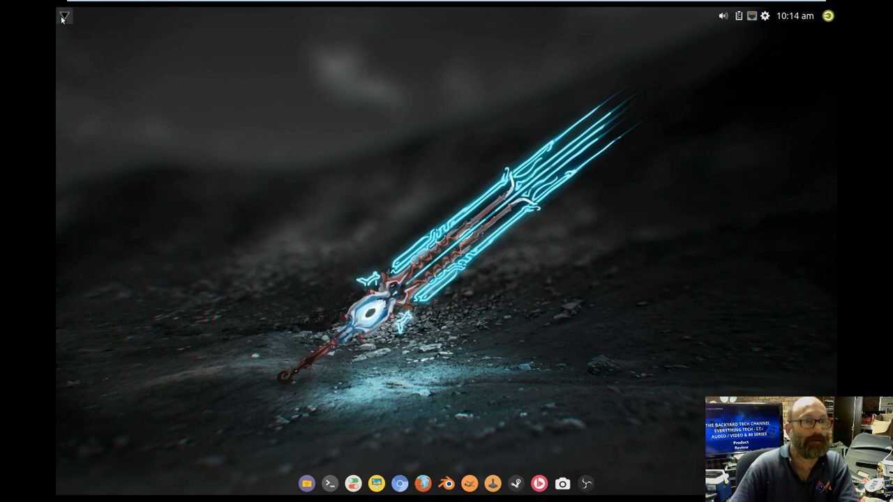
{"action": "mouse_move", "coordinate": [551, 203]}
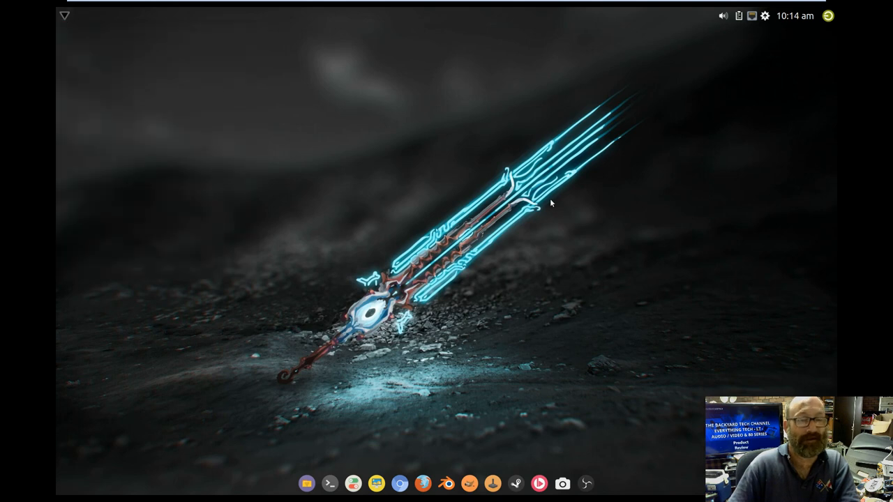
- Copy the VMwareTools-10.2.0 tar.gz from the VMware Tools disc in Thunar
{"action": "left_click", "coordinate": [306, 483]}
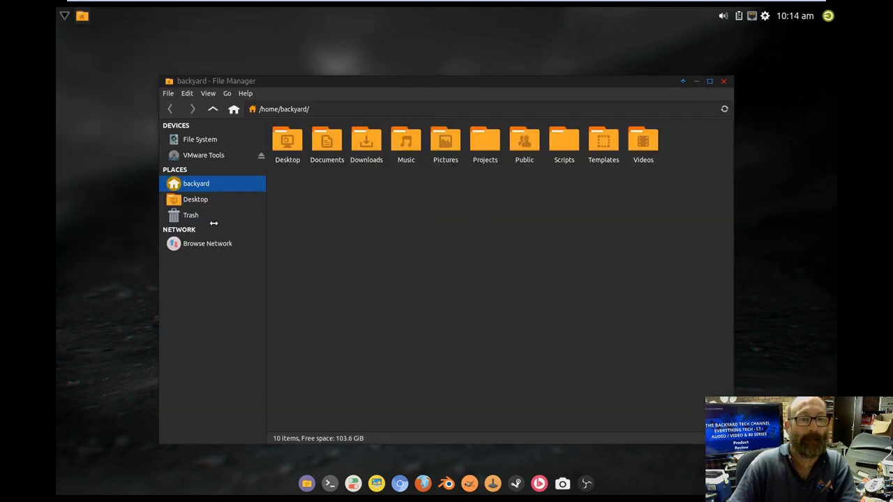
{"action": "left_click", "coordinate": [204, 155]}
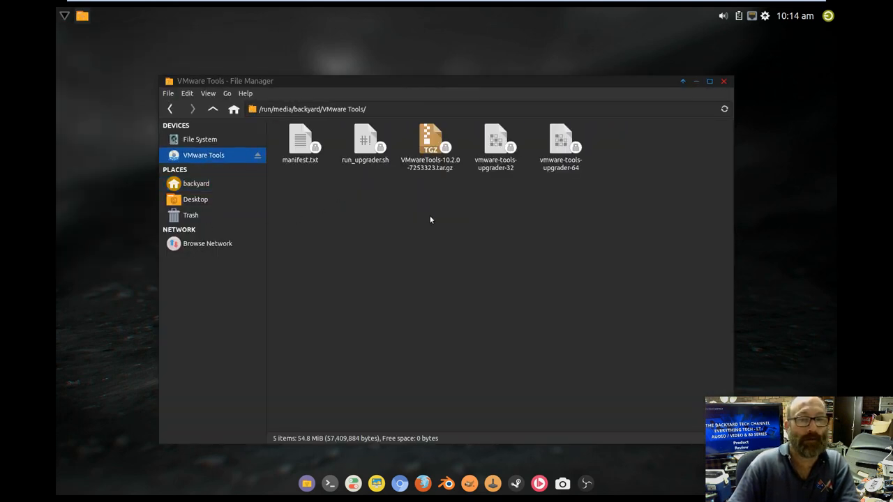
{"action": "right_click", "coordinate": [431, 139]}
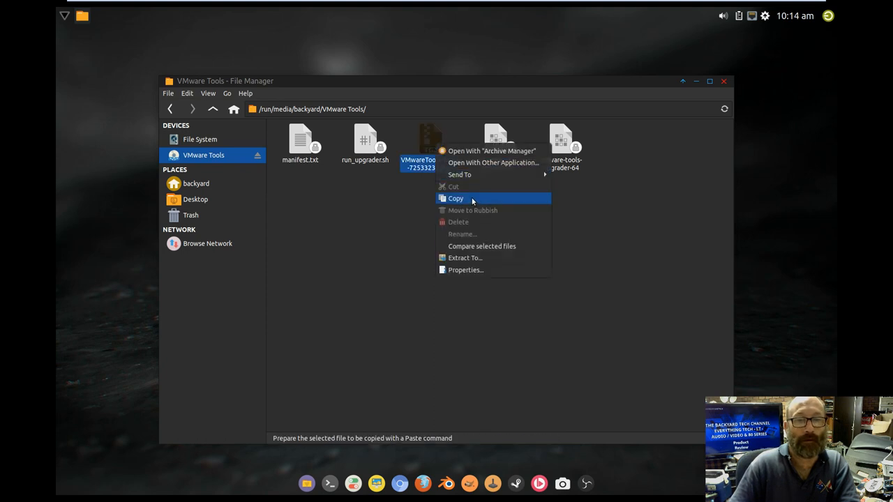
{"action": "left_click", "coordinate": [199, 139]}
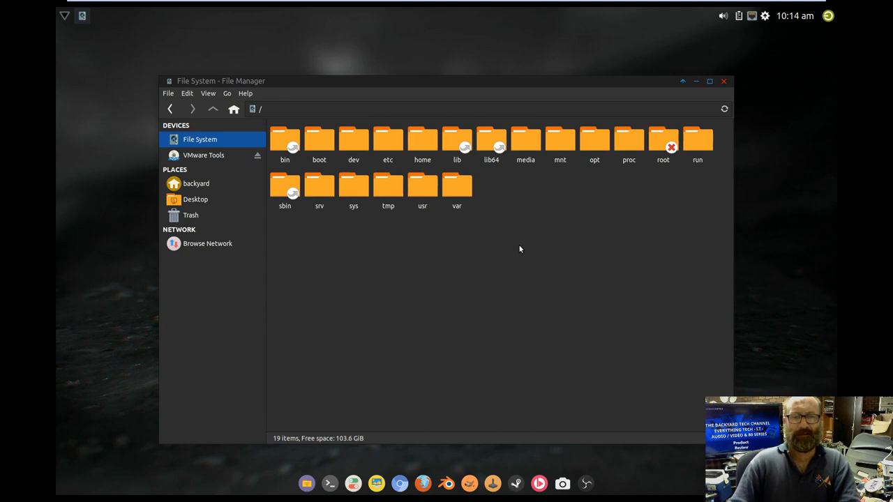
- Paste the VMware Tools archive into the /tmp folder
{"action": "double_click", "coordinate": [387, 189]}
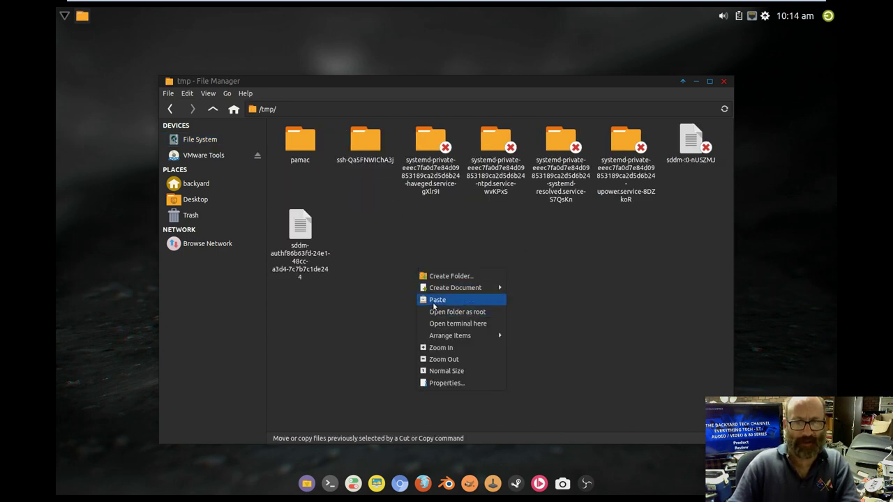
{"action": "left_click", "coordinate": [437, 300]}
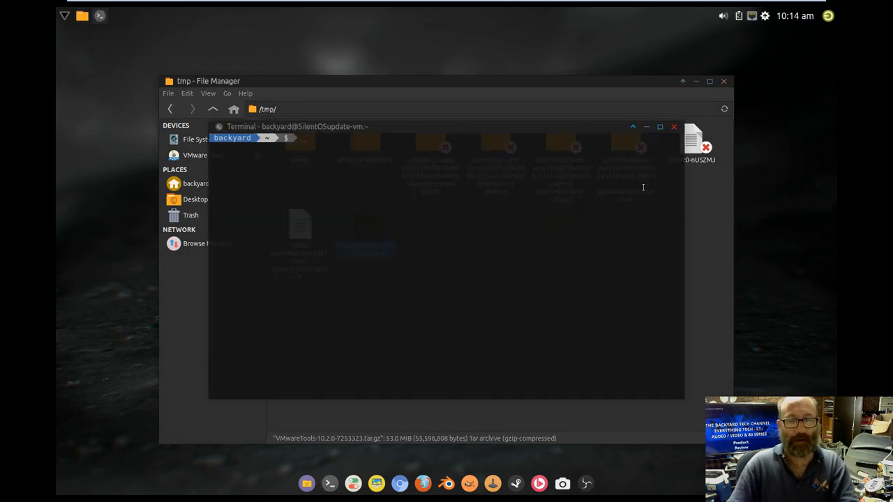
{"action": "left_click", "coordinate": [673, 126]}
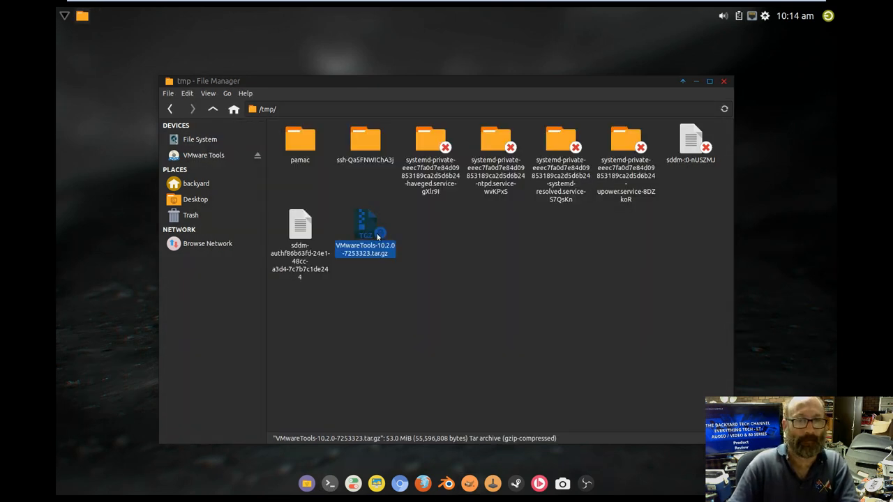
{"action": "right_click", "coordinate": [364, 230]}
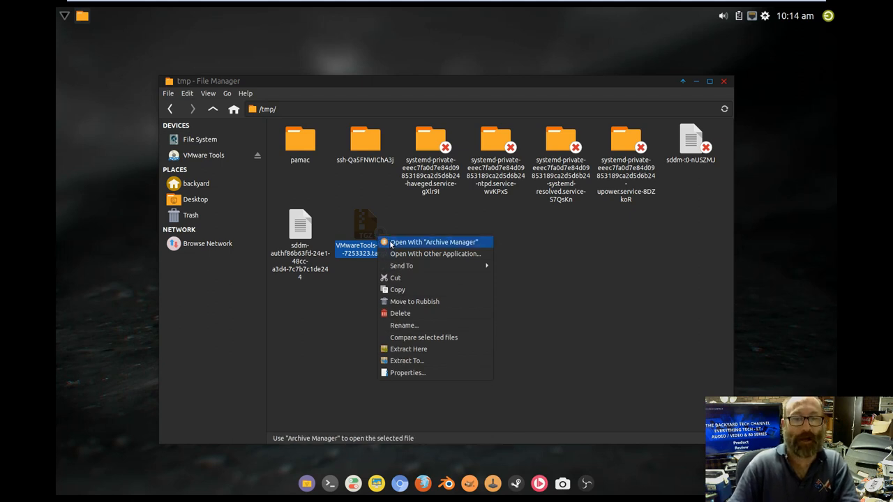
- Extract the VMwareTools archive into /tmp with Archive Manager, then launch a terminal
{"action": "left_click", "coordinate": [433, 242]}
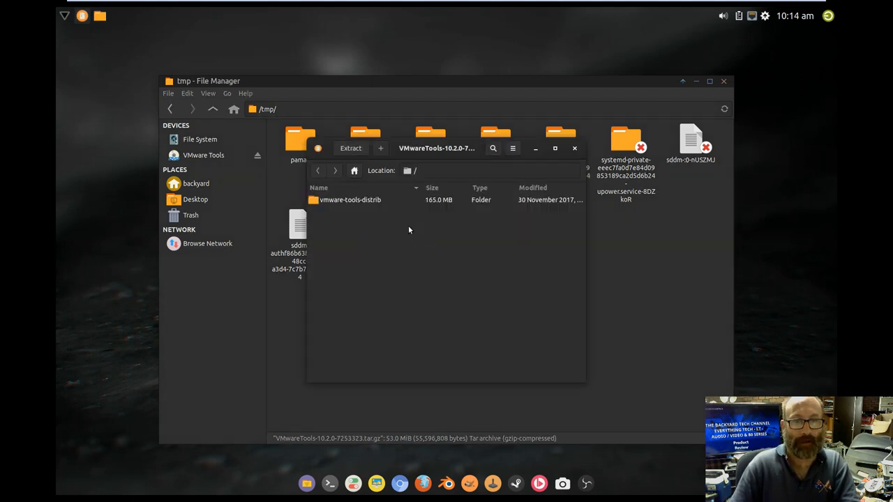
{"action": "left_click", "coordinate": [350, 147]}
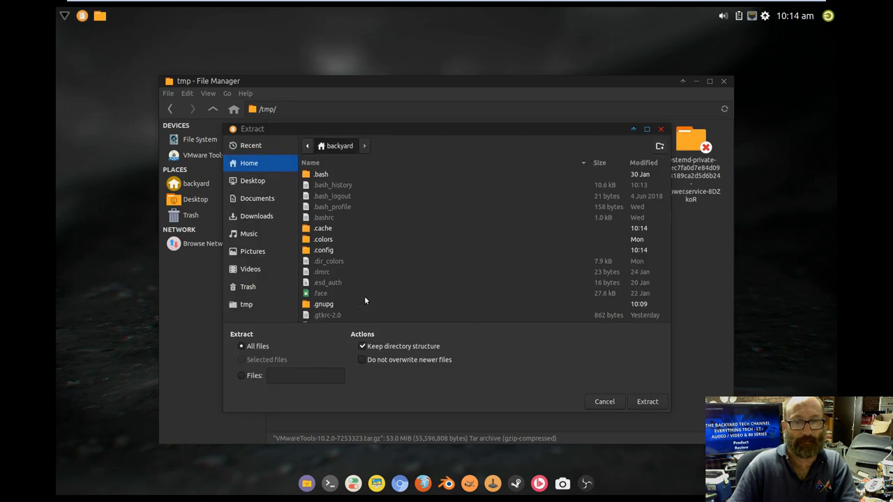
{"action": "left_click", "coordinate": [246, 304]}
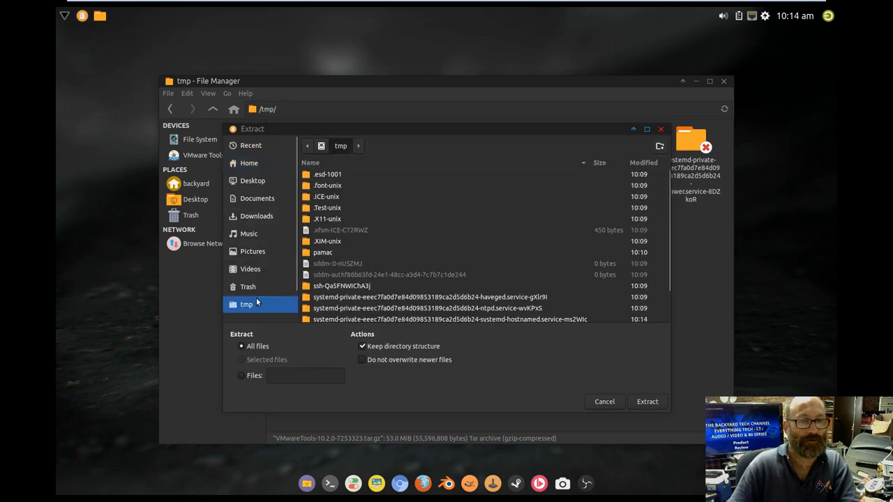
{"action": "mouse_move", "coordinate": [249, 270]}
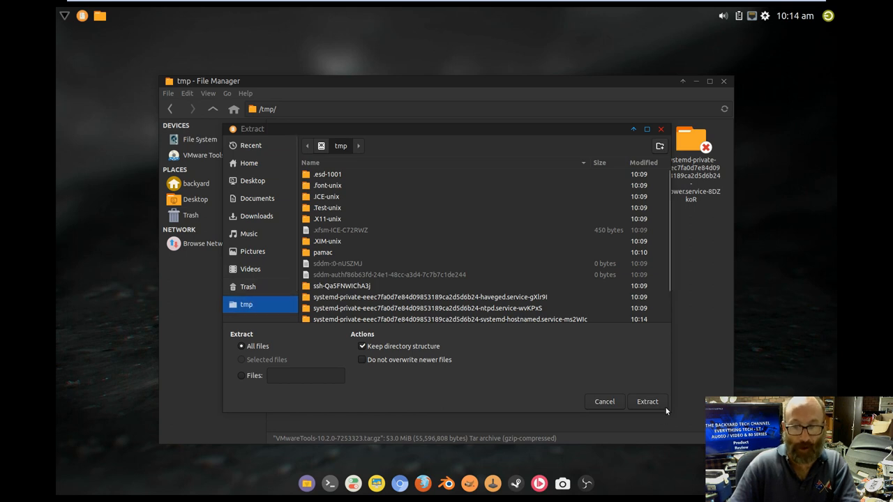
{"action": "left_click", "coordinate": [647, 401]}
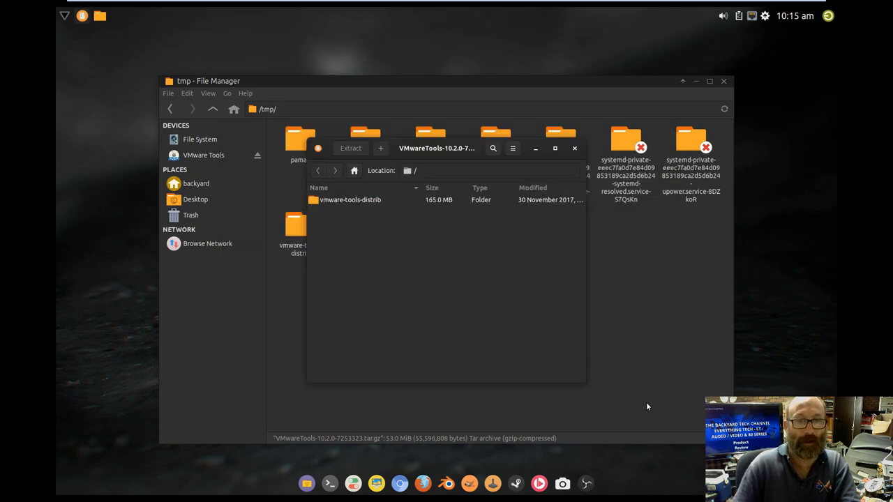
{"action": "mouse_move", "coordinate": [437, 283]}
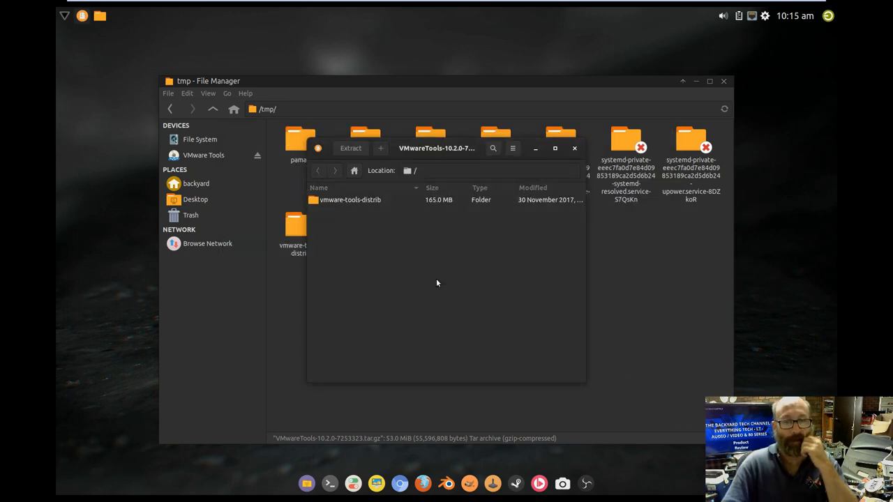
{"action": "left_click", "coordinate": [573, 147]}
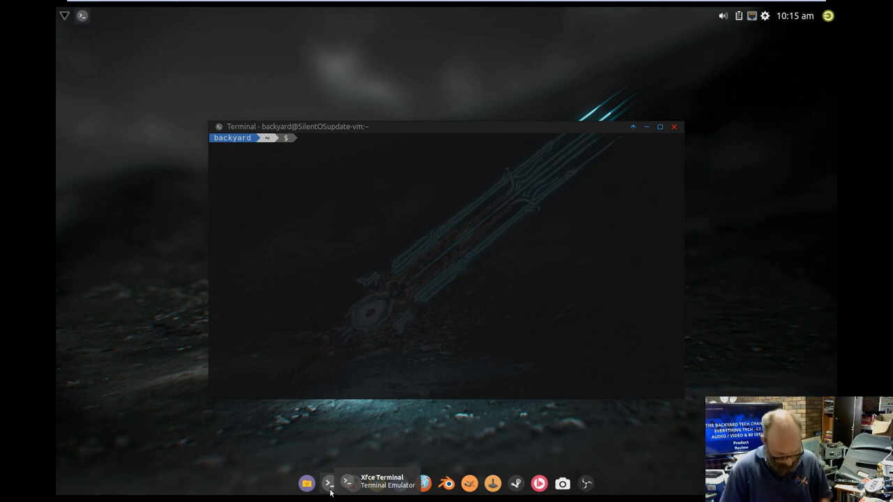
- Change directory into /tmp/vmware-tools-distrib
{"action": "type", "text": "cd /tmp/"}
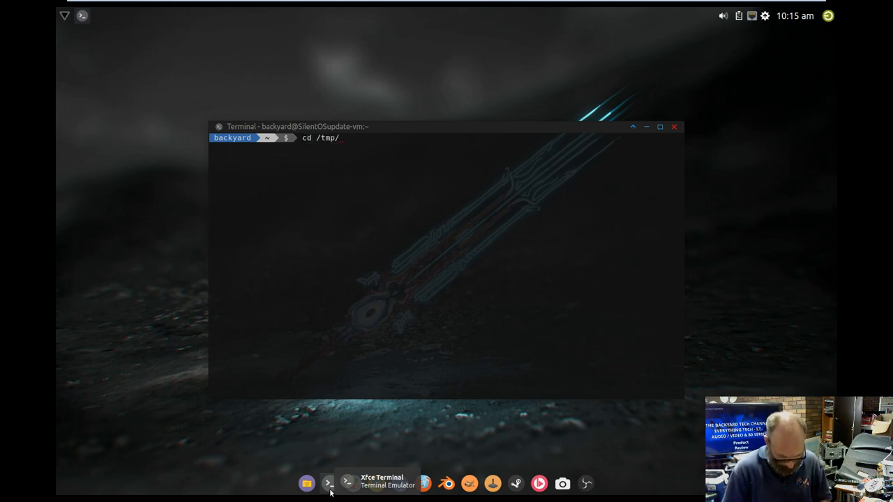
{"action": "type", "text": "vmware-tools."}
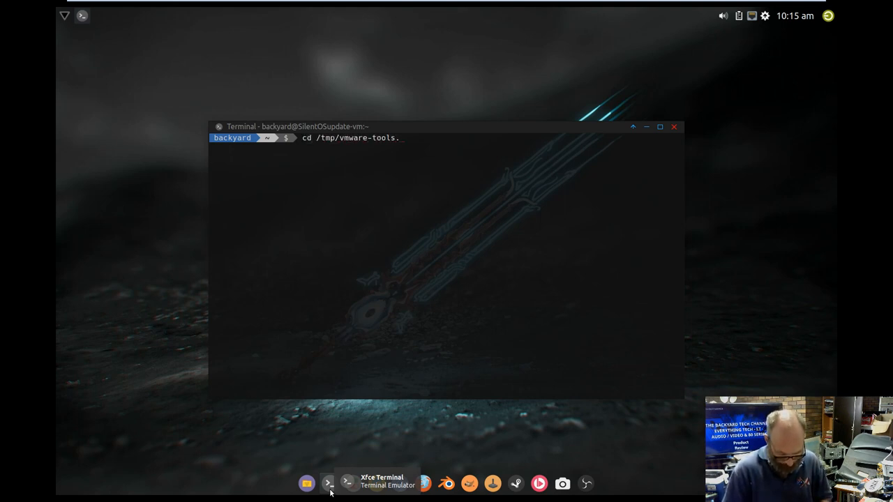
{"action": "key", "text": "Return"}
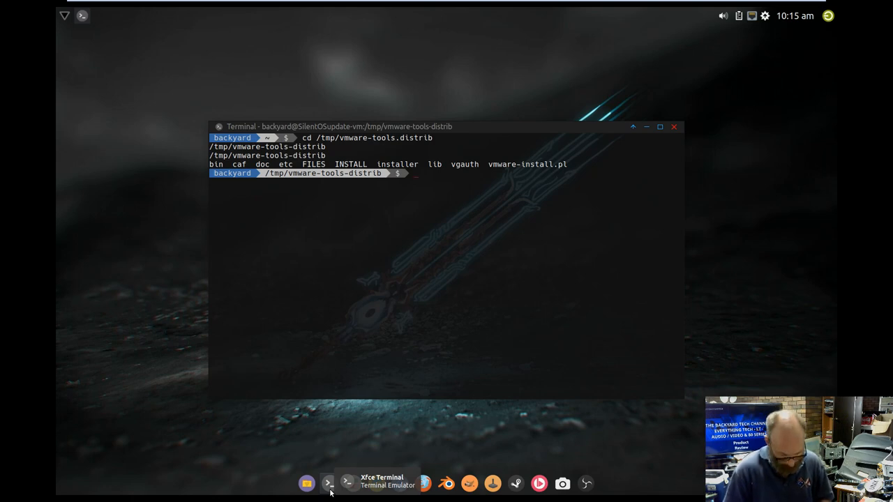
- Run sudo ./vmware-install.pl and accept the default init directory
{"action": "type", "text": "sudo ./"}
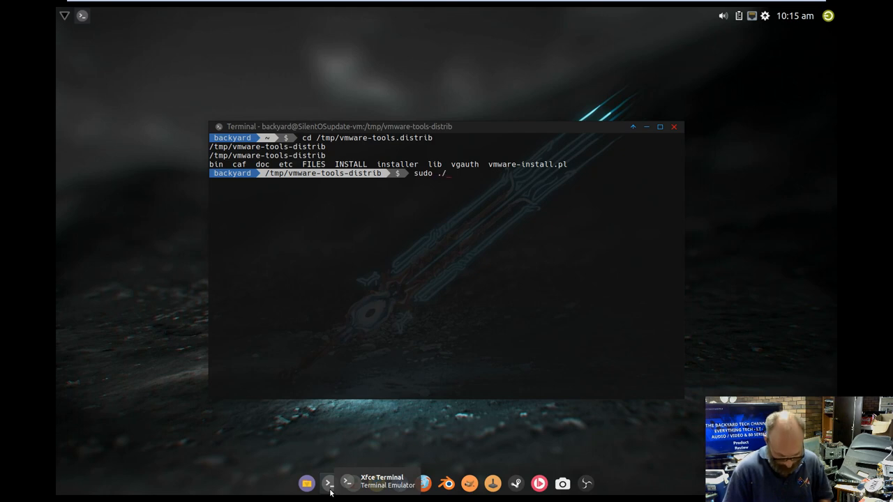
{"action": "type", "text": "vmware-ins"}
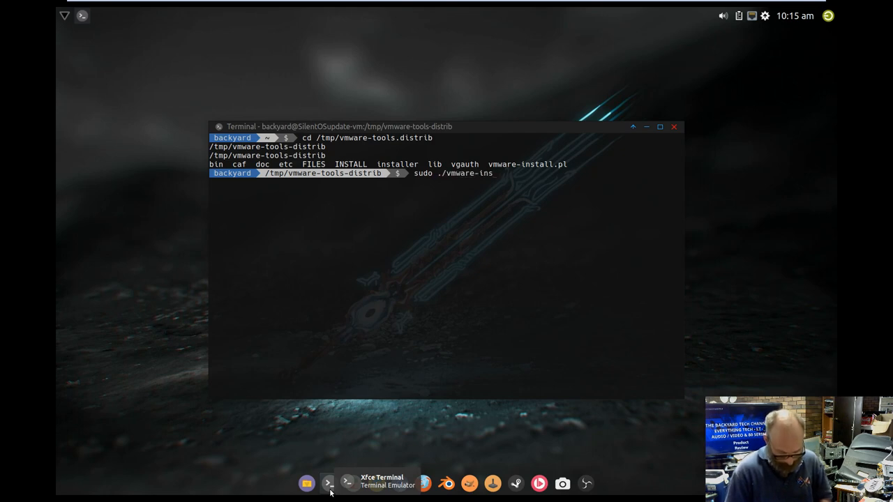
{"action": "type", "text": "tall.pl"}
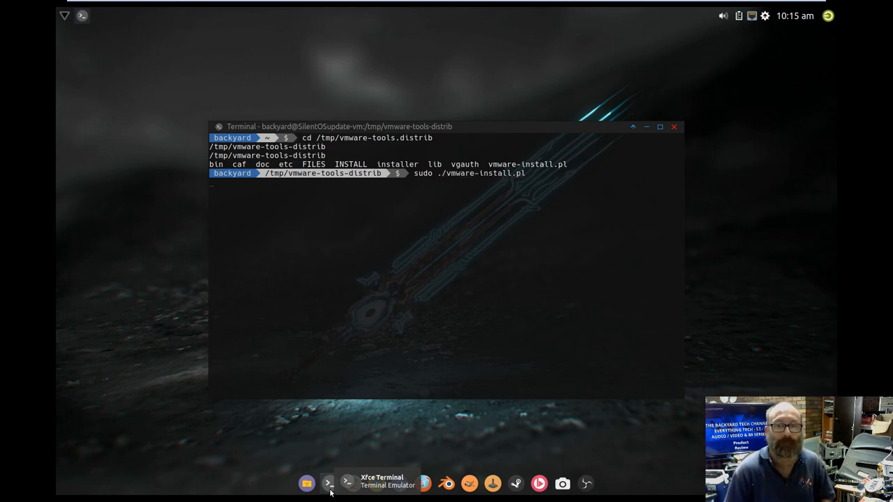
{"action": "key", "text": "Return"}
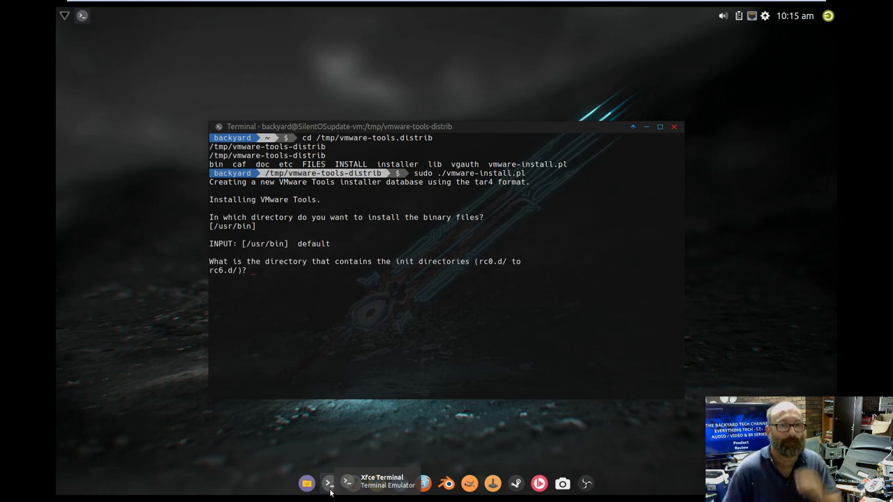
{"action": "key", "text": "Return"}
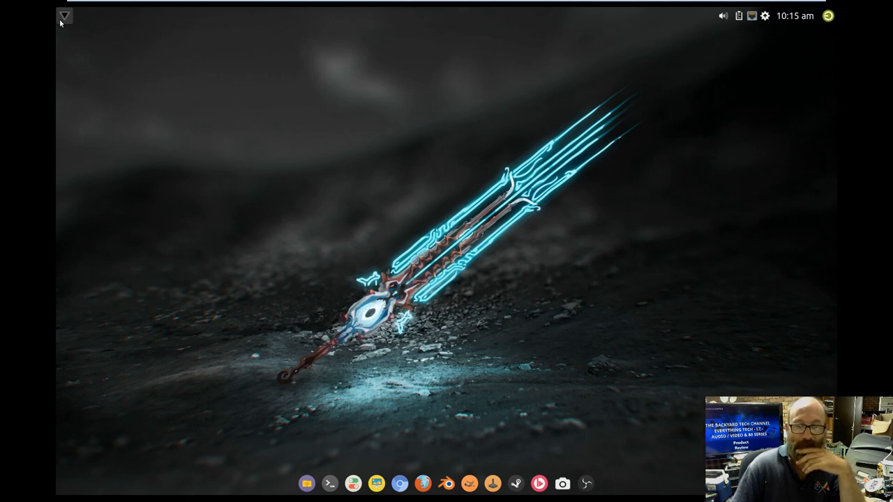
- Browse Whisker Menu categories: All, Accessories, Games, Graphics, Multimedia, Office, Other, System
{"action": "left_click", "coordinate": [64, 15]}
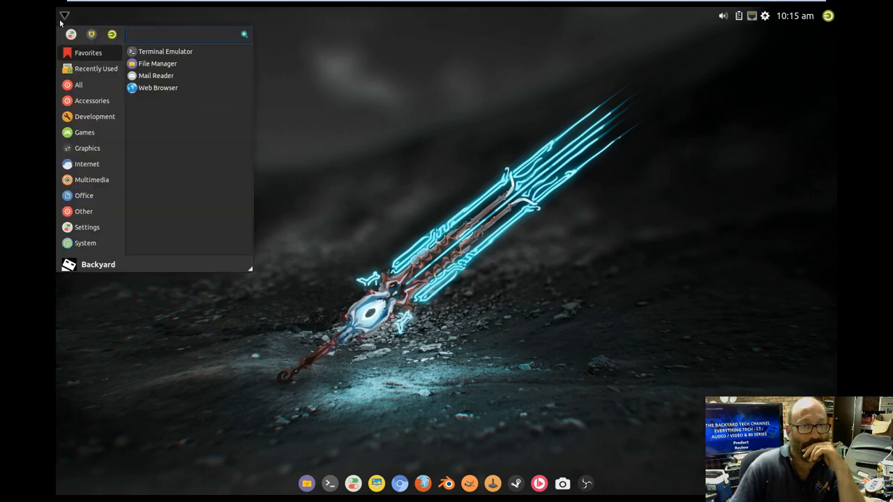
{"action": "left_click", "coordinate": [78, 84]}
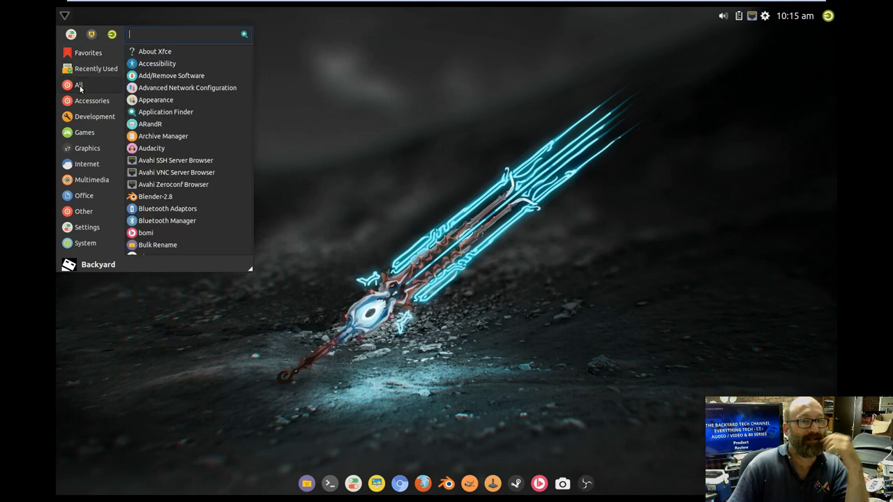
{"action": "left_click", "coordinate": [91, 100]}
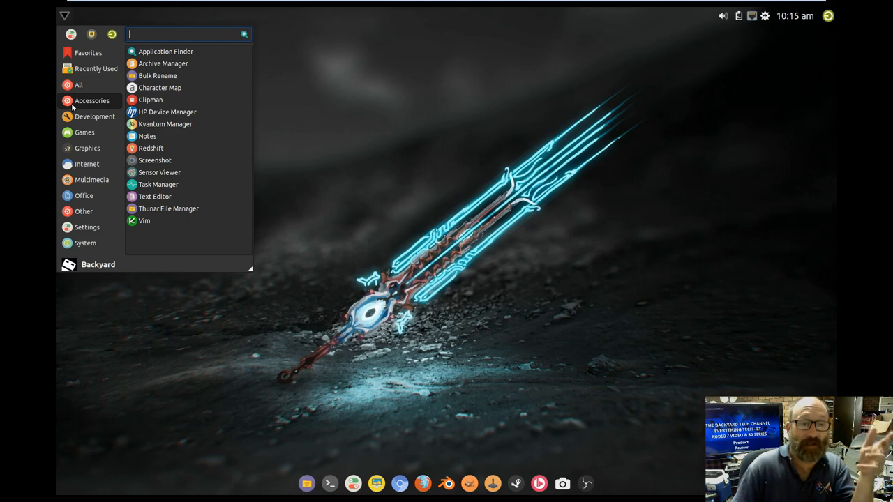
{"action": "mouse_move", "coordinate": [89, 133]}
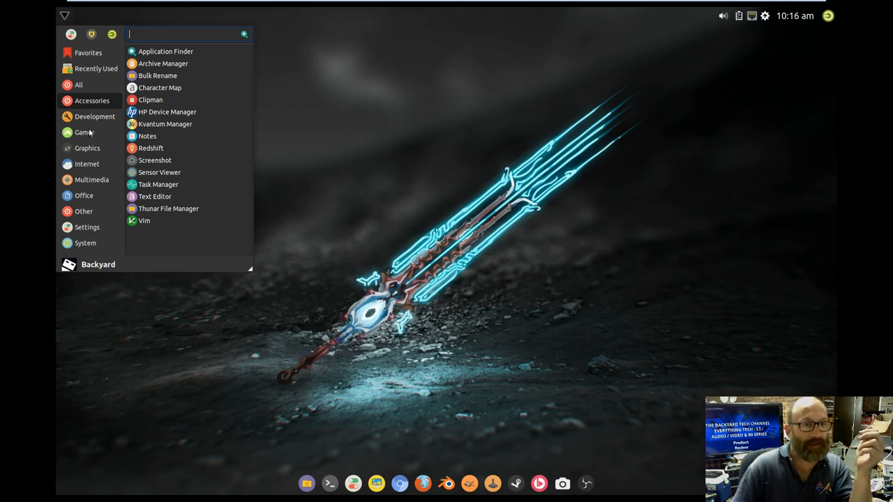
{"action": "left_click", "coordinate": [94, 116]}
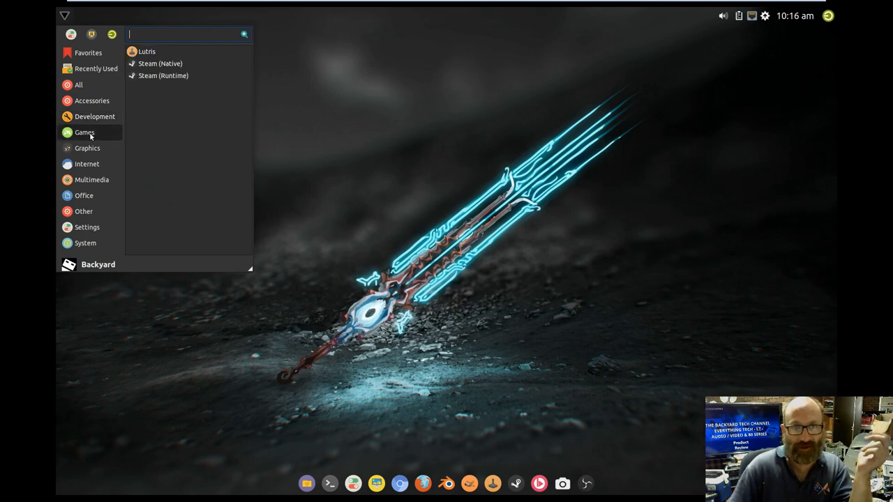
{"action": "left_click", "coordinate": [86, 148]}
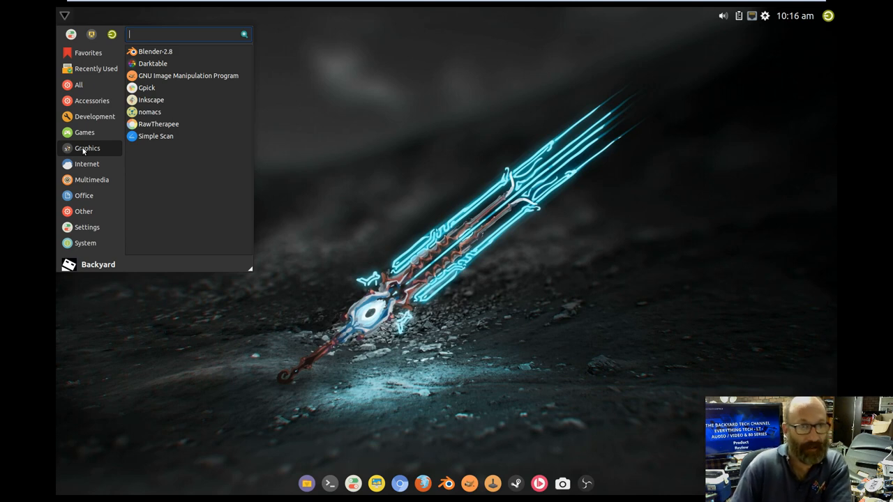
{"action": "left_click", "coordinate": [86, 163]}
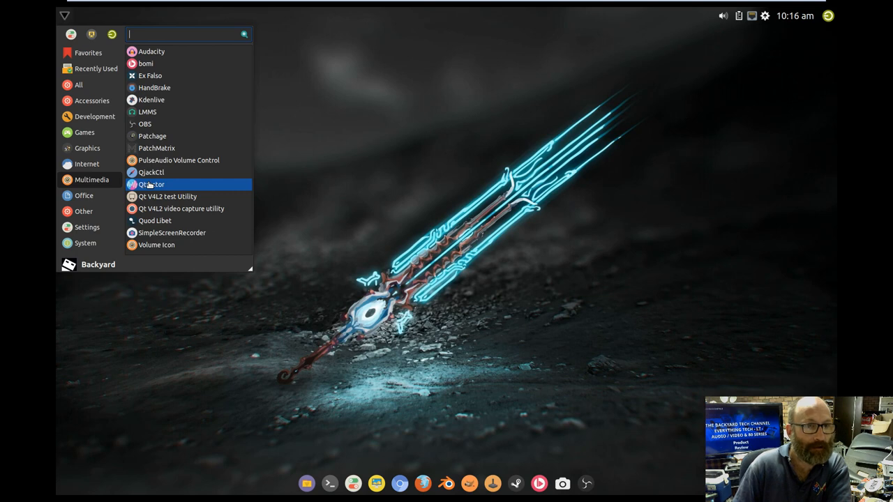
{"action": "mouse_move", "coordinate": [182, 136]}
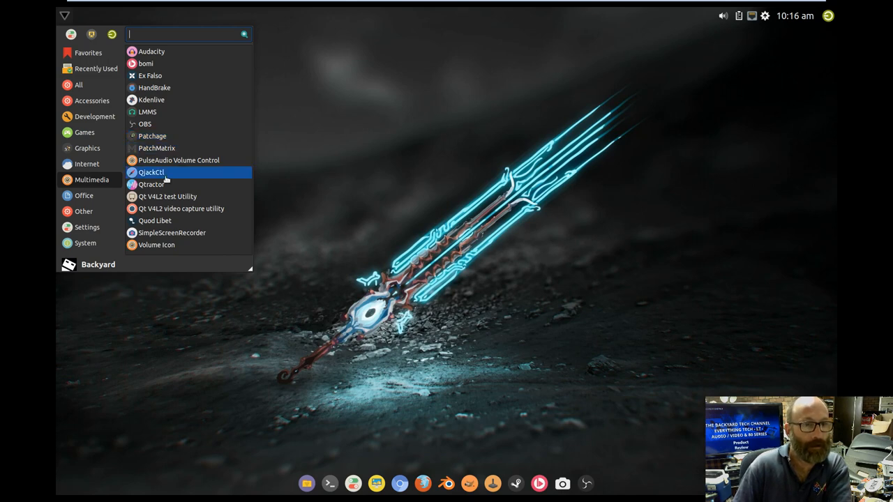
{"action": "mouse_move", "coordinate": [151, 184]}
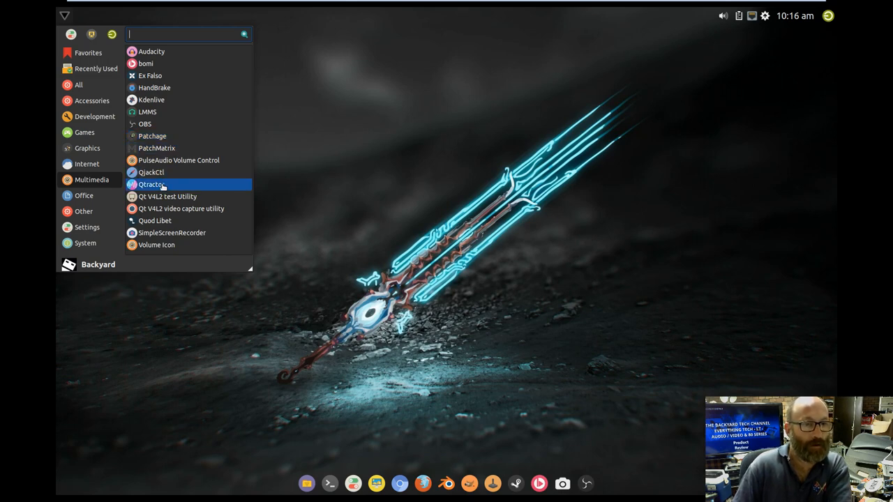
{"action": "mouse_move", "coordinate": [157, 232]}
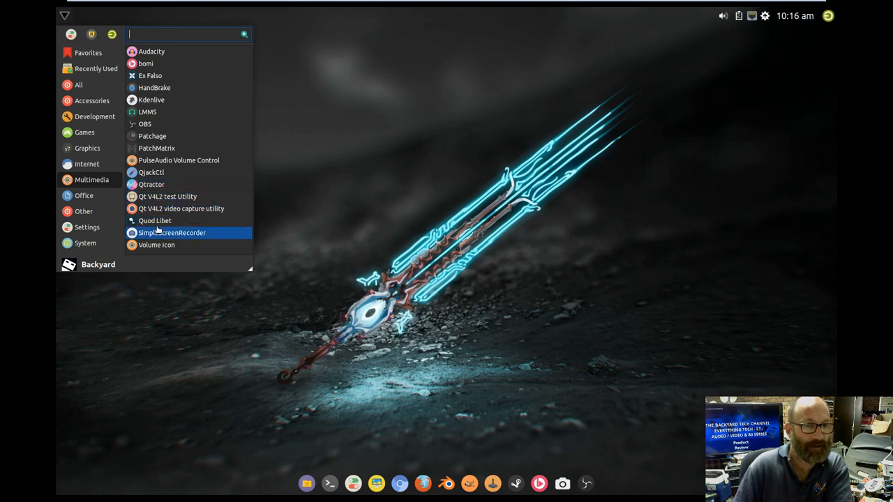
{"action": "left_click", "coordinate": [83, 195]}
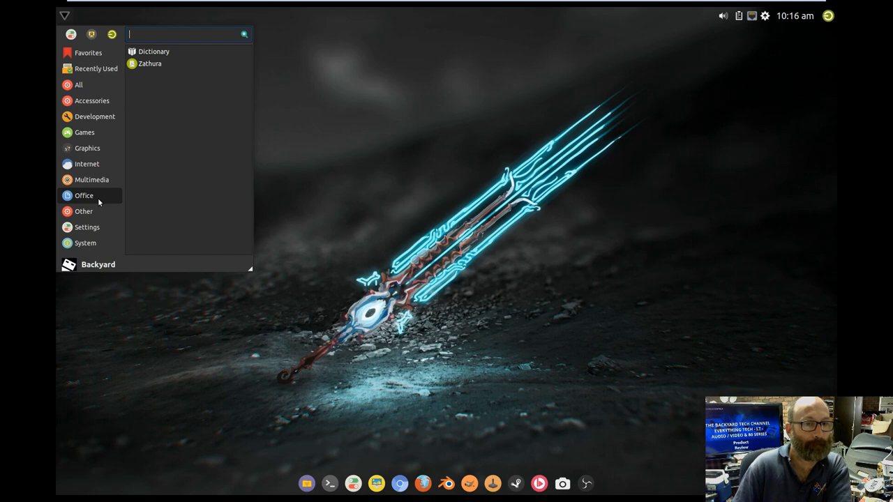
{"action": "left_click", "coordinate": [86, 226]}
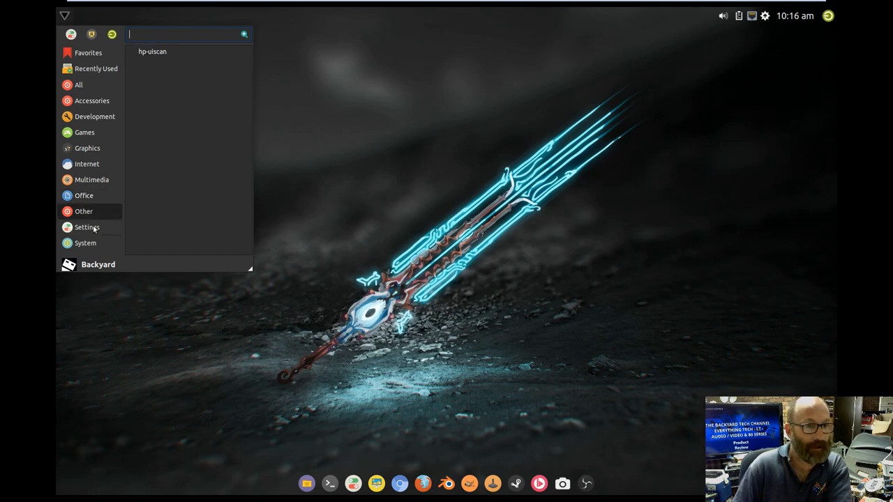
{"action": "left_click", "coordinate": [85, 243]}
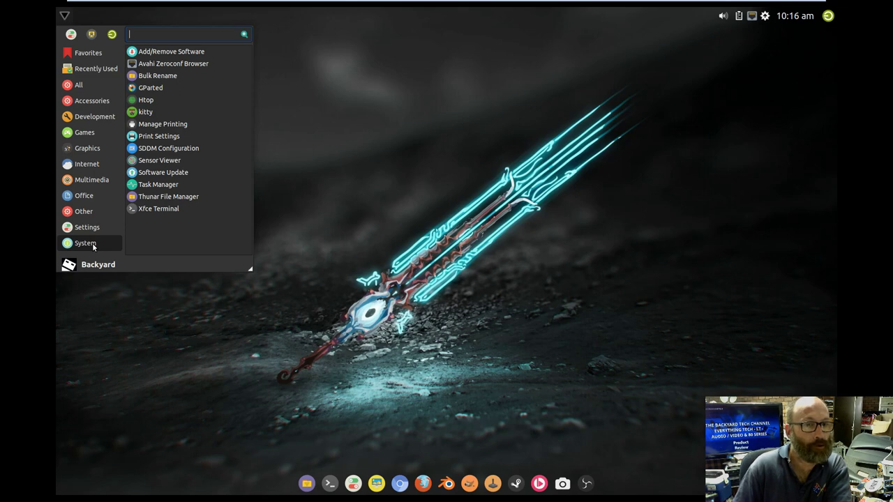
{"action": "mouse_move", "coordinate": [133, 218]}
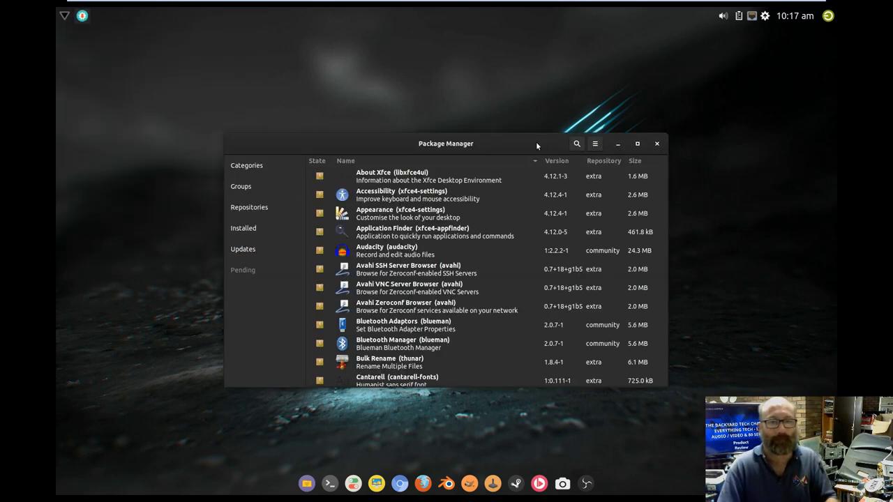
- Search 'vm' in Pamac and mark open-vm-tools for installation
{"action": "left_click", "coordinate": [576, 144]}
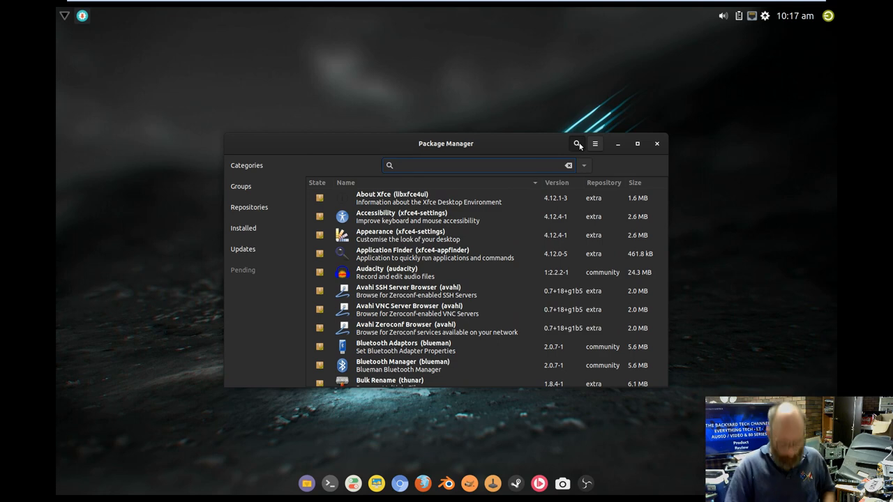
{"action": "type", "text": "vm-tools"}
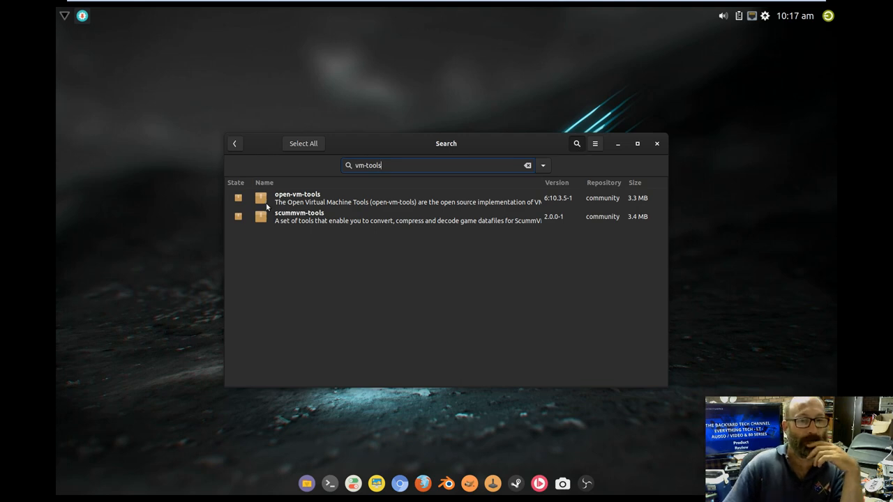
{"action": "left_click", "coordinate": [238, 197]}
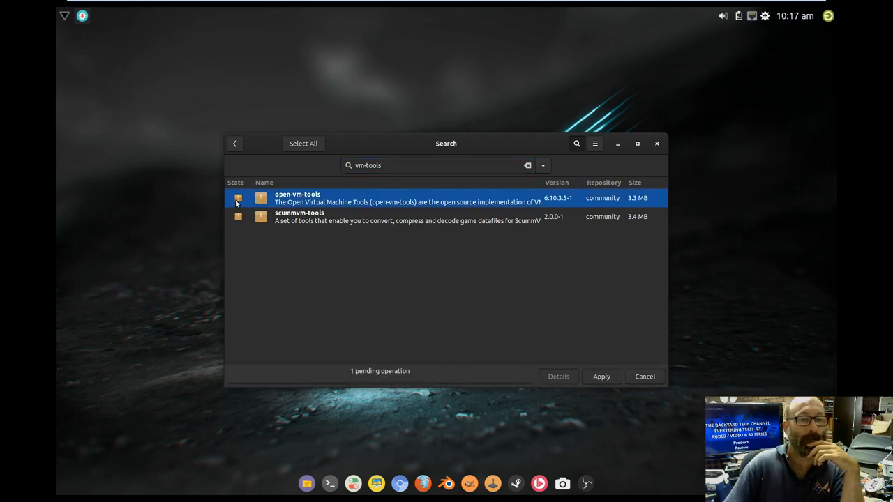
- Commit and authenticate the open-vm-tools install, then dismiss the failed-transaction error
{"action": "left_click", "coordinate": [600, 376]}
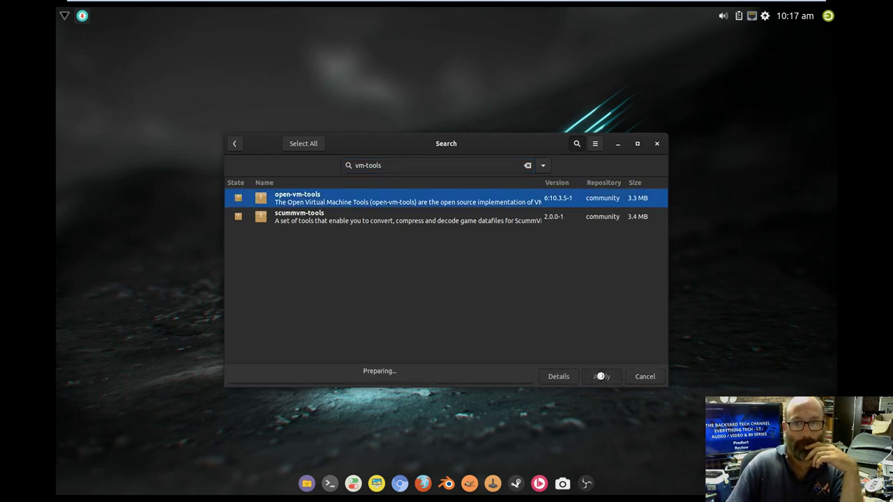
{"action": "left_click", "coordinate": [601, 376]}
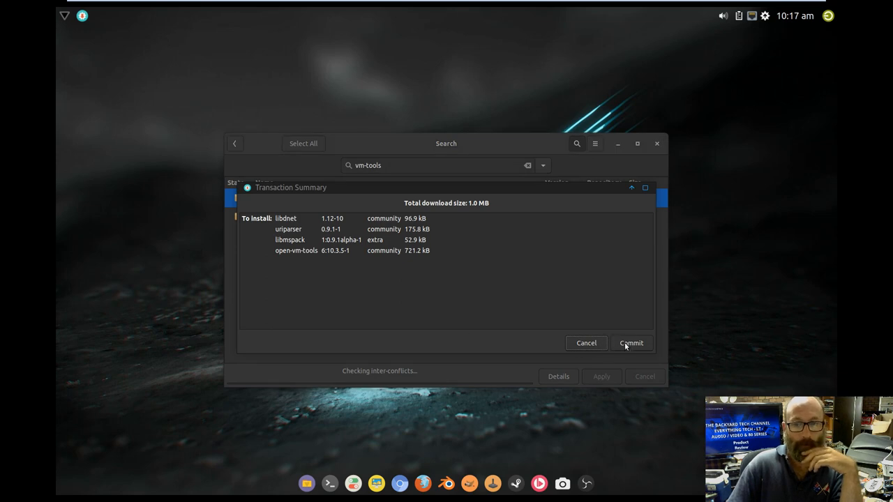
{"action": "left_click", "coordinate": [630, 342]}
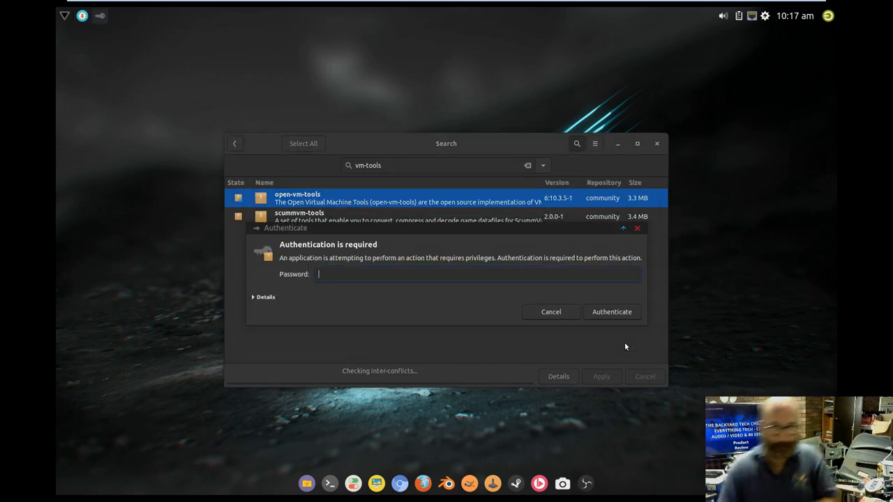
{"action": "type", "text": "password"}
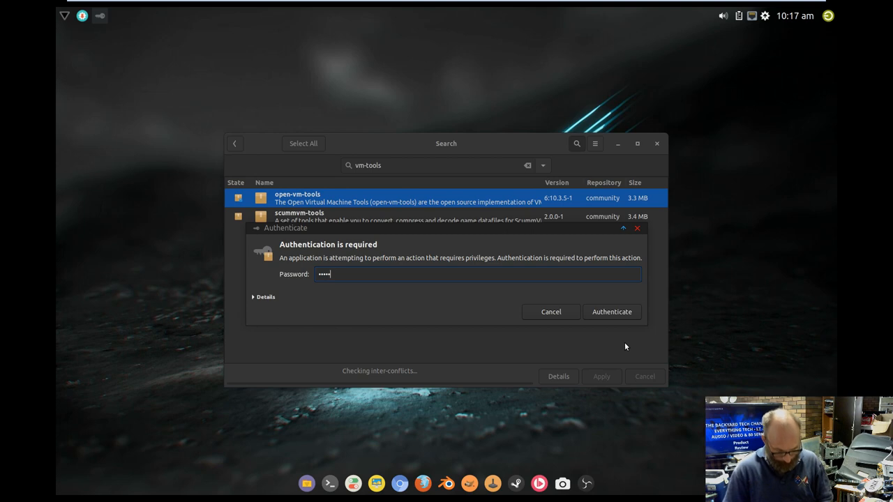
{"action": "left_click", "coordinate": [611, 311]}
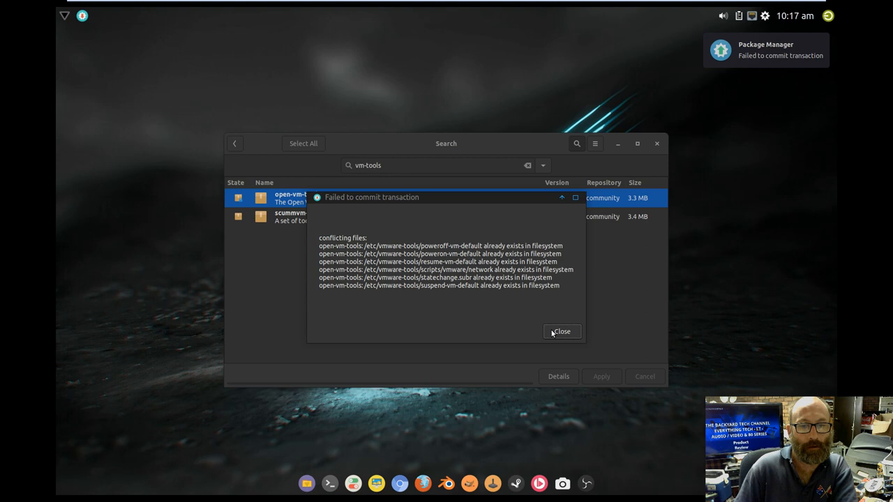
{"action": "left_click", "coordinate": [561, 331]}
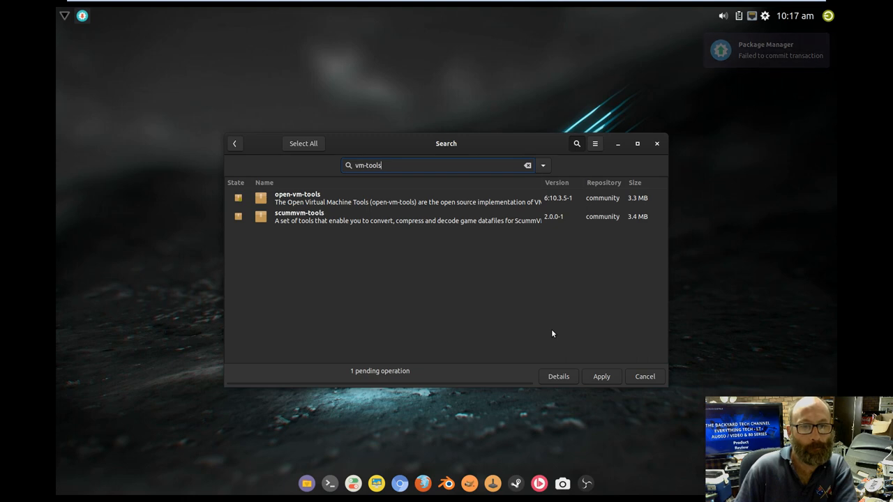
{"action": "mouse_move", "coordinate": [373, 245]}
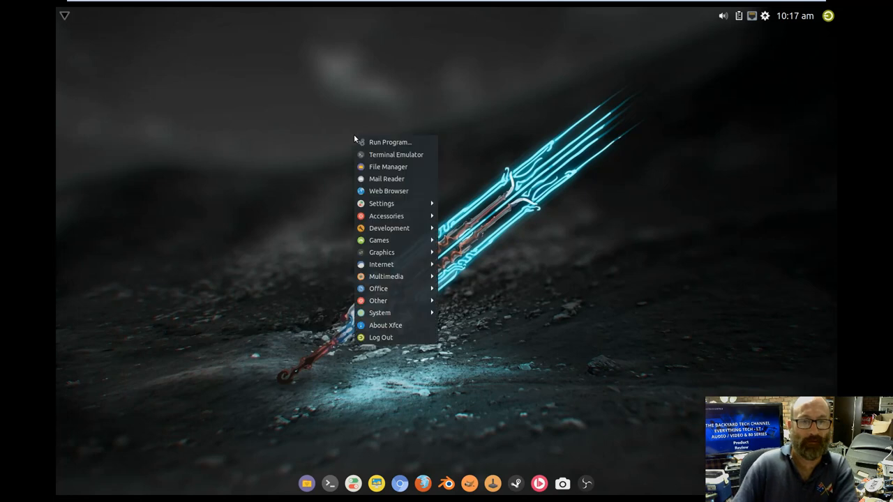
{"action": "mouse_move", "coordinate": [387, 167]}
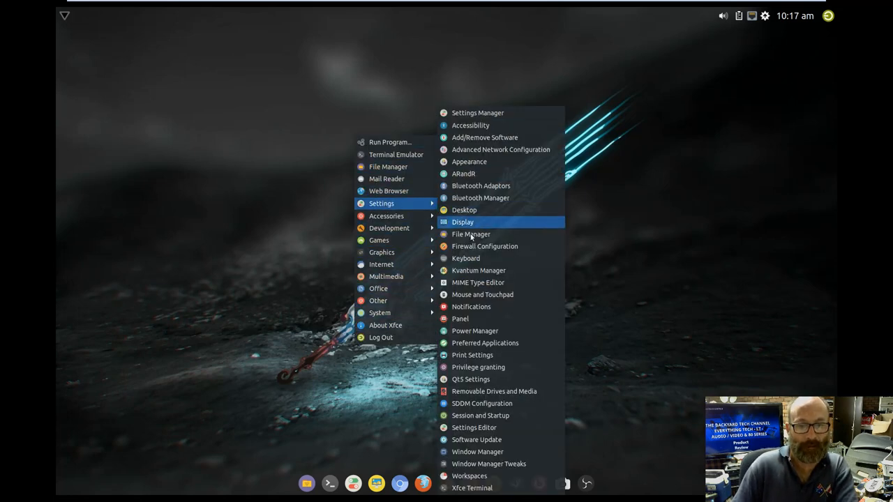
{"action": "left_click", "coordinate": [463, 222]}
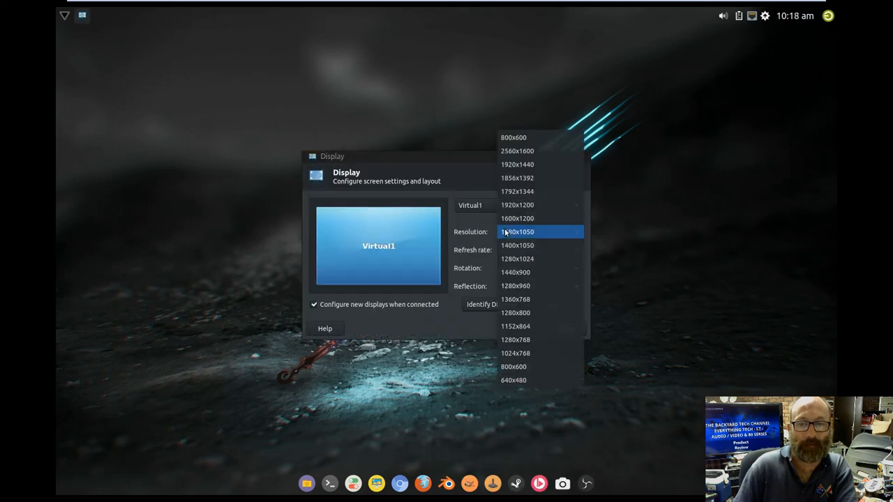
{"action": "left_click", "coordinate": [517, 231]}
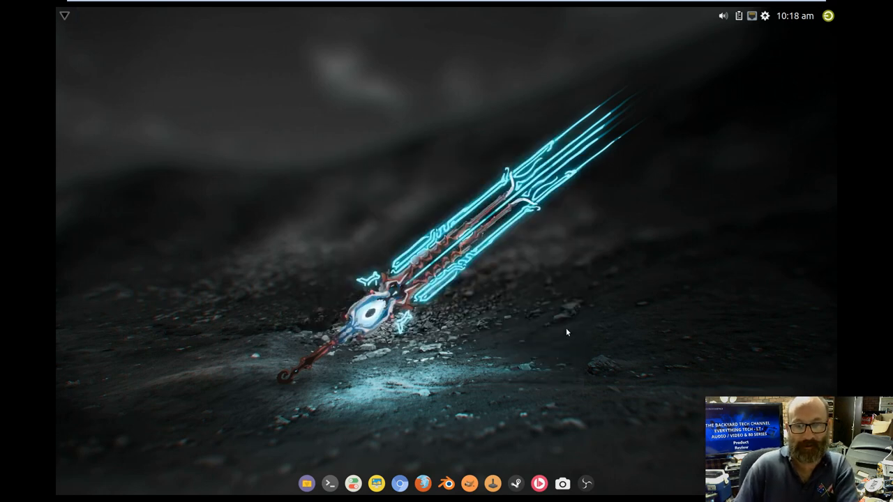
{"action": "right_click", "coordinate": [565, 331]}
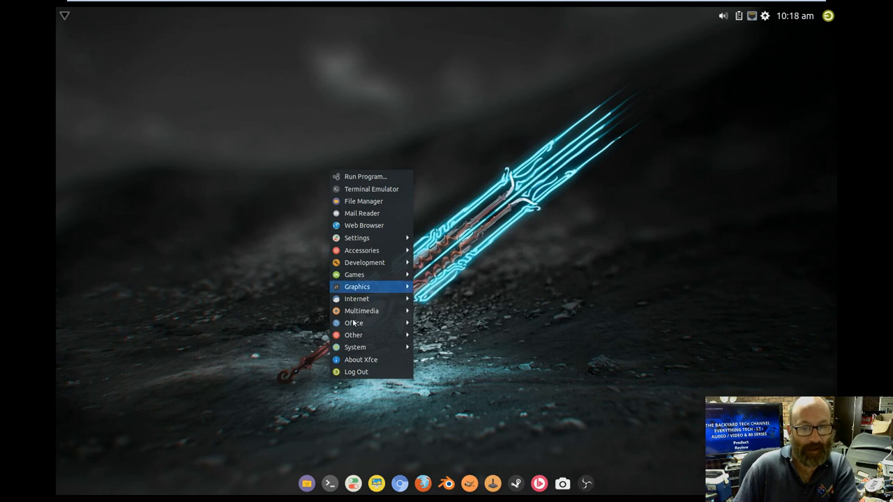
{"action": "mouse_move", "coordinate": [355, 347]}
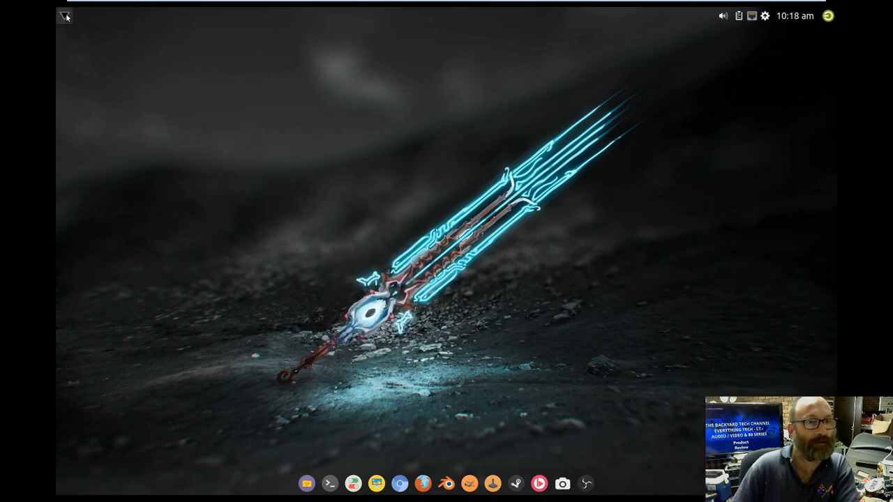
{"action": "left_click", "coordinate": [64, 15]}
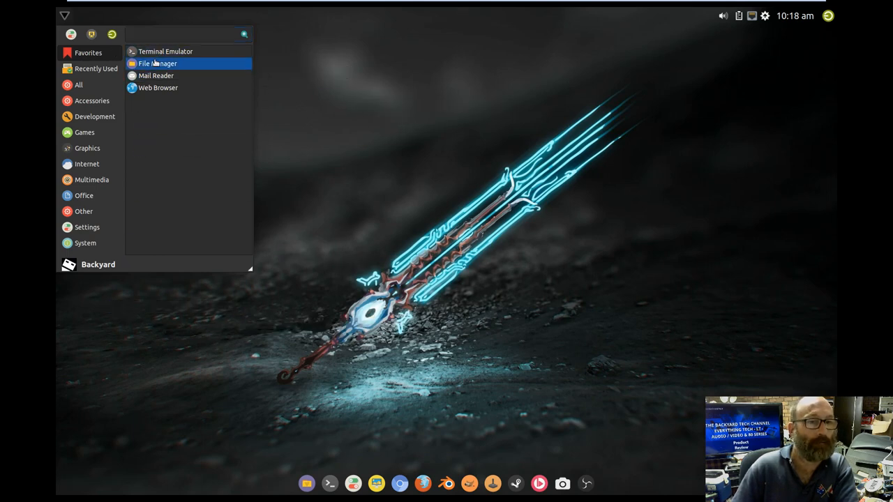
{"action": "mouse_move", "coordinate": [197, 89]}
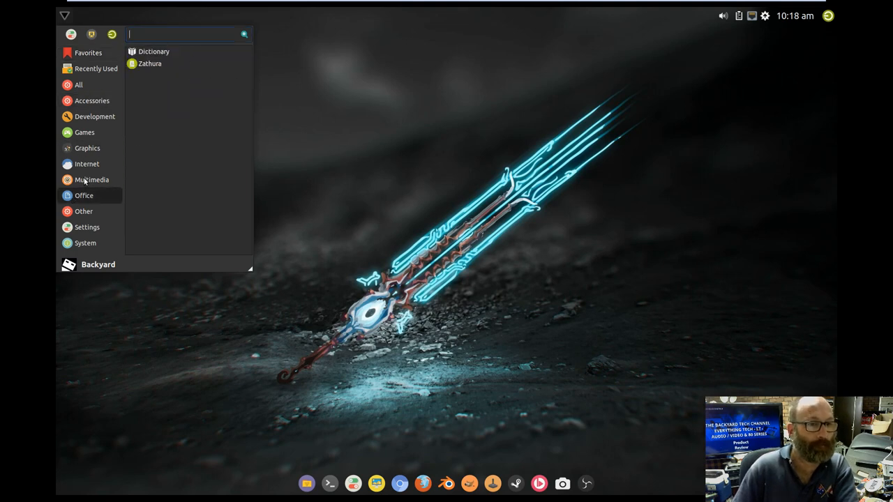
{"action": "right_click", "coordinate": [148, 99]}
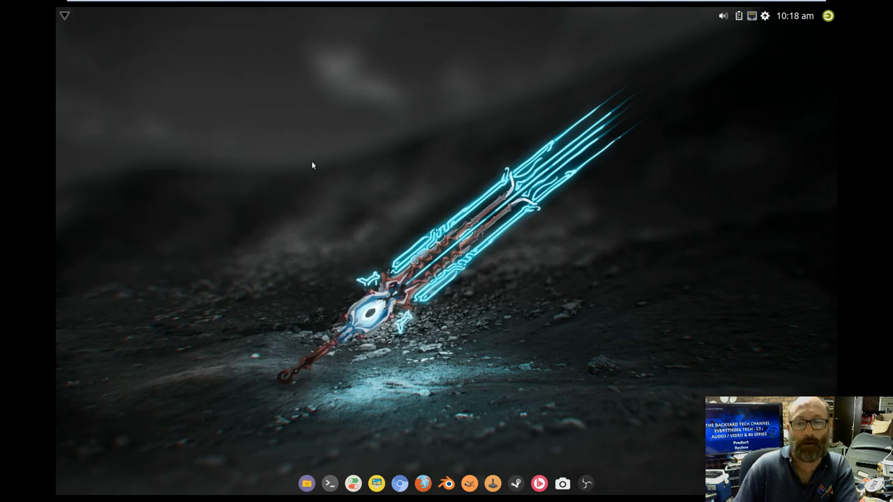
{"action": "mouse_move", "coordinate": [108, 74]}
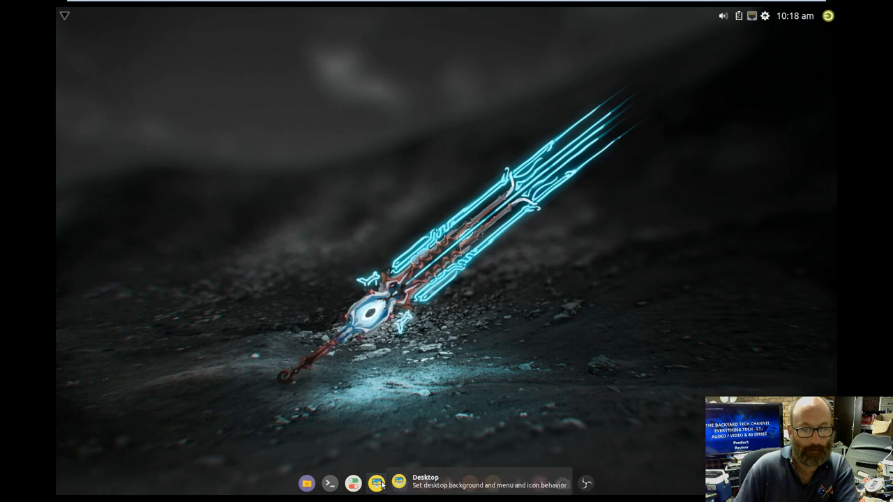
- Set the desktop Icon type to File/launcher icons and review the Background tab
{"action": "left_click", "coordinate": [376, 482]}
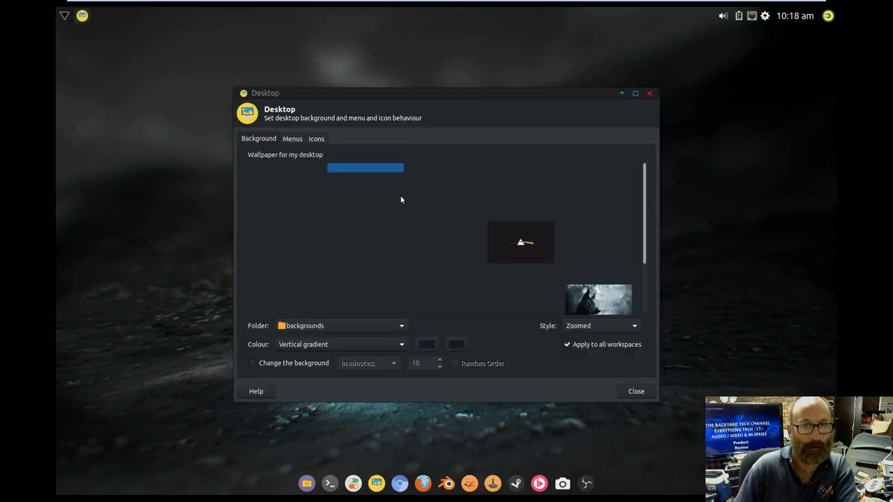
{"action": "left_click", "coordinate": [292, 138]}
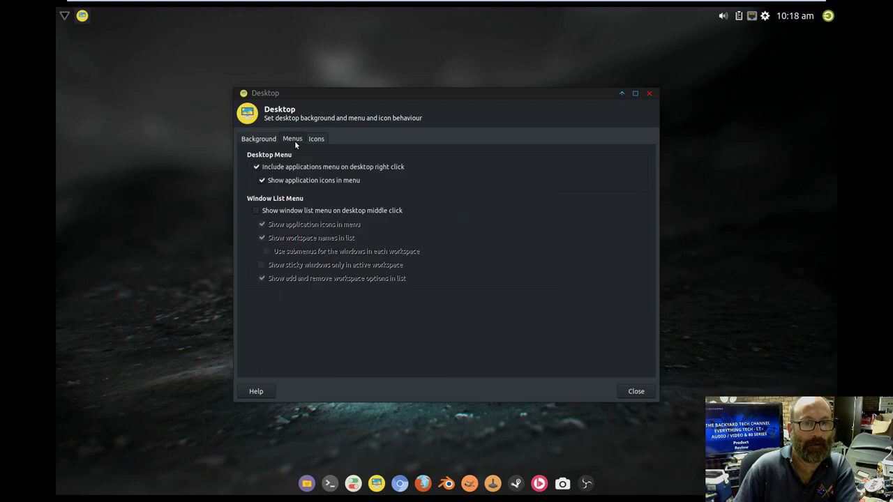
{"action": "left_click", "coordinate": [316, 138]}
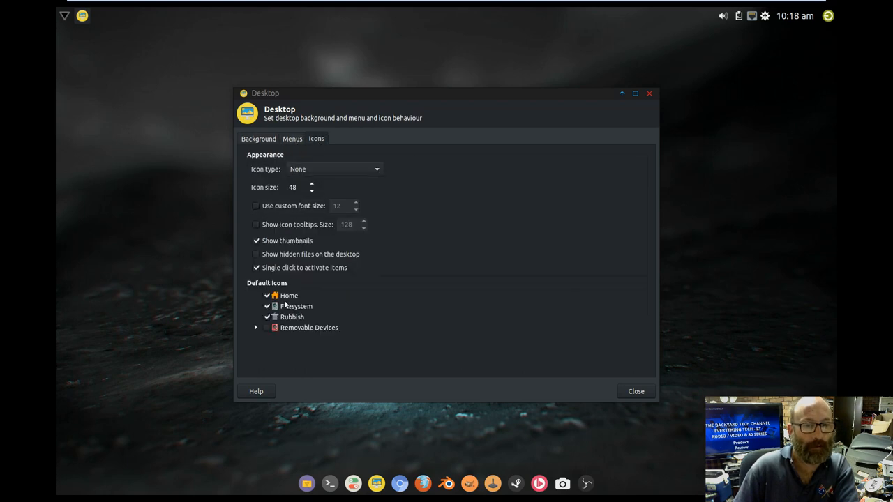
{"action": "mouse_move", "coordinate": [188, 283]}
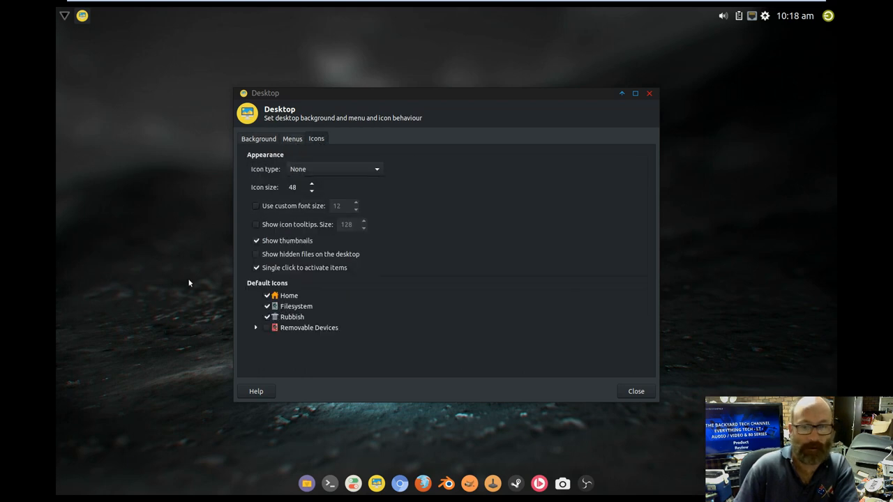
{"action": "mouse_move", "coordinate": [309, 223]}
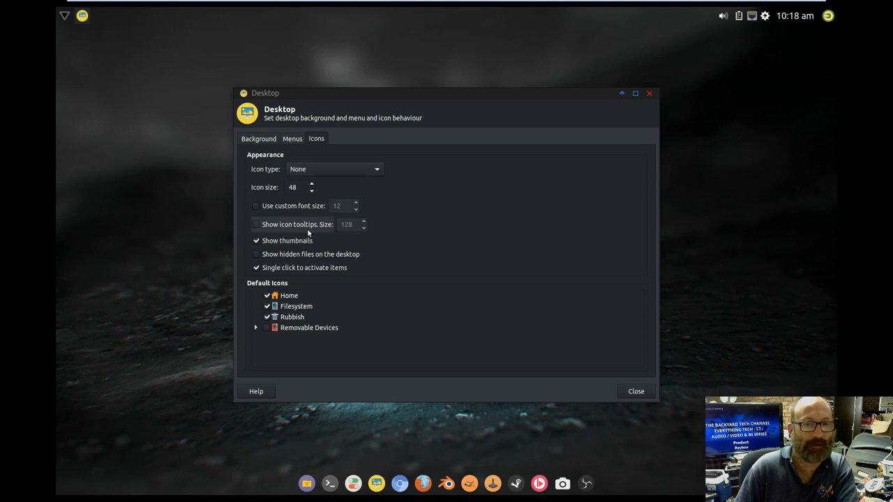
{"action": "left_click", "coordinate": [334, 169]}
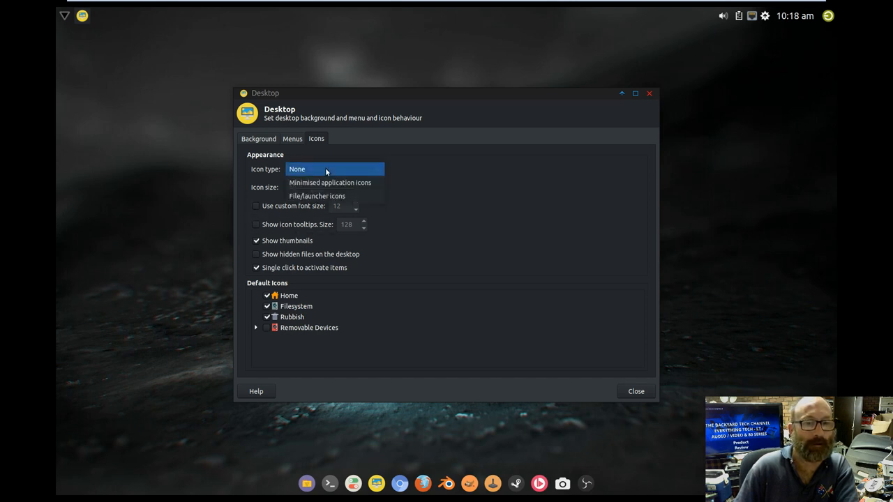
{"action": "left_click", "coordinate": [316, 196]}
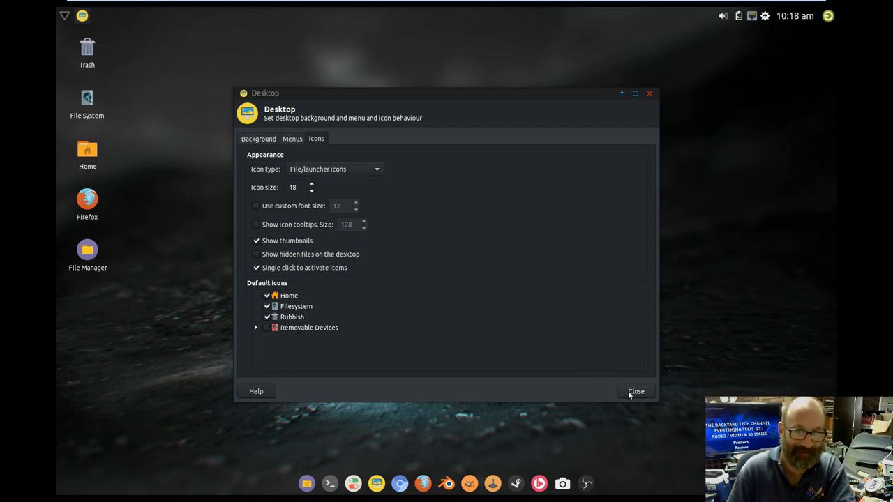
{"action": "mouse_move", "coordinate": [311, 130]}
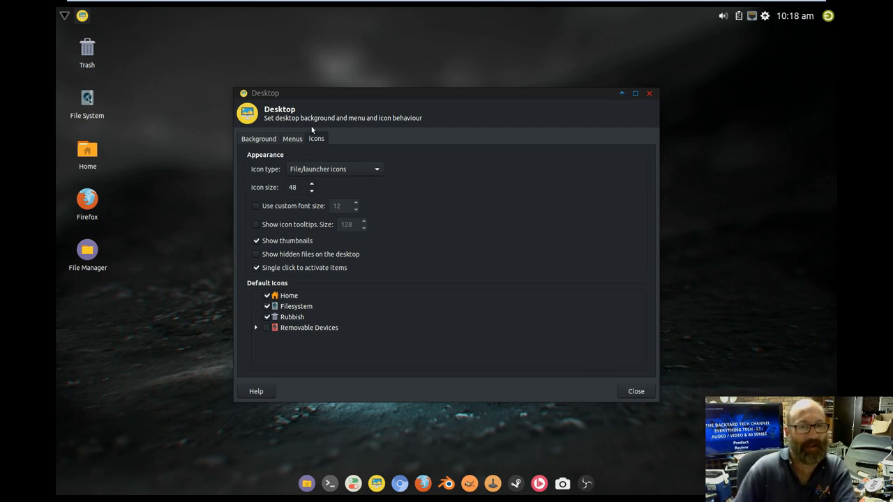
{"action": "left_click", "coordinate": [258, 138]}
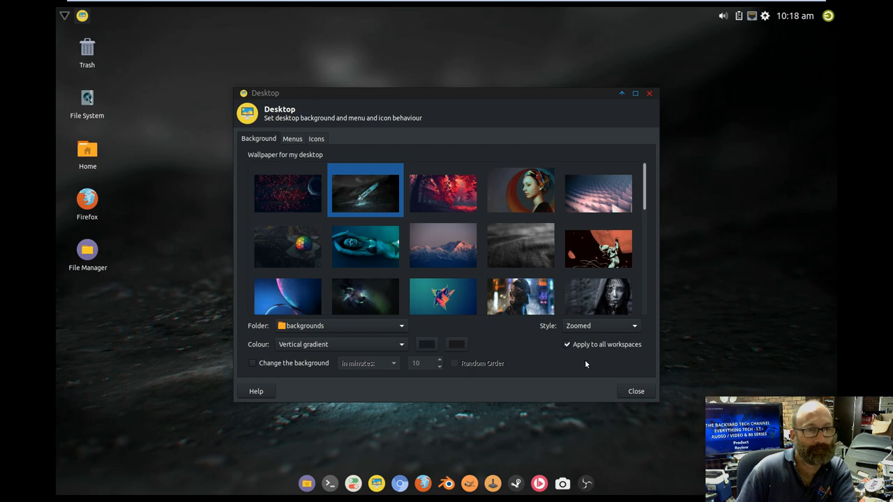
{"action": "right_click", "coordinate": [251, 171]}
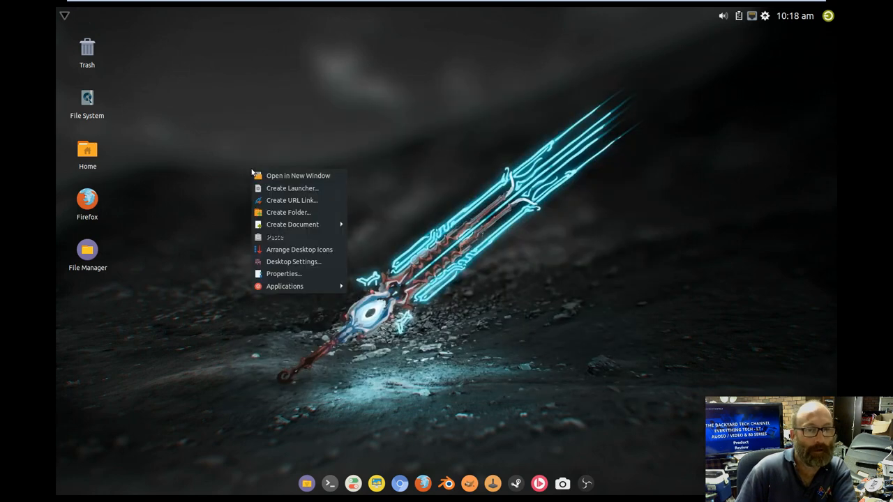
- Arrange the desktop icons and remove the File Manager launcher
{"action": "left_click", "coordinate": [299, 249]}
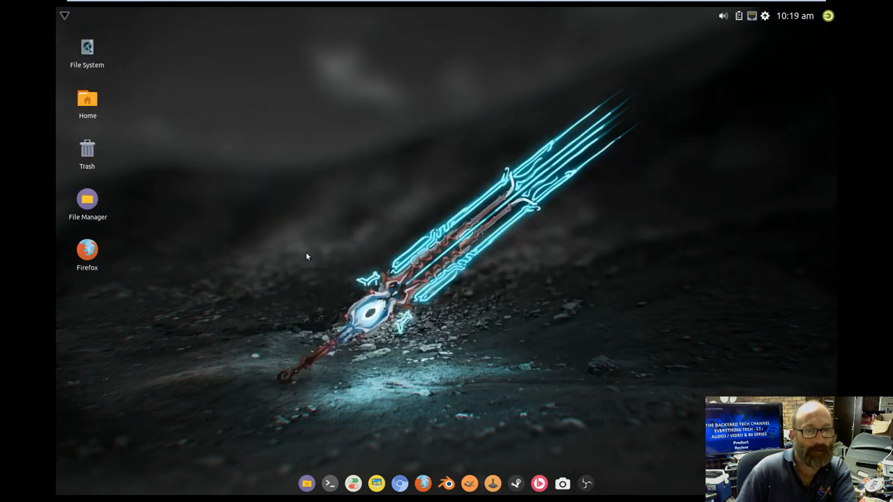
{"action": "mouse_move", "coordinate": [180, 223]}
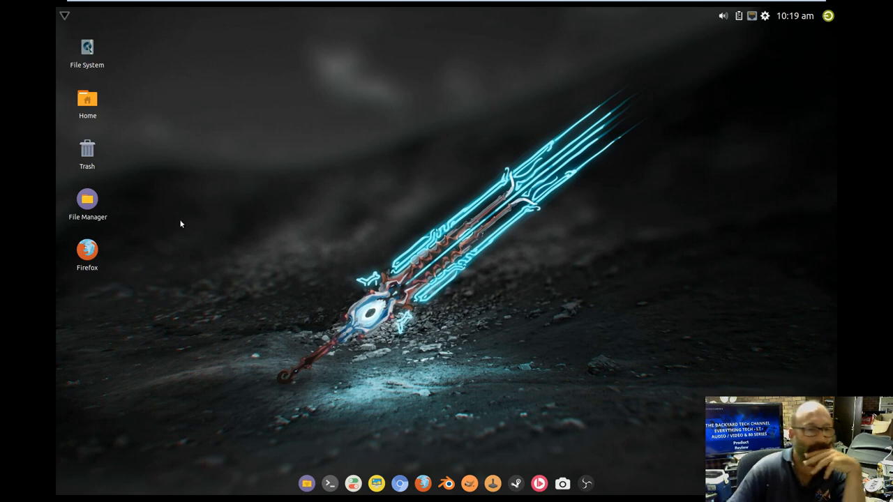
{"action": "right_click", "coordinate": [87, 198]}
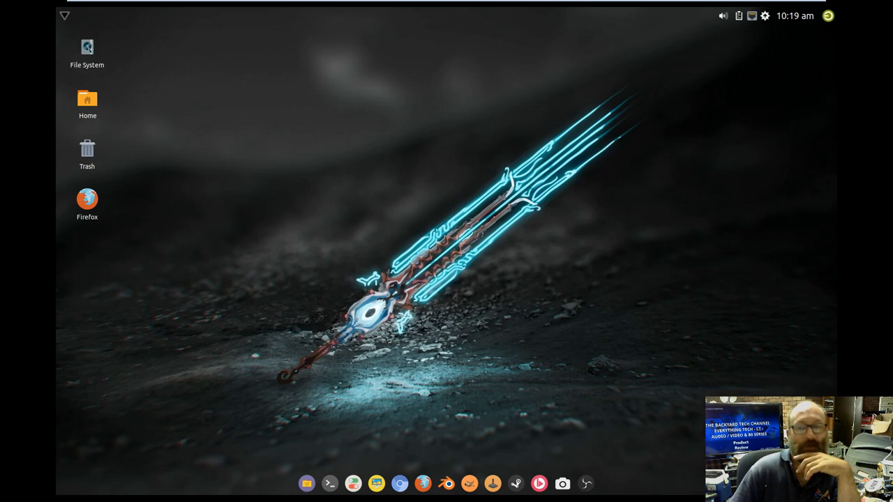
{"action": "mouse_move", "coordinate": [321, 223]}
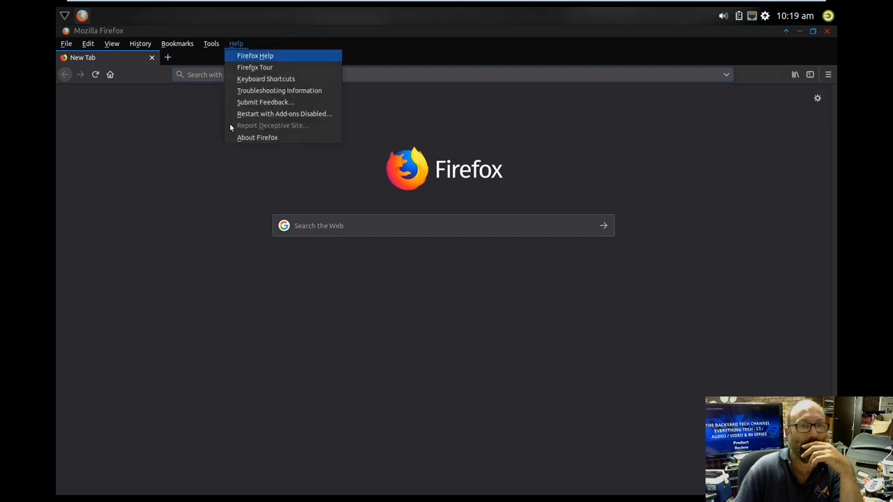
- Dismiss the About Mozilla Firefox 65.0 window and quit Firefox
{"action": "left_click", "coordinate": [257, 137]}
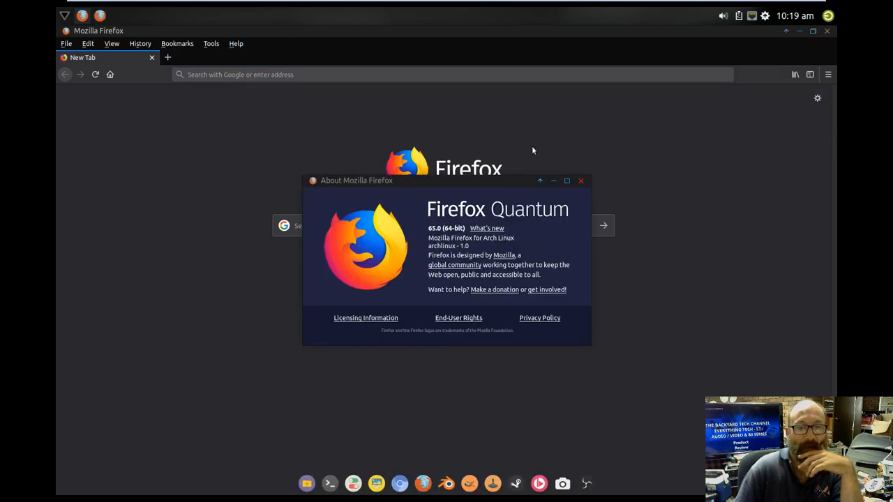
{"action": "left_click", "coordinate": [581, 181]}
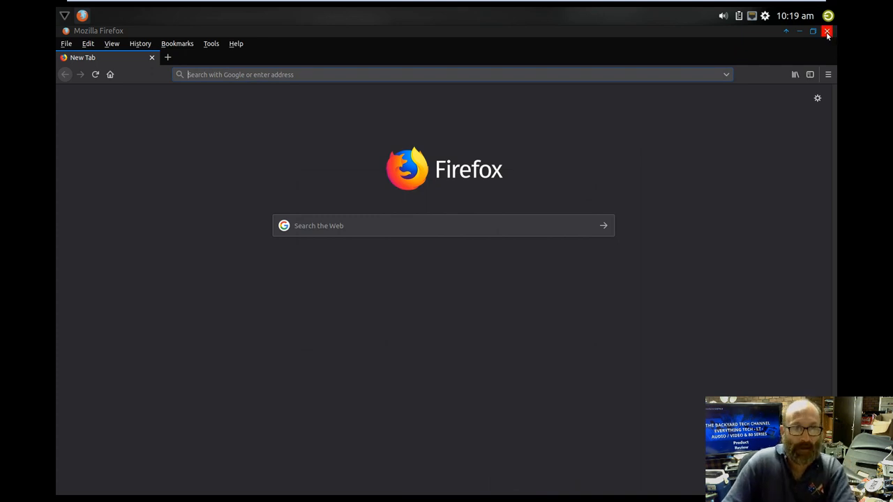
{"action": "left_click", "coordinate": [827, 31]}
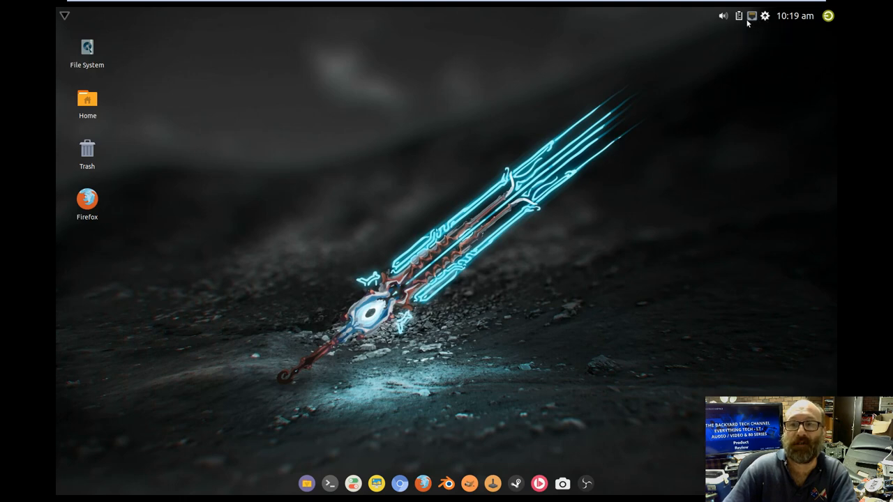
- View the network Connection Information, close it, and launch a terminal window
{"action": "left_click", "coordinate": [751, 15]}
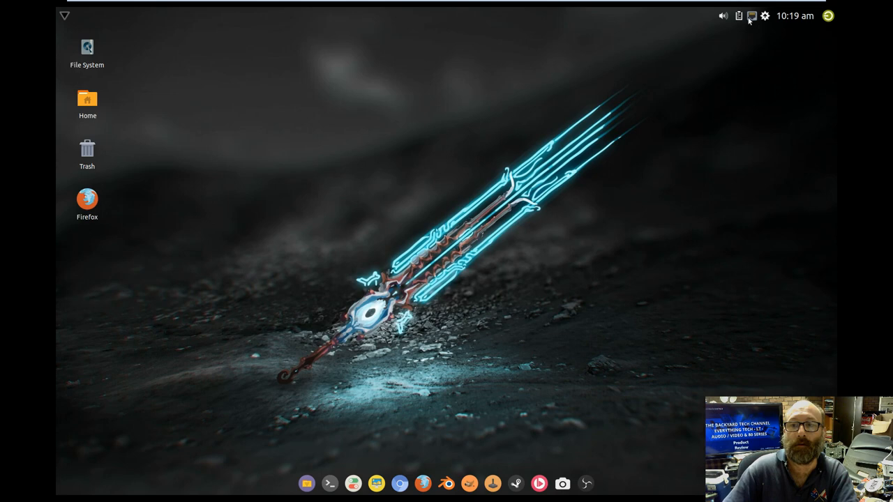
{"action": "left_click", "coordinate": [751, 16]}
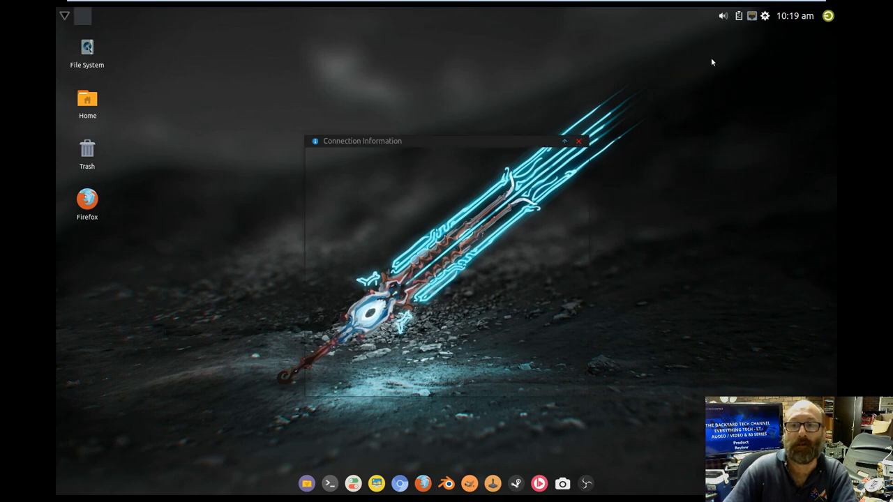
{"action": "left_click", "coordinate": [579, 141]}
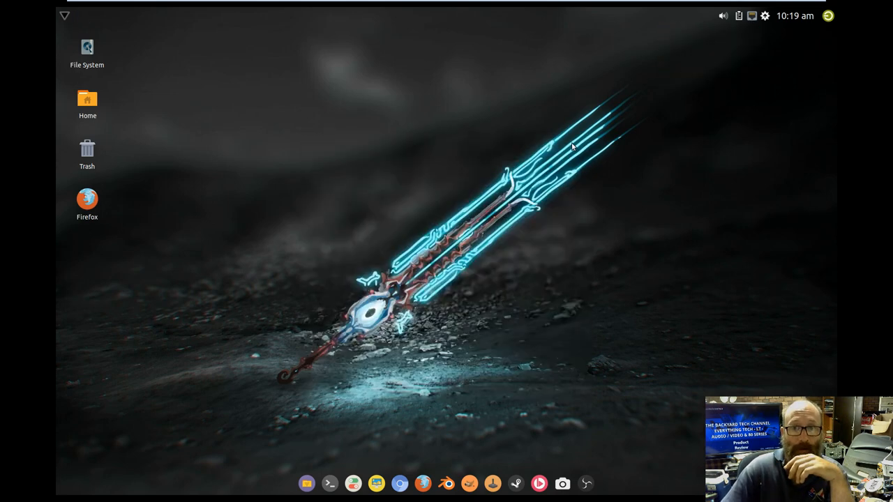
{"action": "left_click", "coordinate": [329, 483]}
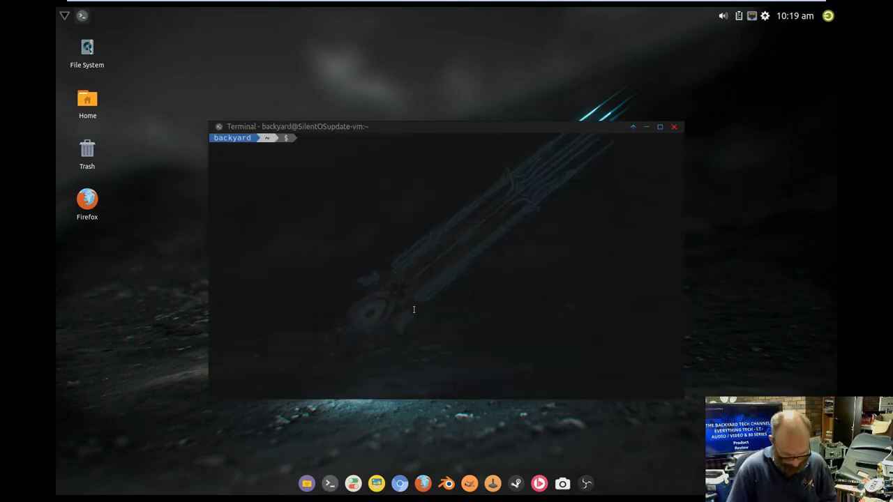
- SSH to the server at 192.168.100, accept the host key, and attempt a password login
{"action": "type", "text": "ssh 192"}
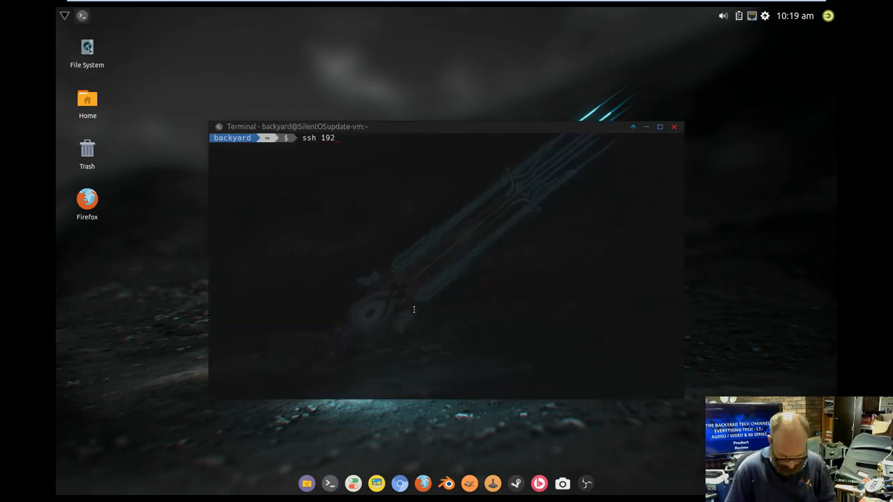
{"action": "type", "text": ".168.100"}
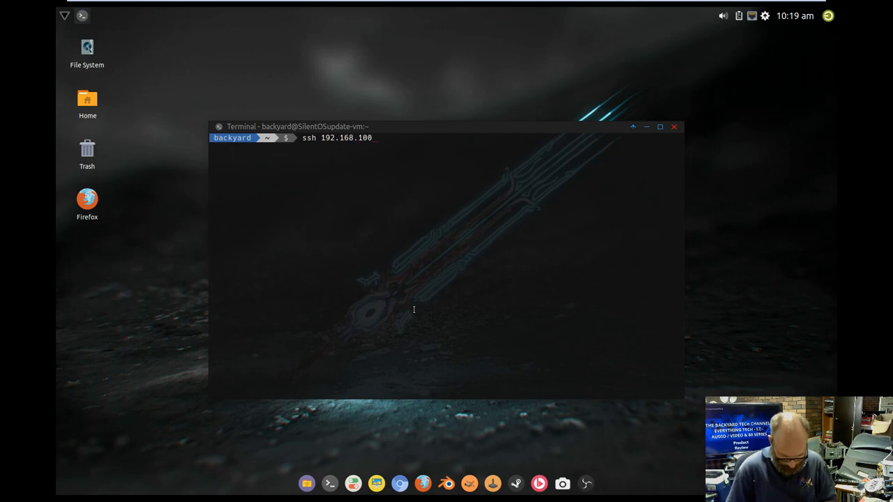
{"action": "key", "text": "Return"}
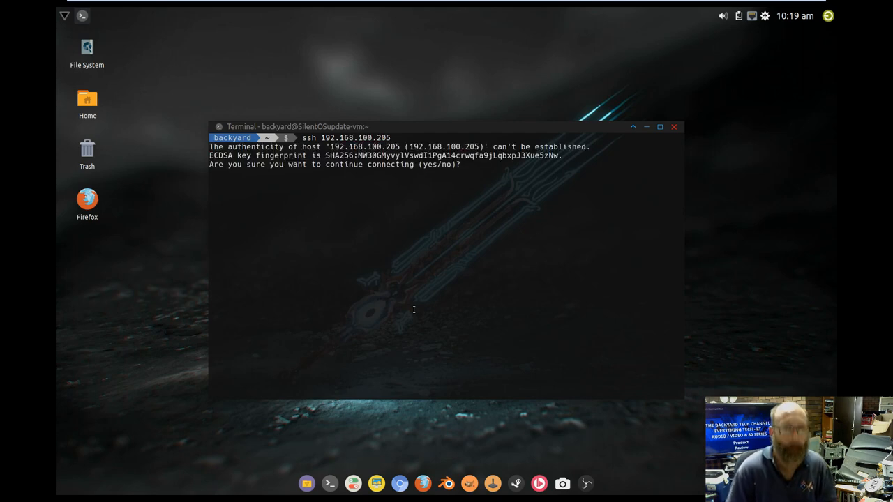
{"action": "type", "text": "yes"}
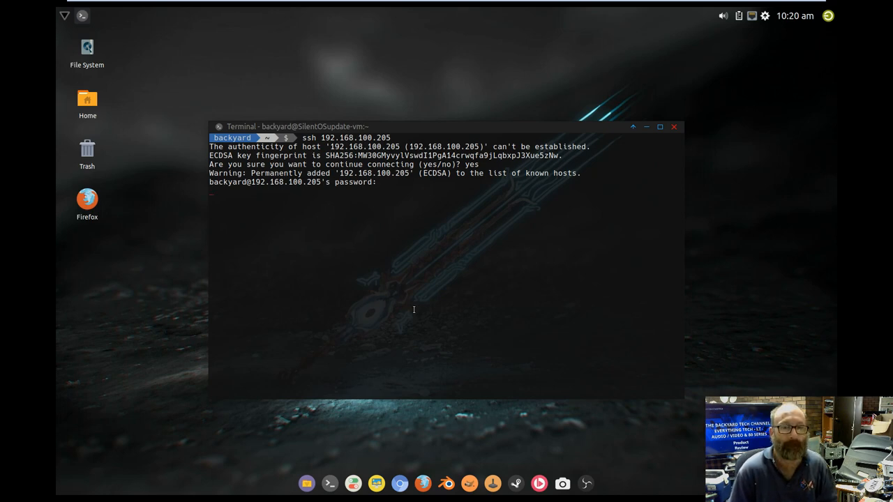
{"action": "key", "text": "Return"}
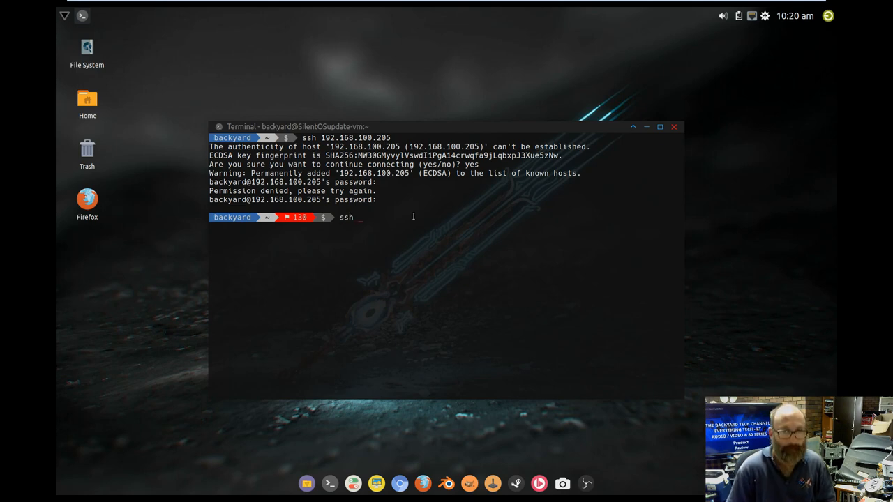
{"action": "type", "text": "bytadmin@"}
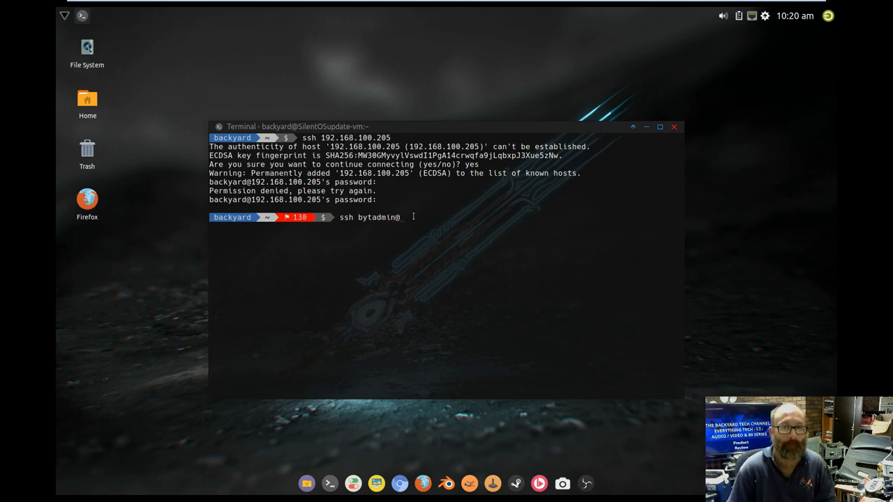
{"action": "type", "text": "192.168.10"}
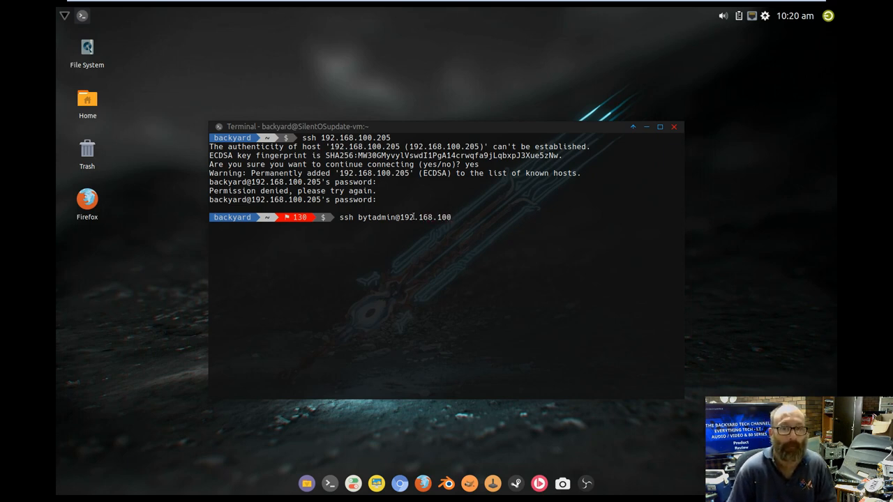
{"action": "type", "text": "0"}
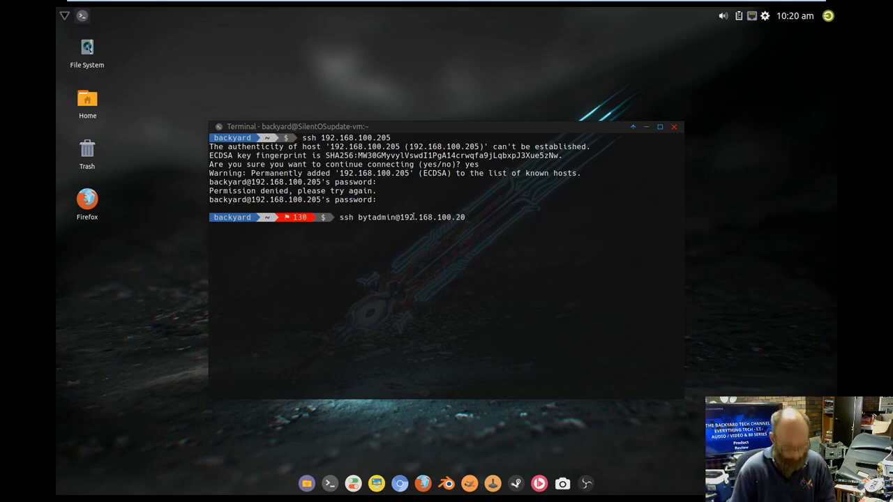
{"action": "key", "text": "Return"}
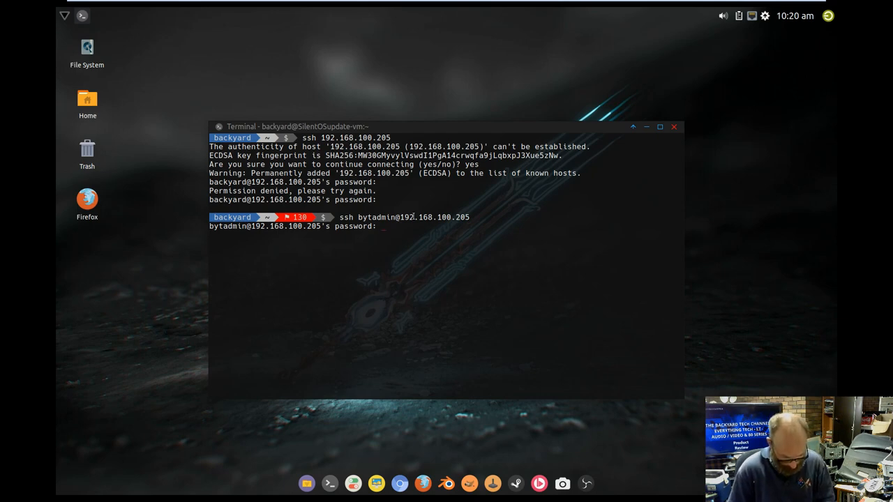
{"action": "key", "text": "Return"}
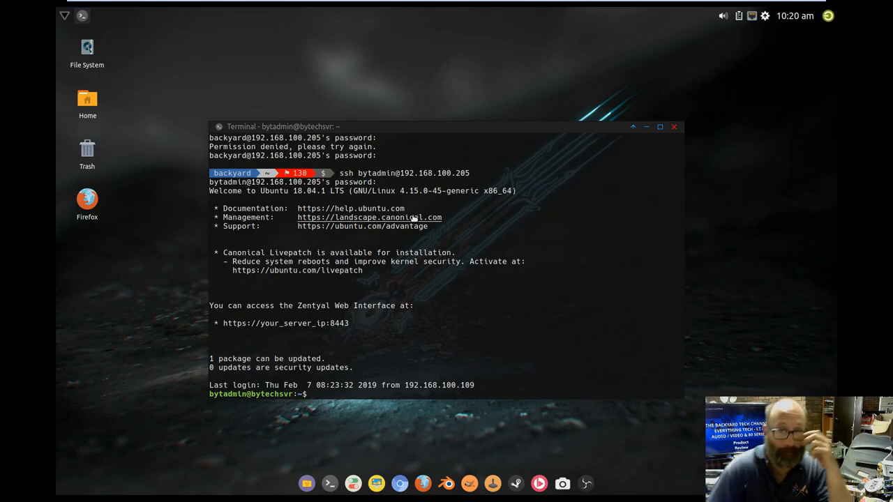
{"action": "mouse_move", "coordinate": [479, 319]}
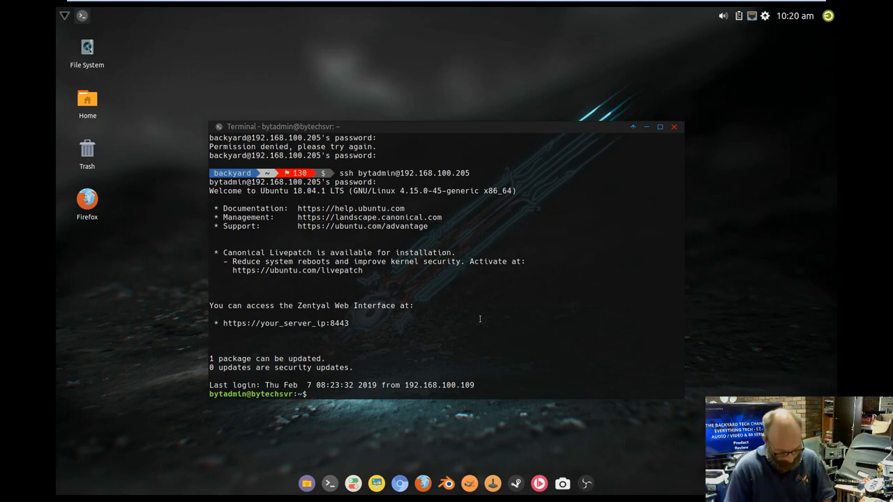
{"action": "type", "text": "exit"}
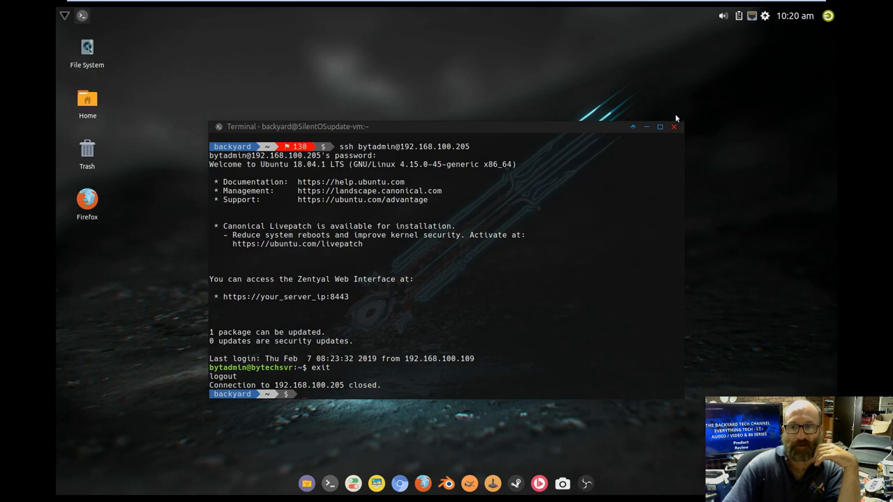
{"action": "left_click", "coordinate": [674, 126]}
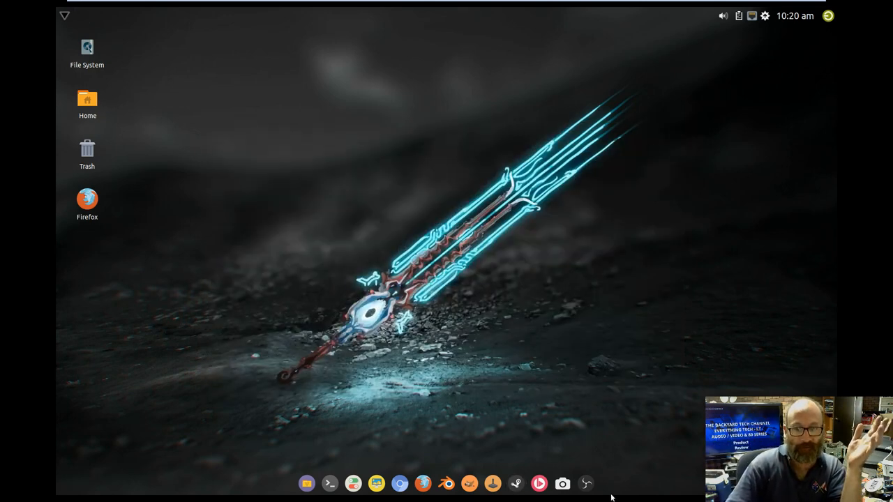
{"action": "mouse_move", "coordinate": [562, 483]}
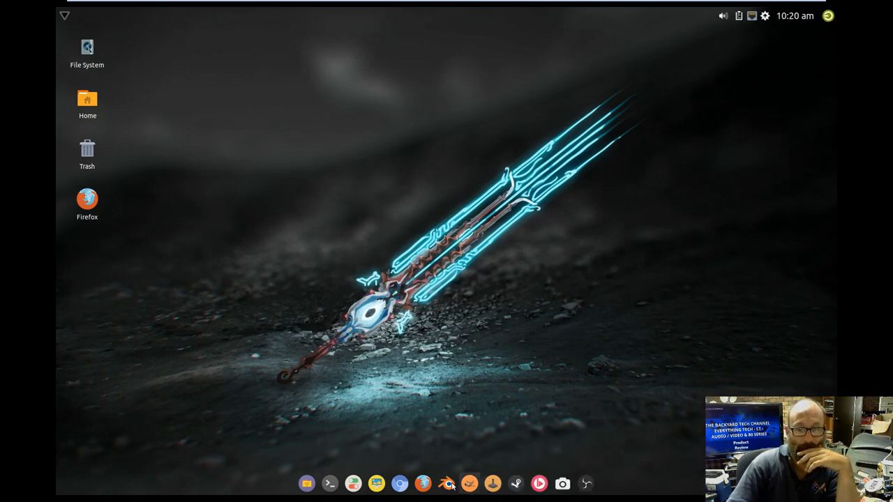
{"action": "mouse_move", "coordinate": [466, 280]}
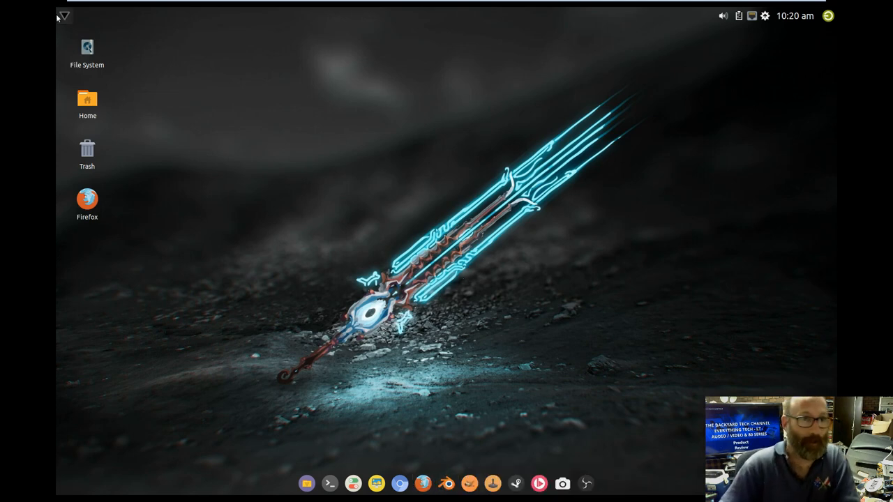
- Launch Qtractor from the Whisker Menu's Multimedia category
{"action": "left_click", "coordinate": [64, 15]}
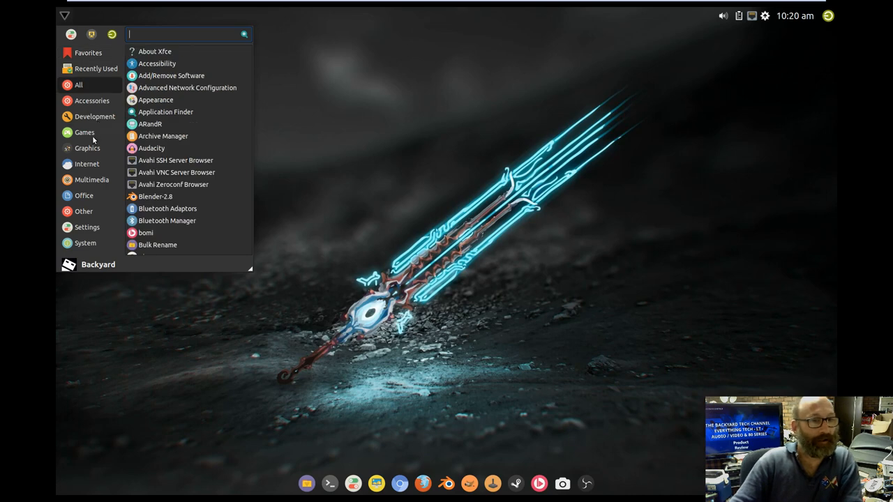
{"action": "left_click", "coordinate": [91, 179]}
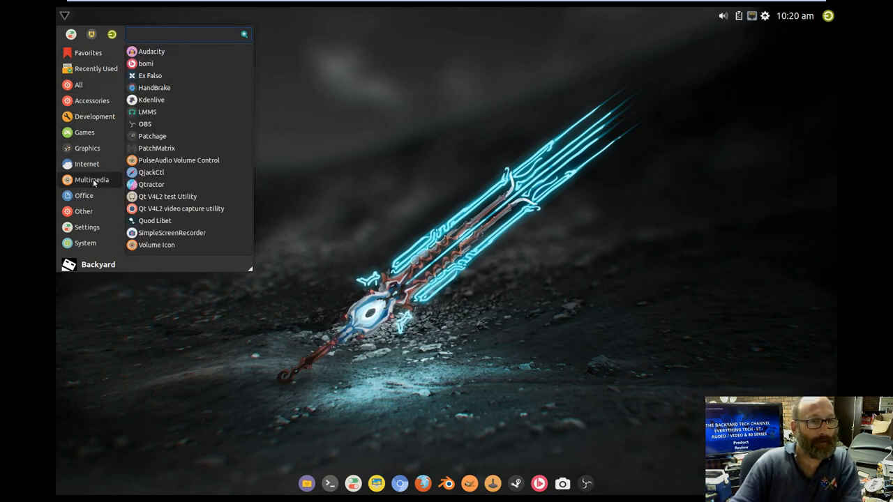
{"action": "mouse_move", "coordinate": [182, 209]}
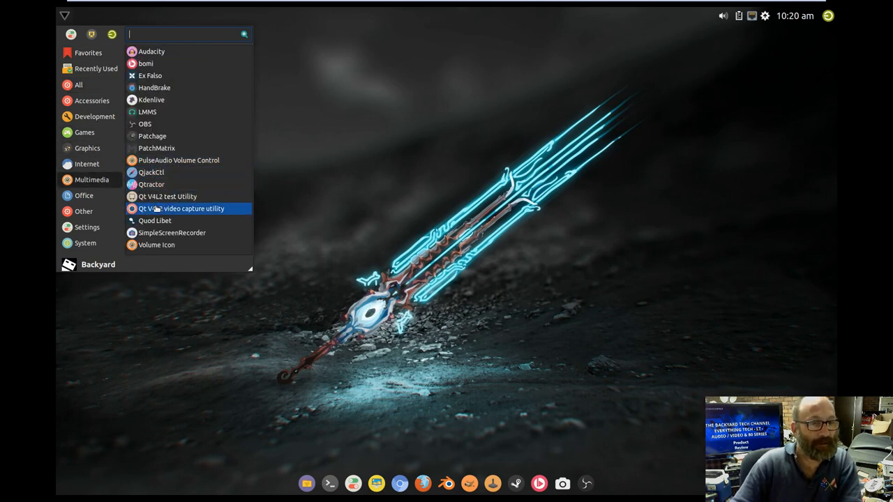
{"action": "right_click", "coordinate": [154, 221]}
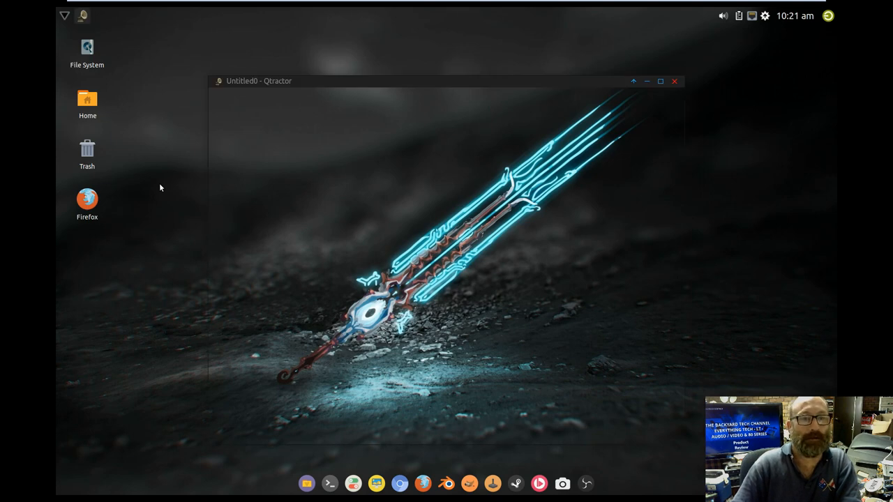
{"action": "mouse_move", "coordinate": [511, 172]}
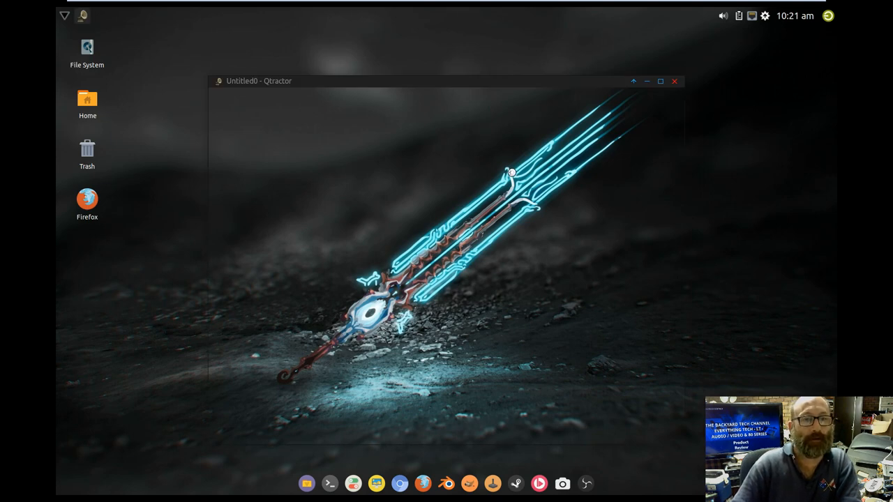
{"action": "mouse_move", "coordinate": [594, 130]}
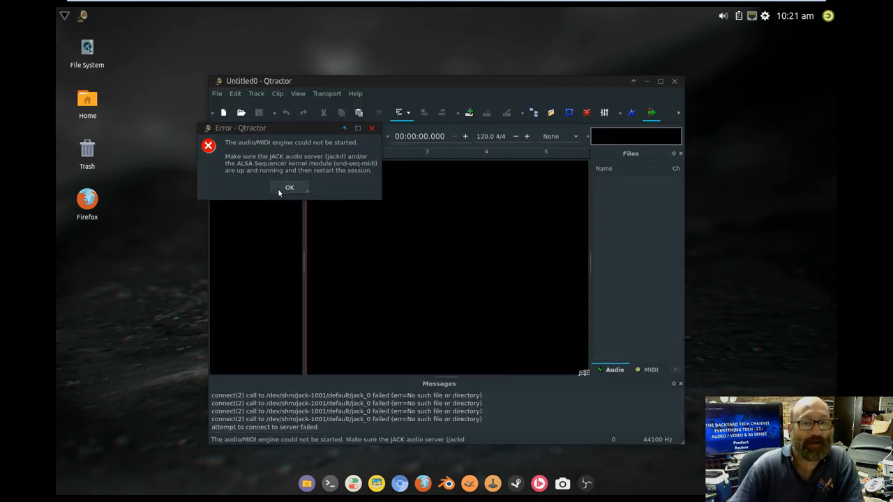
- Acknowledge Qtractor's audio/MIDI engine startup error so Qtractor closes
{"action": "left_click", "coordinate": [289, 186]}
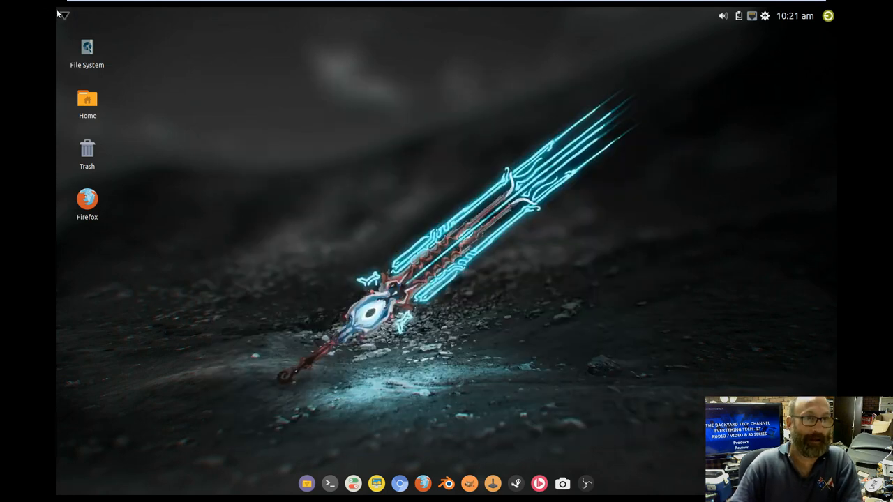
- Browse the Multimedia and Graphics application categories, then close the menu
{"action": "left_click", "coordinate": [63, 14]}
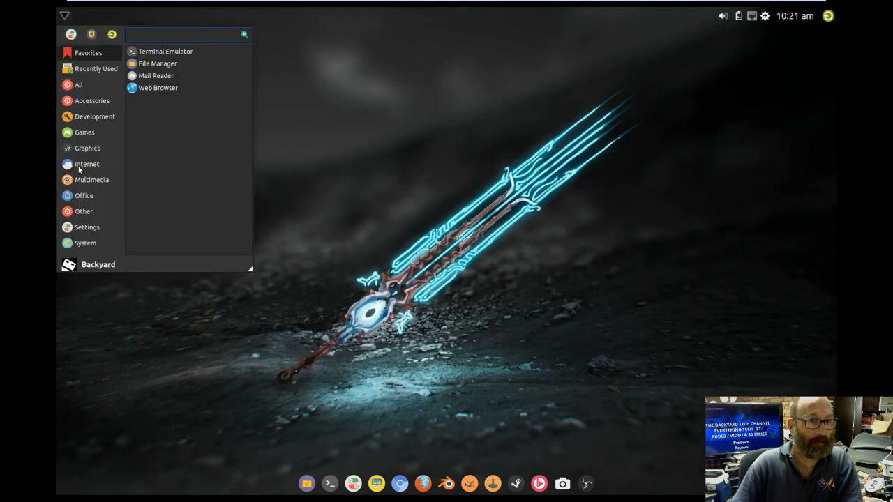
{"action": "left_click", "coordinate": [91, 179]}
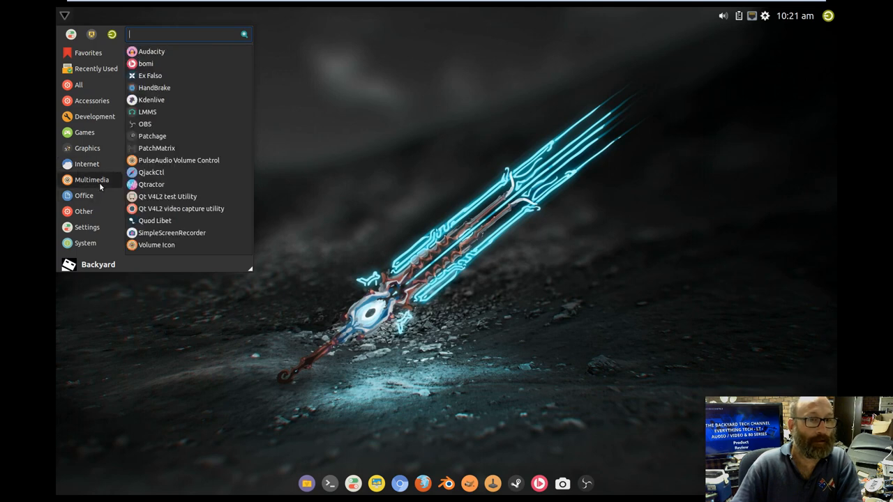
{"action": "mouse_move", "coordinate": [184, 136]}
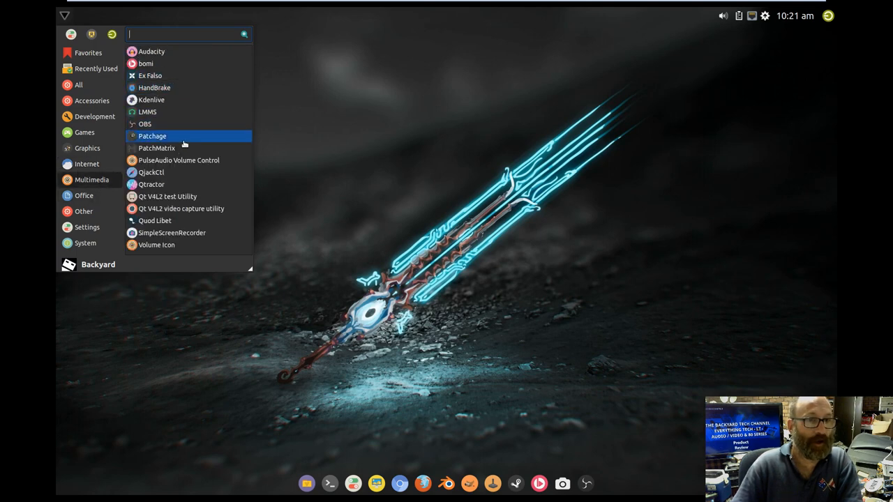
{"action": "mouse_move", "coordinate": [150, 75]}
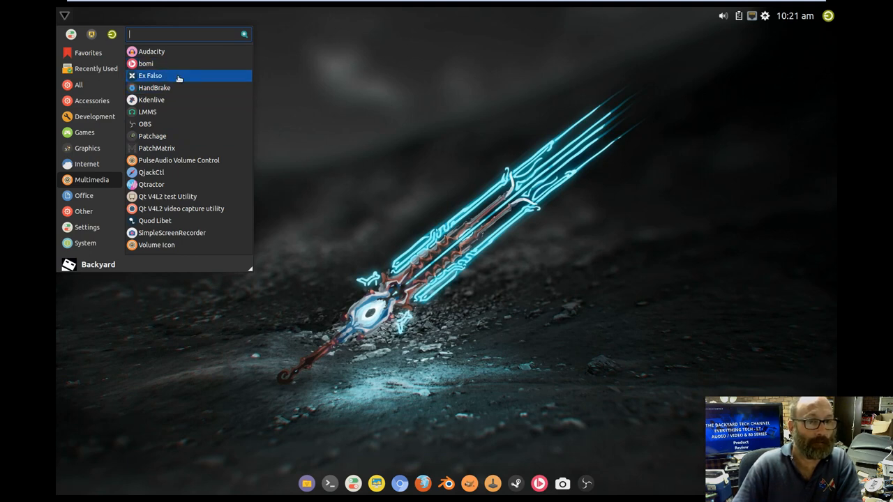
{"action": "mouse_move", "coordinate": [158, 267]}
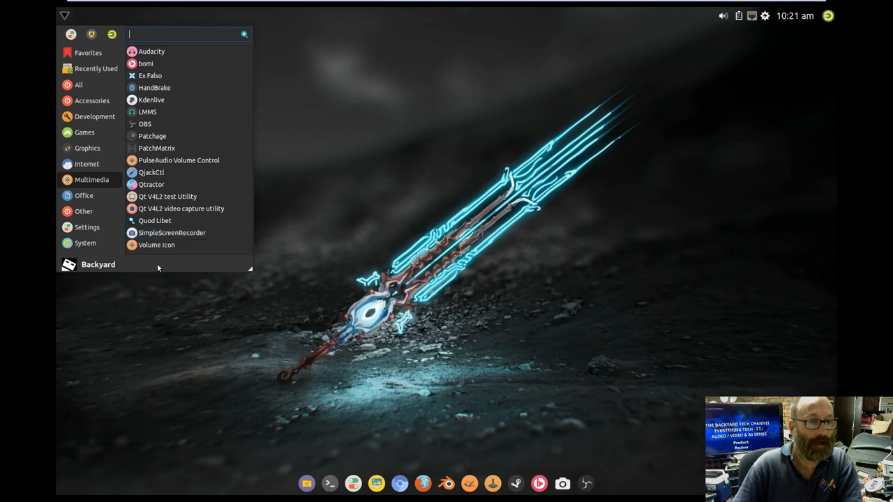
{"action": "mouse_move", "coordinate": [338, 252]}
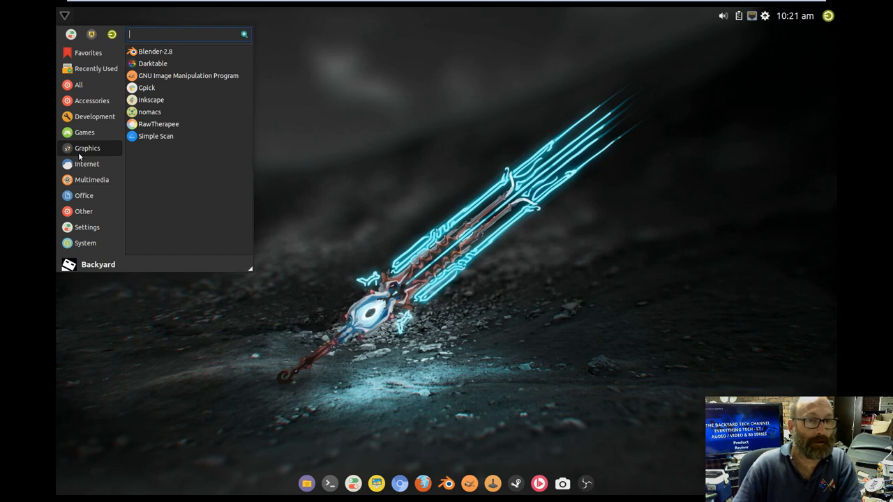
{"action": "left_click", "coordinate": [86, 163]}
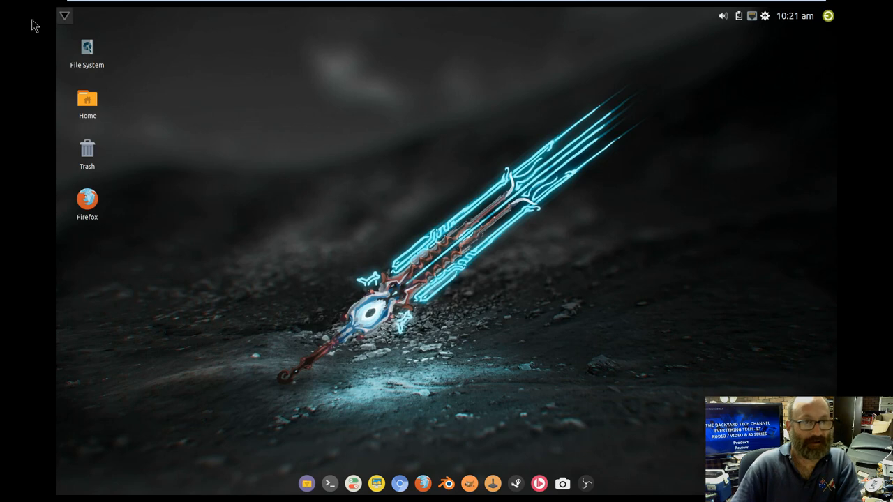
- Open the root File System and its etc folder, then go to the Network location
{"action": "double_click", "coordinate": [86, 47]}
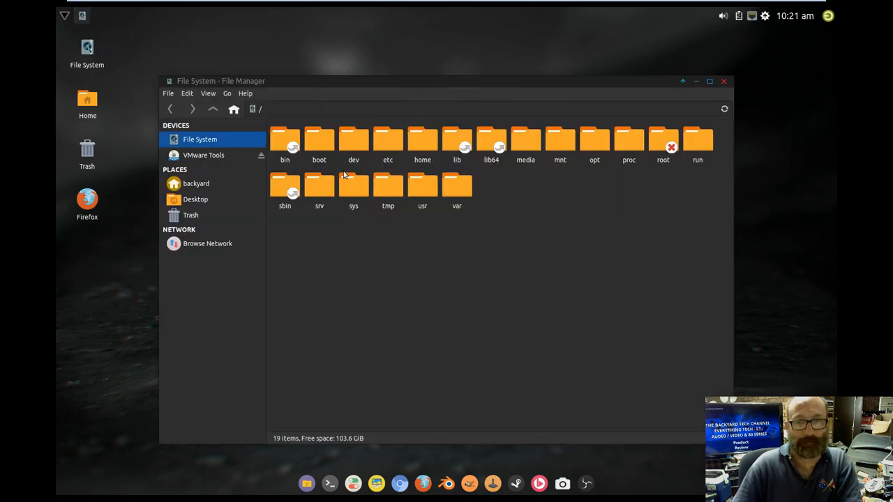
{"action": "double_click", "coordinate": [387, 143]}
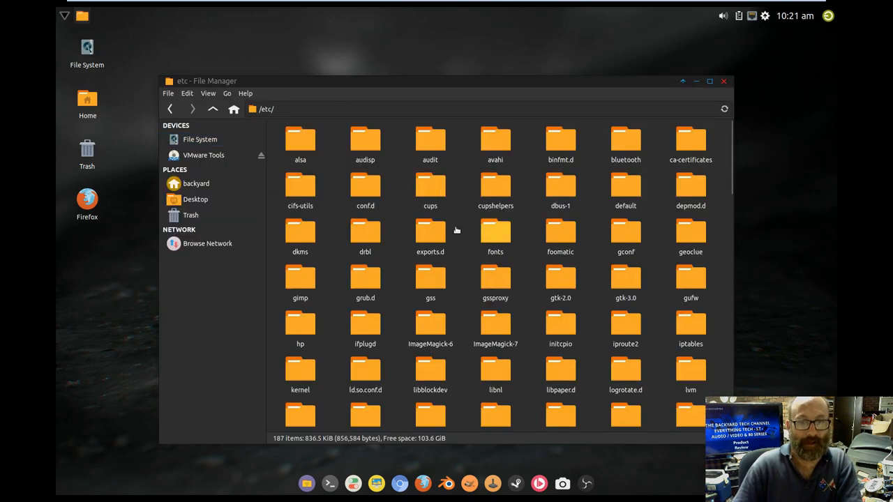
{"action": "scroll", "scroll_direction": "down", "scroll_amount": 3}
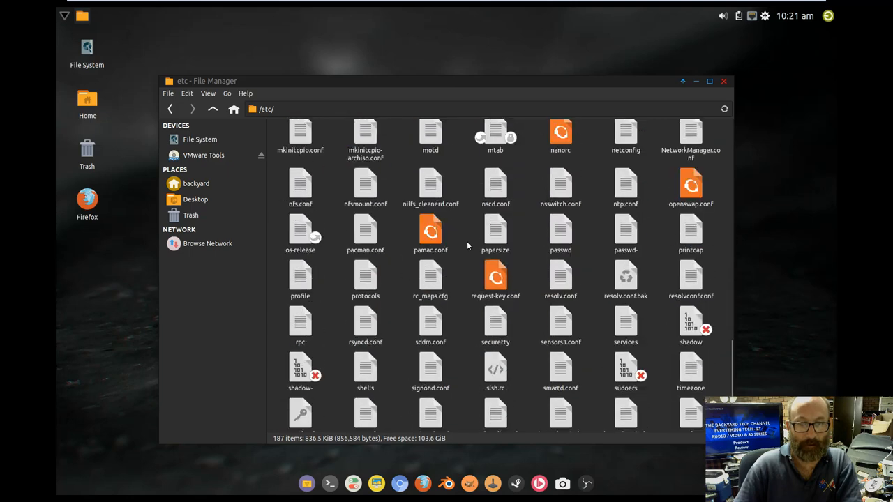
{"action": "left_click", "coordinate": [207, 242]}
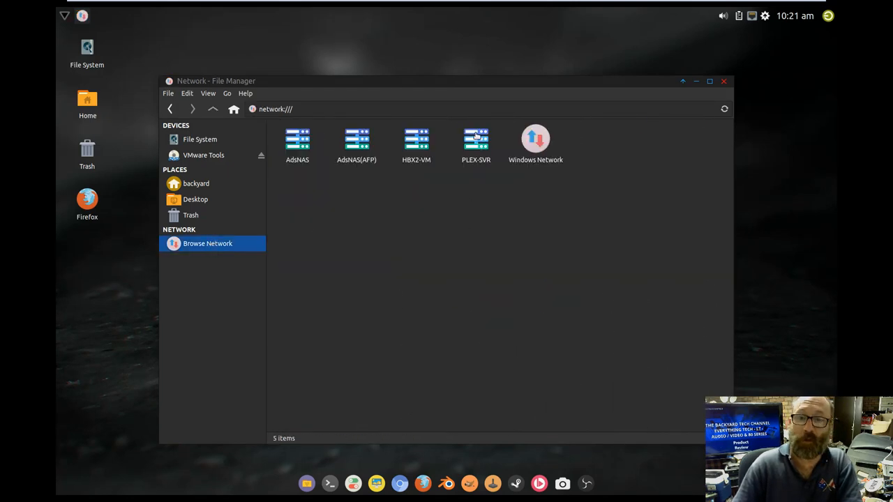
- Inspect the PLEX-SVR, HBX2-VM and empty Windows Network shares, then close the file manager
{"action": "left_click", "coordinate": [476, 140]}
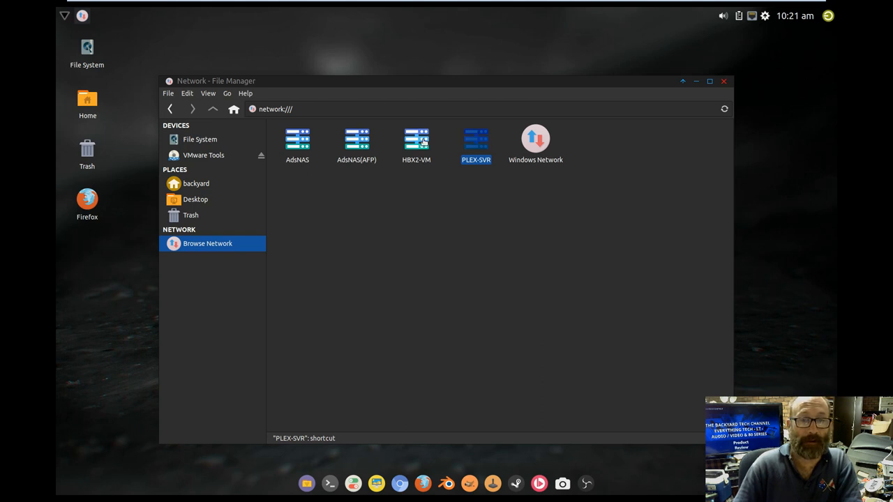
{"action": "left_click", "coordinate": [416, 140]}
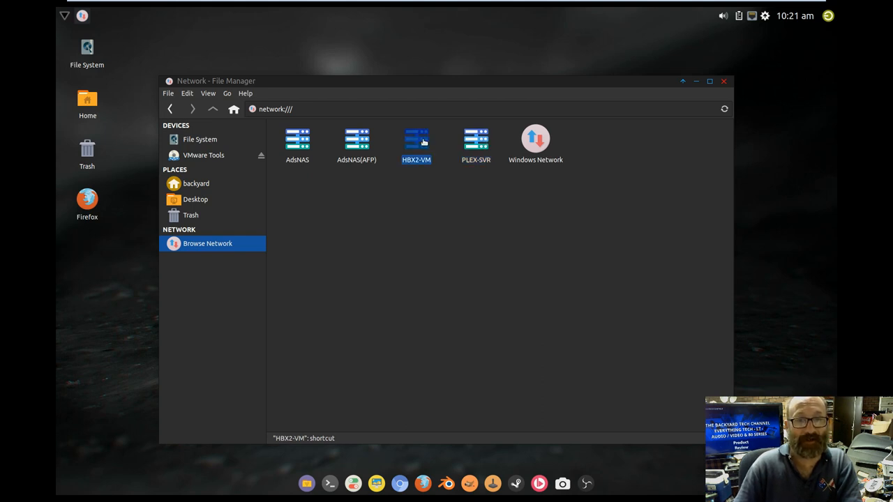
{"action": "mouse_move", "coordinate": [483, 233]}
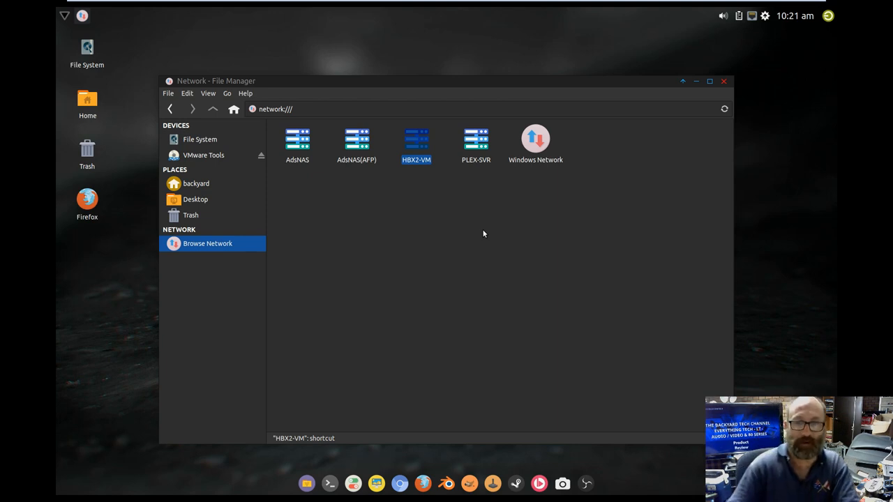
{"action": "double_click", "coordinate": [535, 138]}
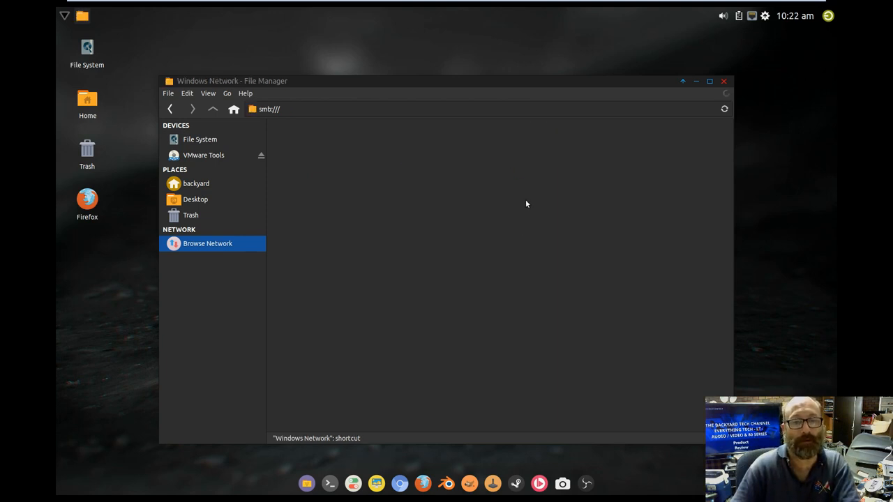
{"action": "left_click", "coordinate": [429, 211]}
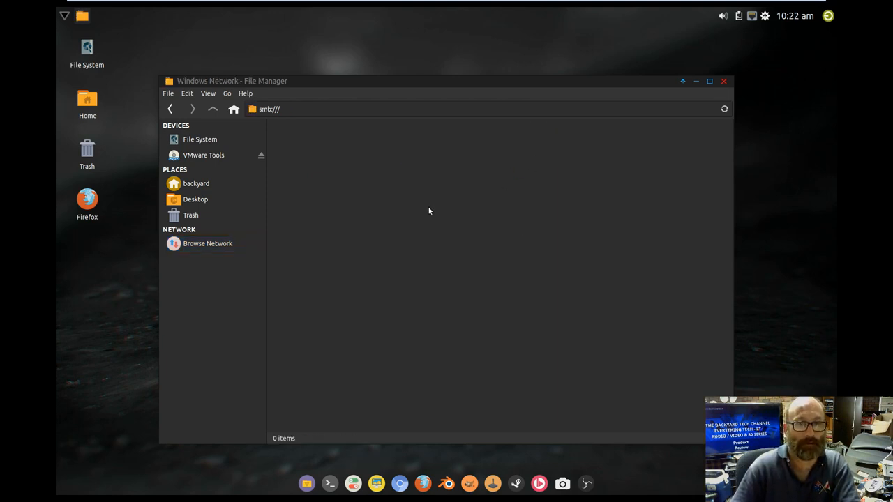
{"action": "left_click", "coordinate": [207, 242]}
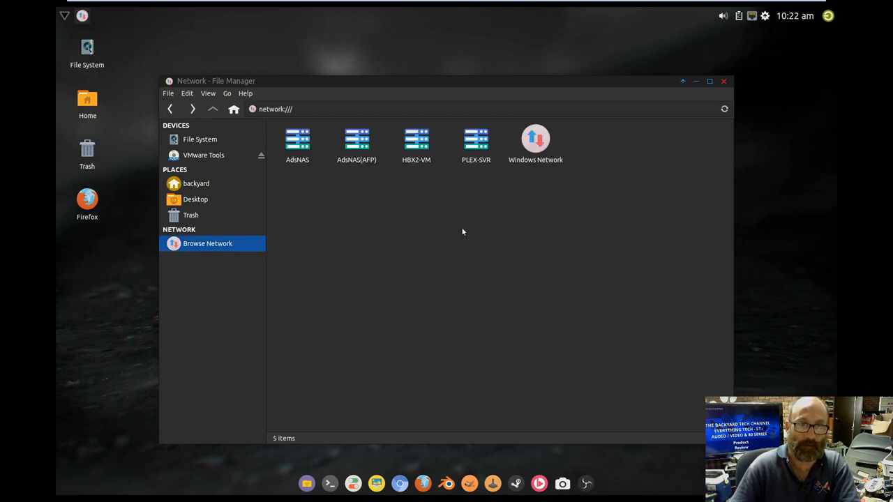
{"action": "mouse_move", "coordinate": [371, 281]}
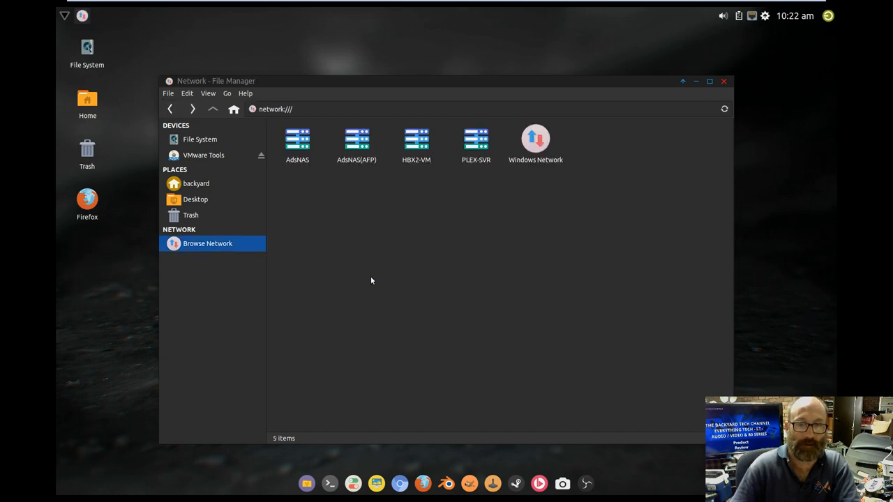
{"action": "left_click", "coordinate": [476, 143]}
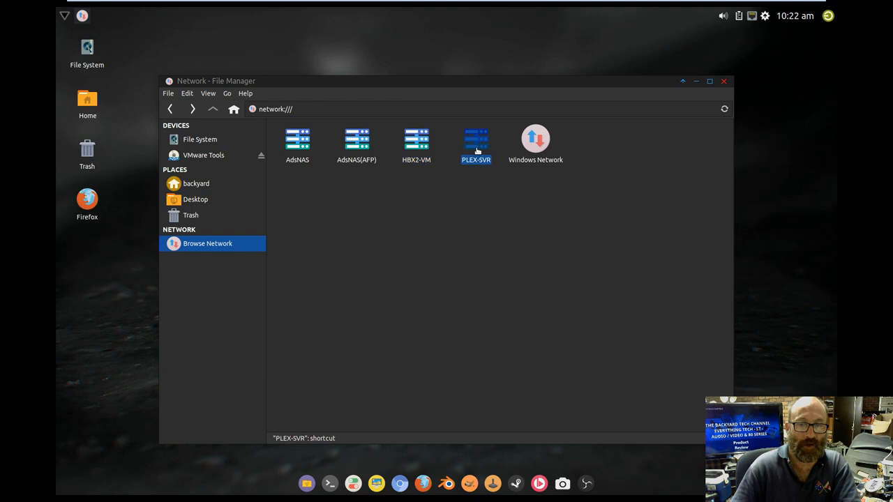
{"action": "mouse_move", "coordinate": [447, 224]}
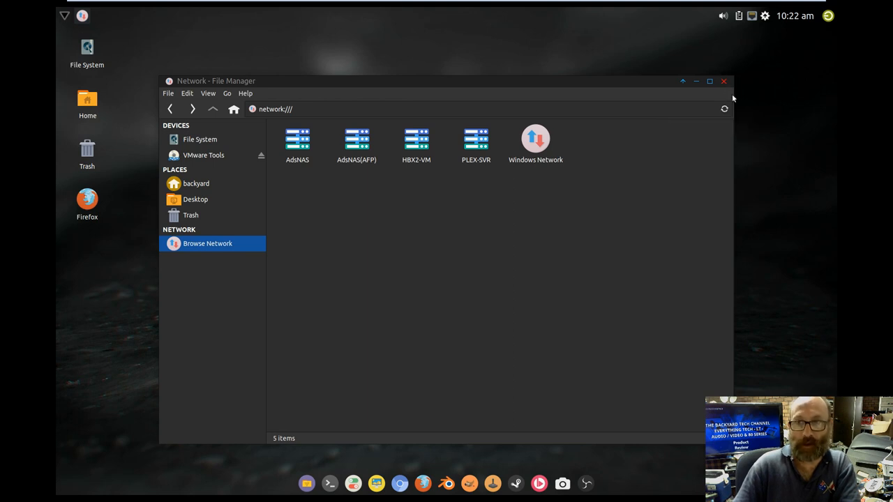
{"action": "left_click", "coordinate": [723, 81]}
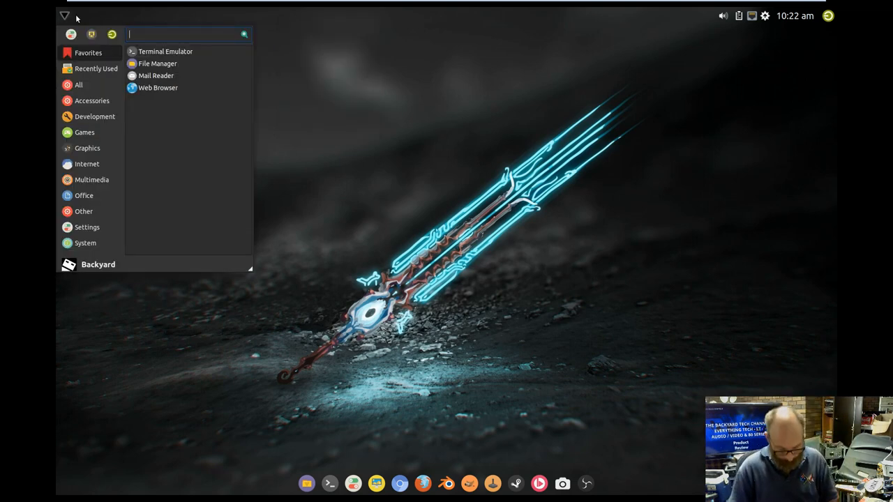
{"action": "type", "text": "conk"}
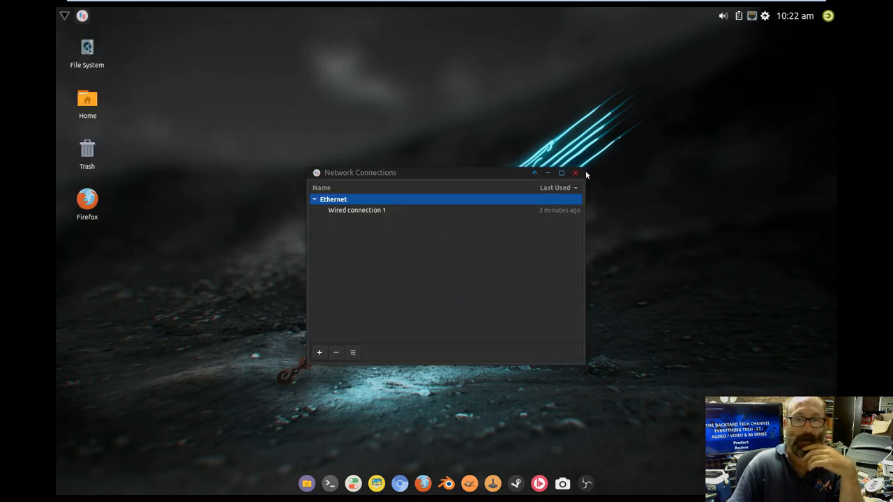
{"action": "mouse_move", "coordinate": [575, 173]}
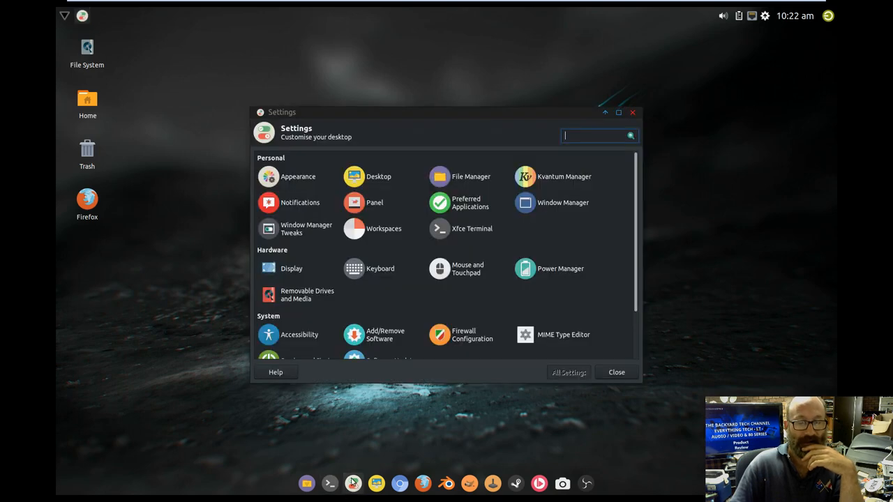
{"action": "mouse_move", "coordinate": [560, 269]}
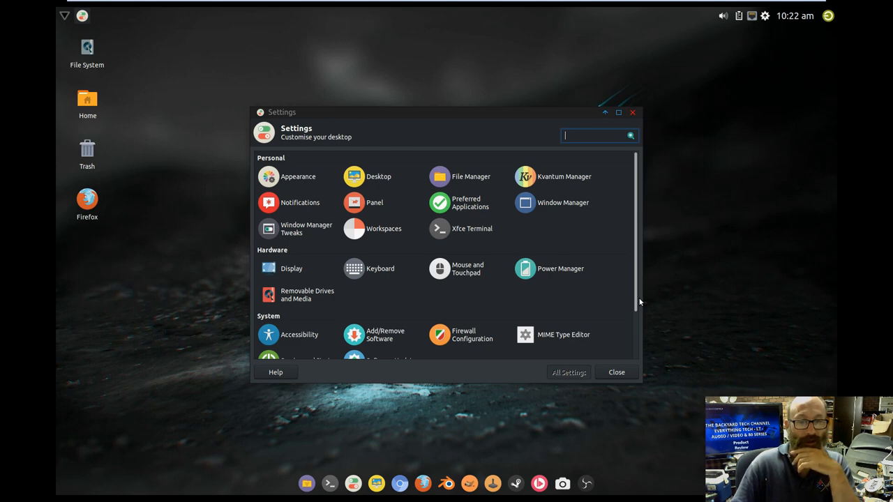
{"action": "scroll", "scroll_direction": "down", "scroll_amount": 3}
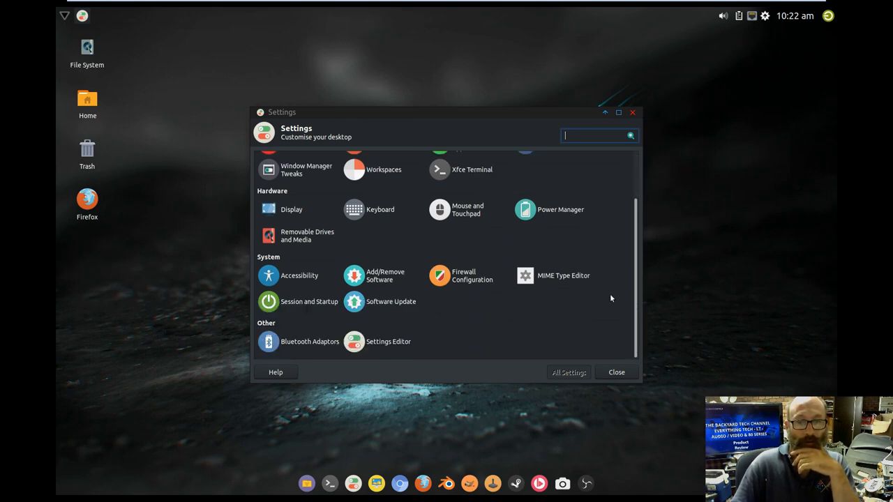
{"action": "mouse_move", "coordinate": [390, 305]}
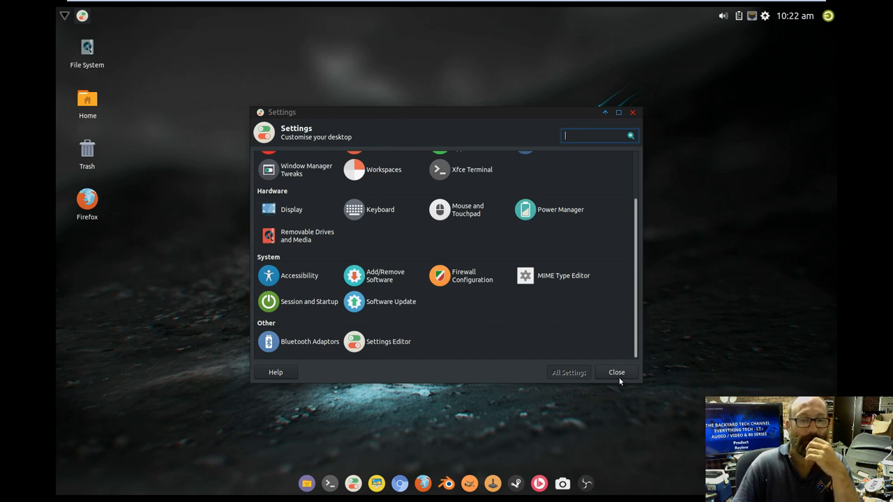
{"action": "left_click", "coordinate": [616, 371]}
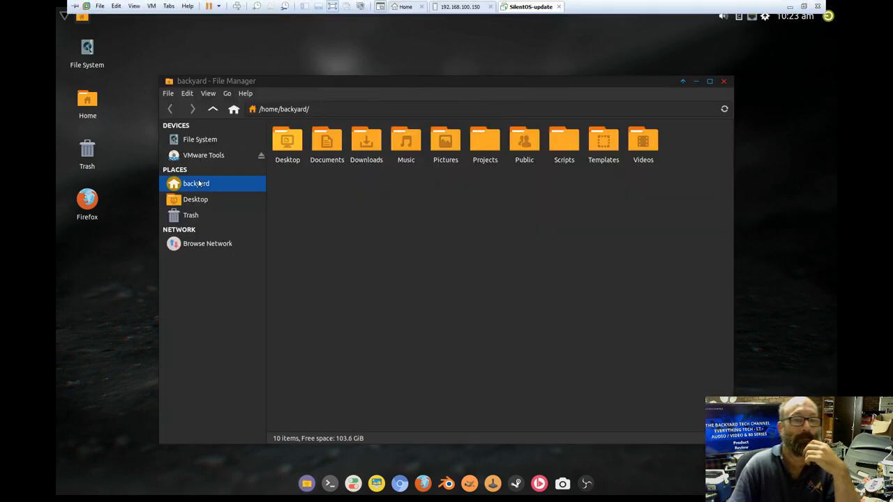
- Open the home folder, check the file actions menu, then close the file manager
{"action": "left_click", "coordinate": [200, 139]}
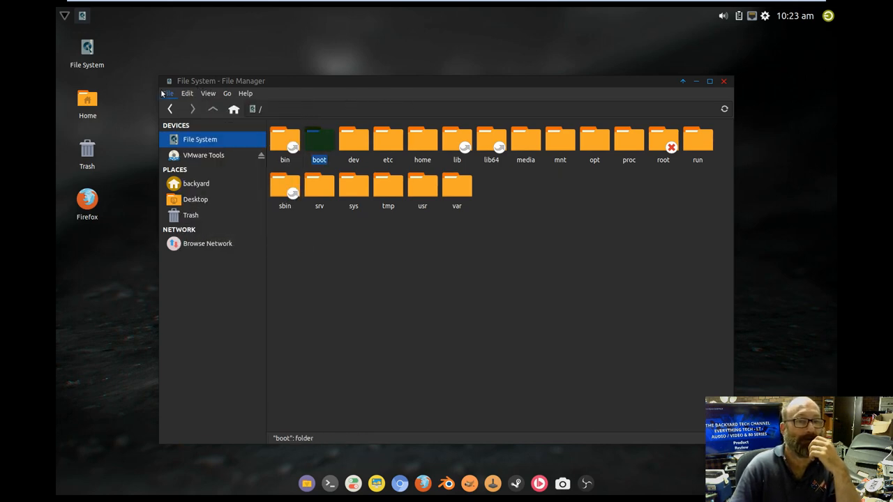
{"action": "left_click", "coordinate": [169, 93]}
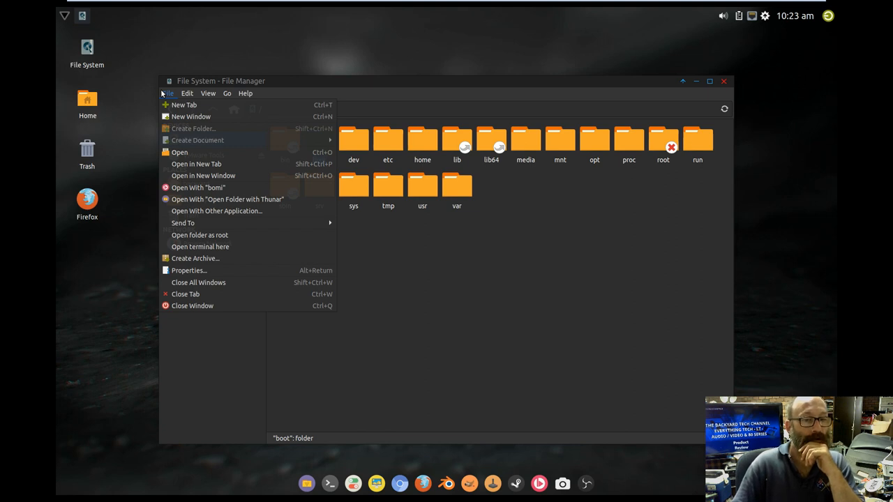
{"action": "left_click", "coordinate": [226, 93]}
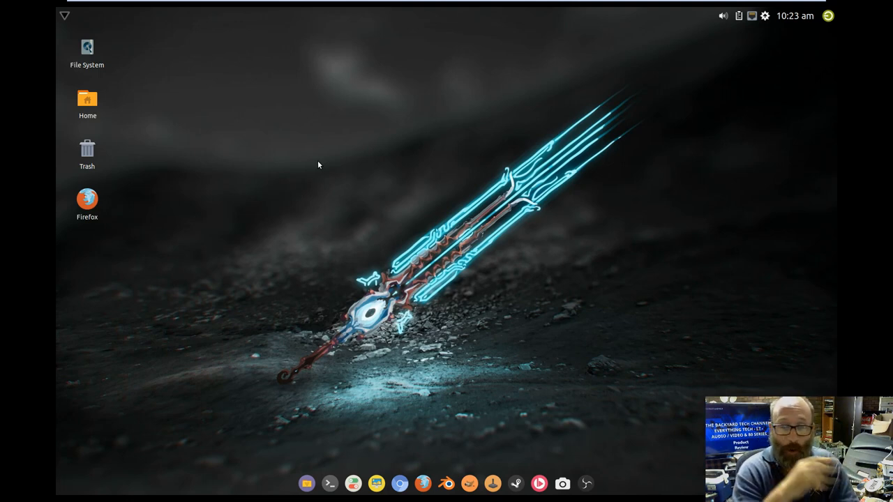
{"action": "mouse_move", "coordinate": [368, 6]}
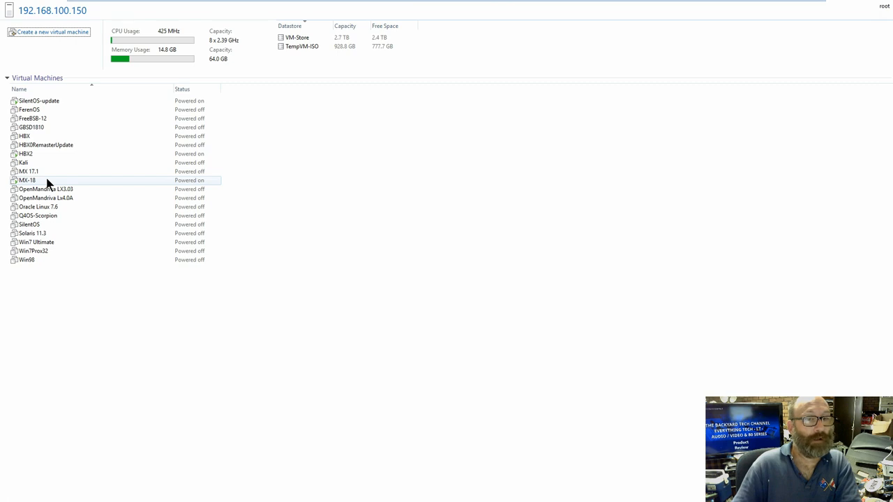
{"action": "left_click", "coordinate": [49, 153]}
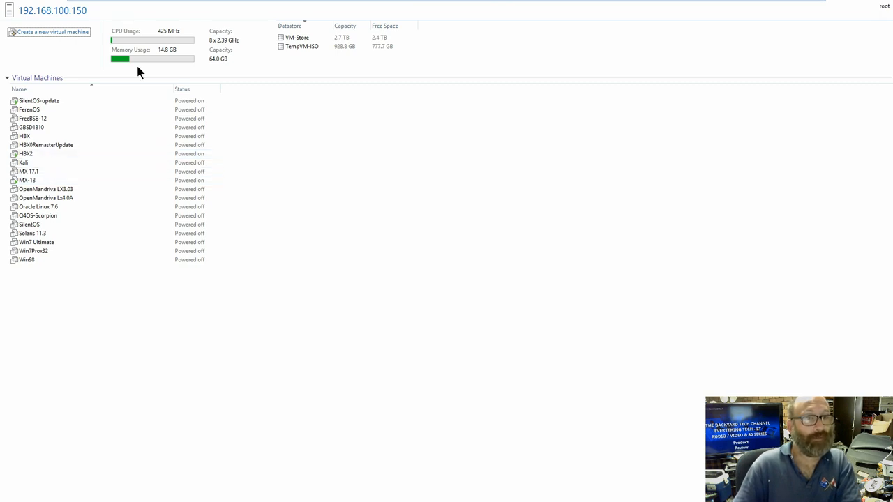
{"action": "mouse_move", "coordinate": [160, 63]}
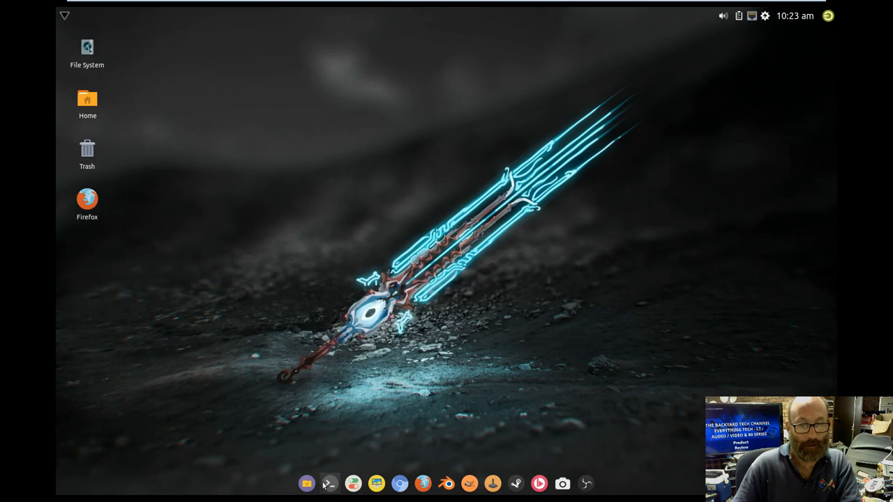
{"action": "left_click", "coordinate": [329, 482]}
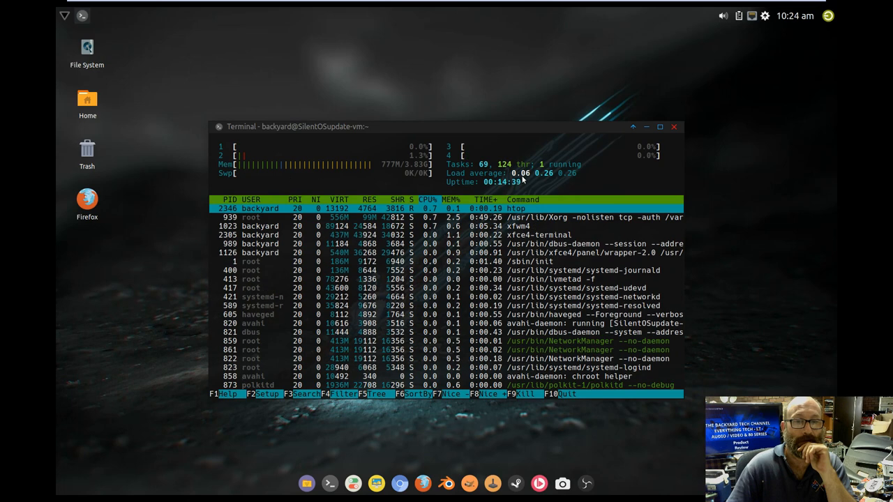
{"action": "left_click", "coordinate": [674, 127]}
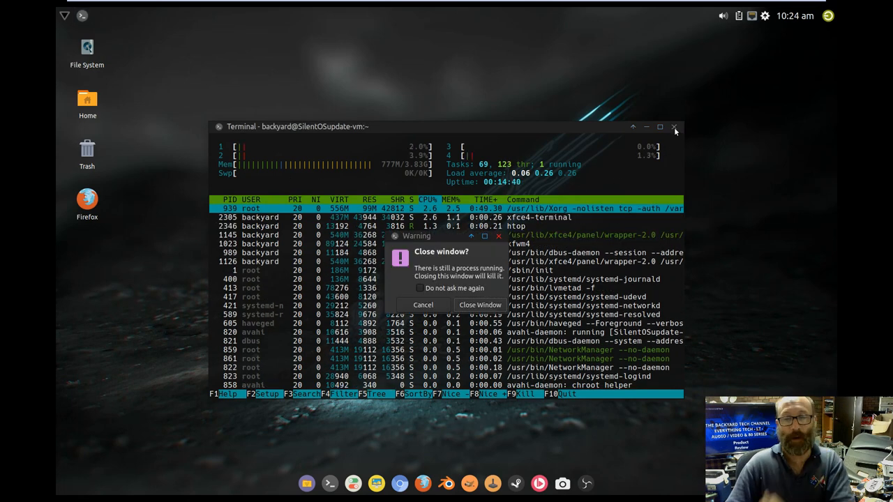
{"action": "left_click", "coordinate": [479, 305]}
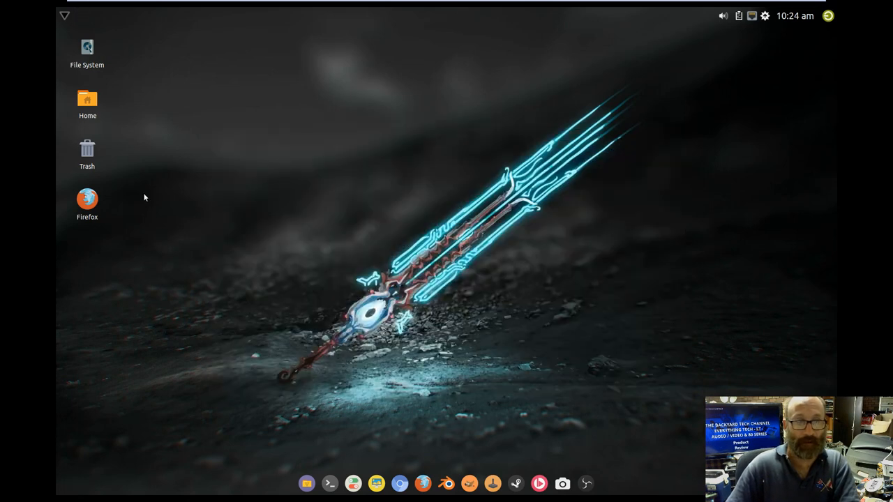
{"action": "mouse_move", "coordinate": [514, 457]}
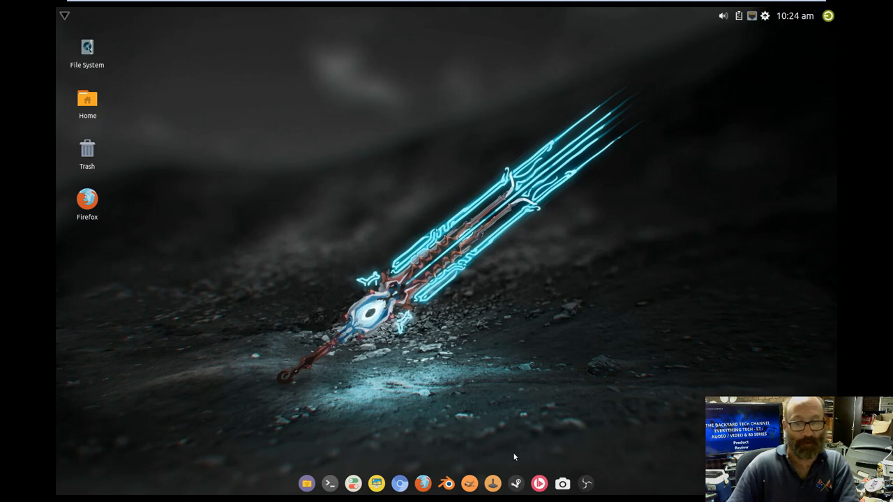
{"action": "mouse_move", "coordinate": [482, 246]}
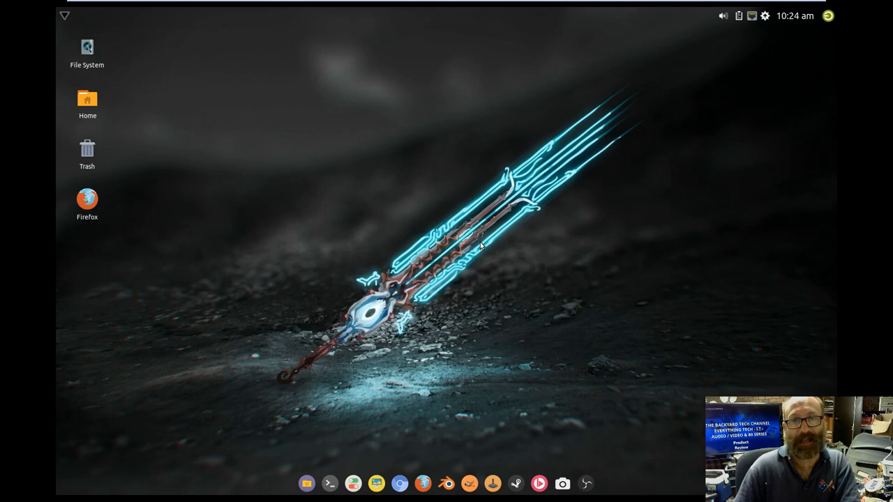
{"action": "mouse_move", "coordinate": [44, 9]}
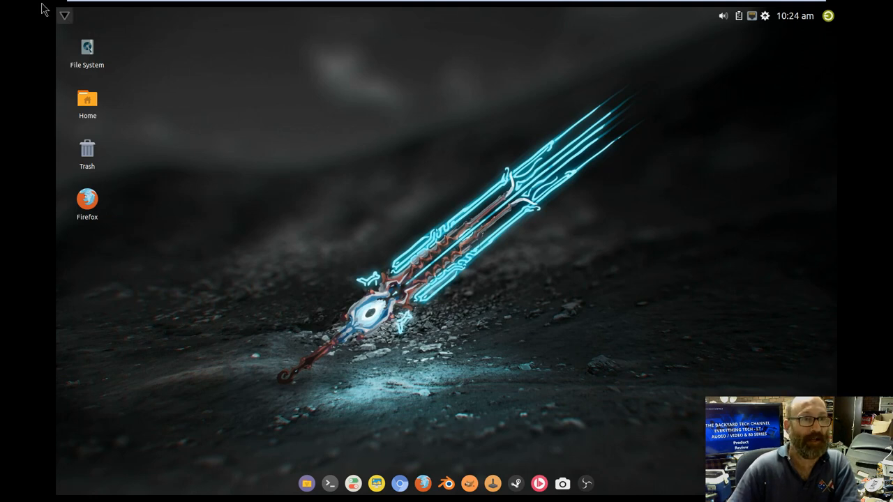
{"action": "left_click", "coordinate": [64, 15]}
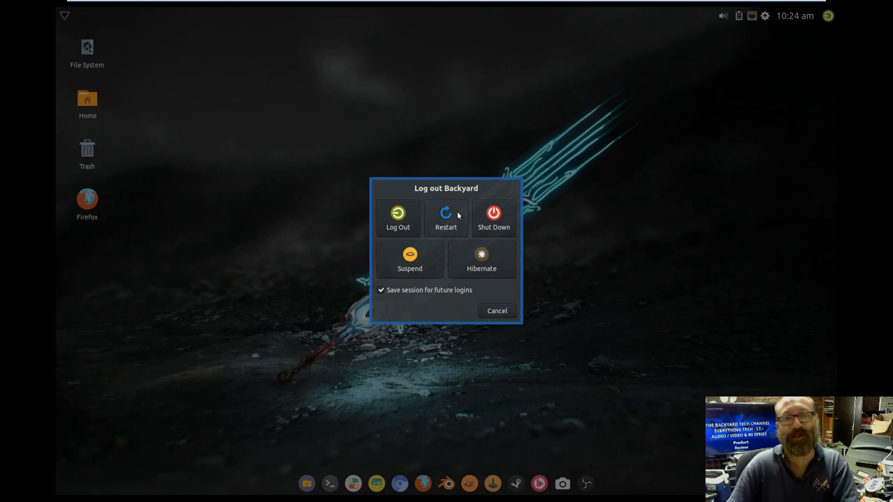
- Restart Silent OS and sign back in as backyard with the password
{"action": "left_click", "coordinate": [496, 310]}
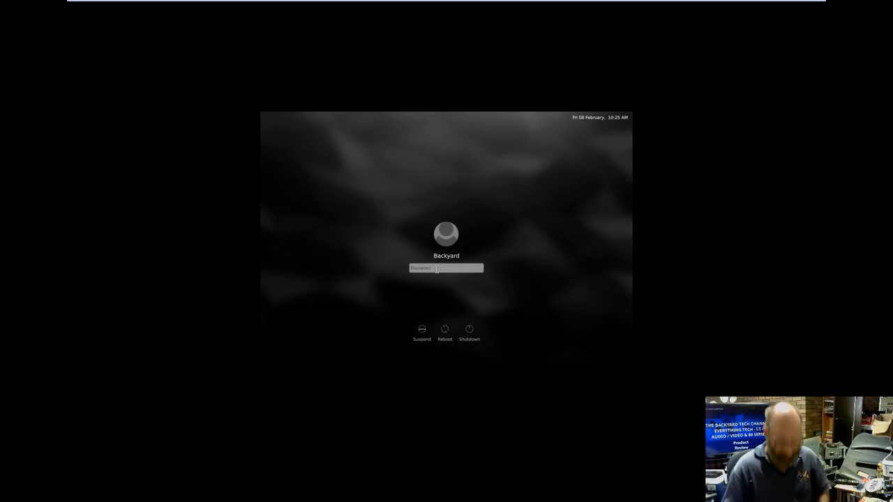
{"action": "key", "text": "Return"}
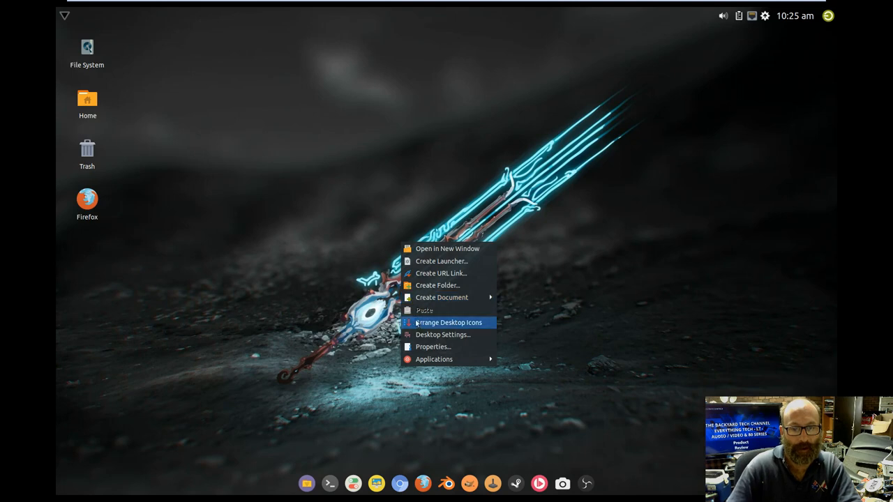
- Set the pink-lit snowy mountain range image as the desktop background
{"action": "left_click", "coordinate": [442, 334]}
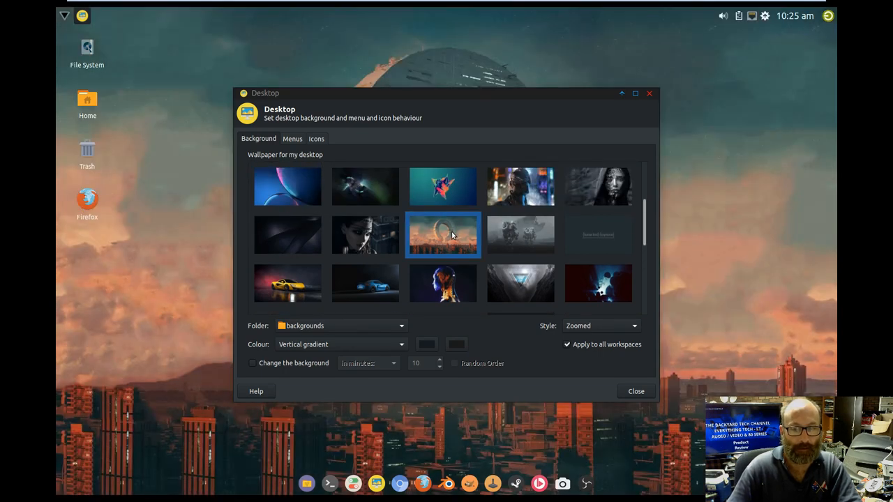
{"action": "scroll", "scroll_direction": "down", "scroll_amount": 3}
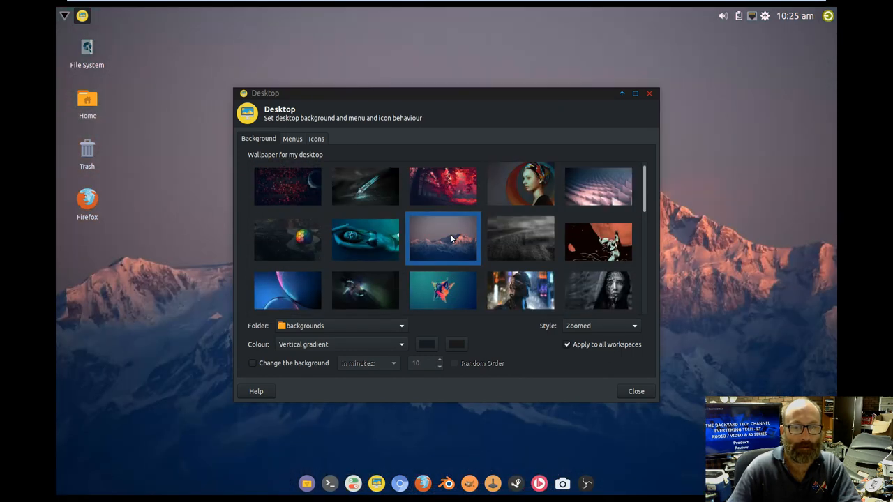
{"action": "left_click", "coordinate": [635, 391]}
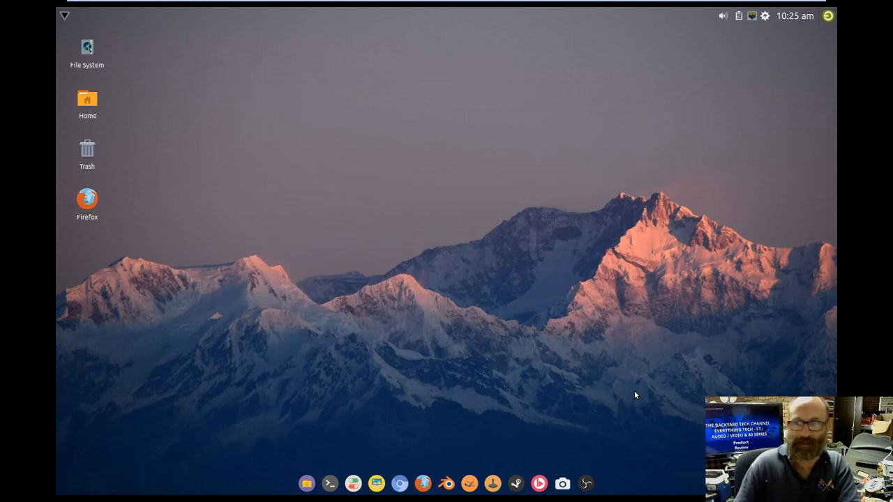
{"action": "mouse_move", "coordinate": [276, 105]}
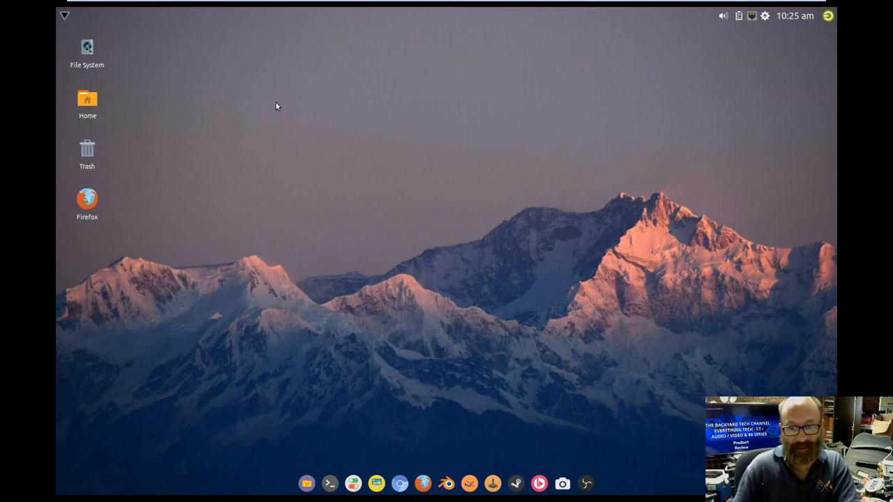
{"action": "mouse_move", "coordinate": [254, 467]}
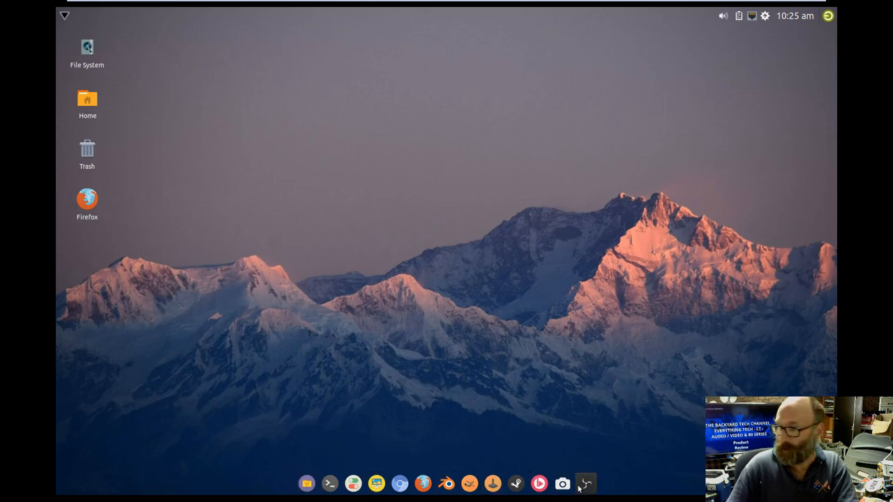
{"action": "mouse_move", "coordinate": [159, 341]}
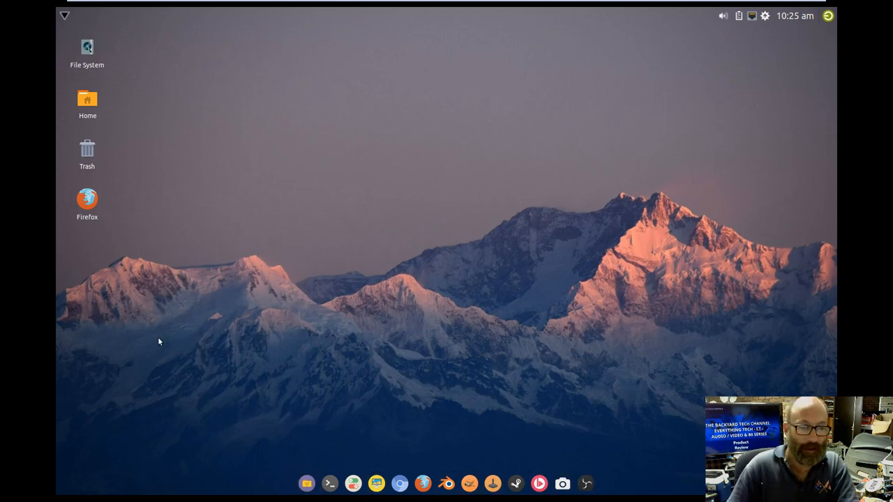
{"action": "mouse_move", "coordinate": [175, 50]}
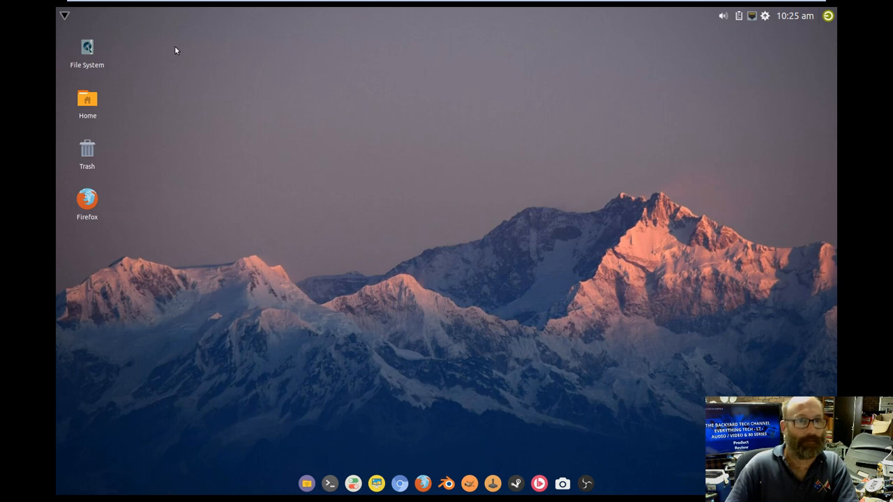
- Open the desktop context menu's Applications submenu listing Terminal Emulator and more
{"action": "right_click", "coordinate": [218, 17]}
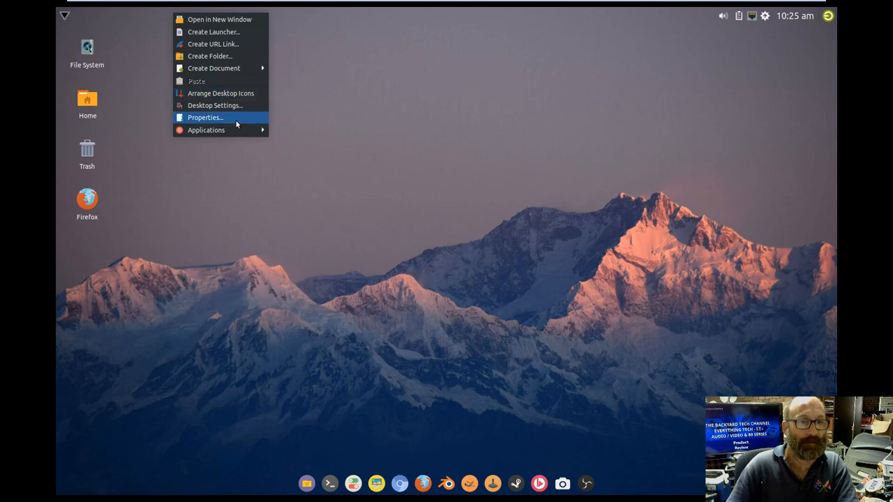
{"action": "left_click", "coordinate": [206, 130]}
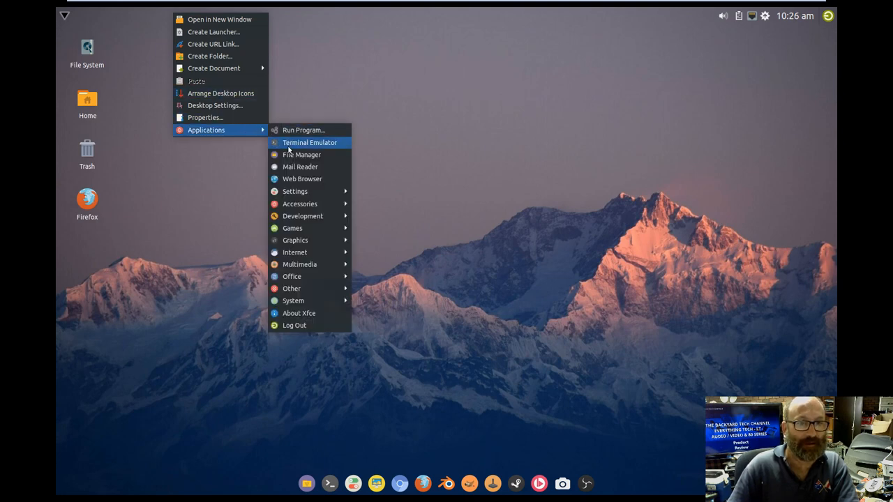
{"action": "mouse_move", "coordinate": [302, 179]}
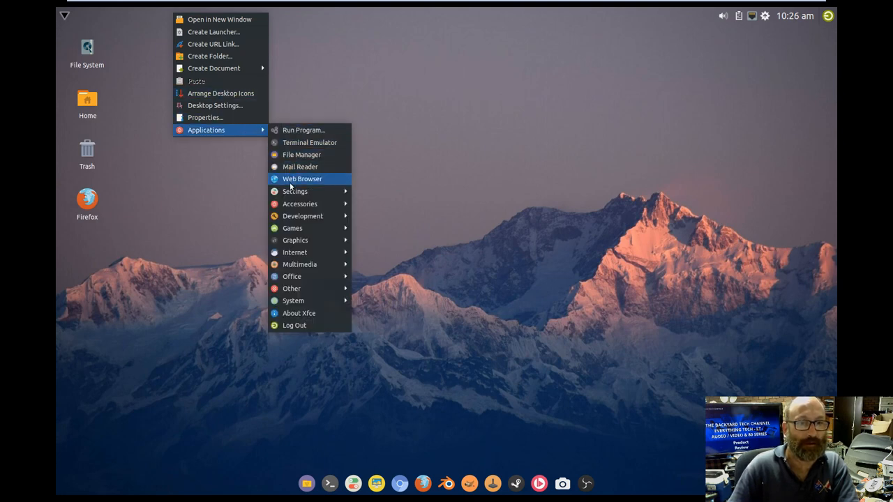
{"action": "mouse_move", "coordinate": [293, 325]}
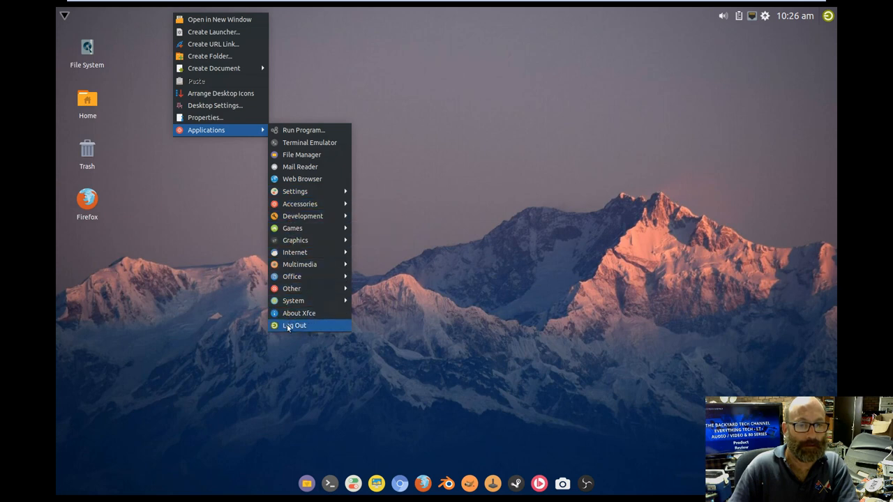